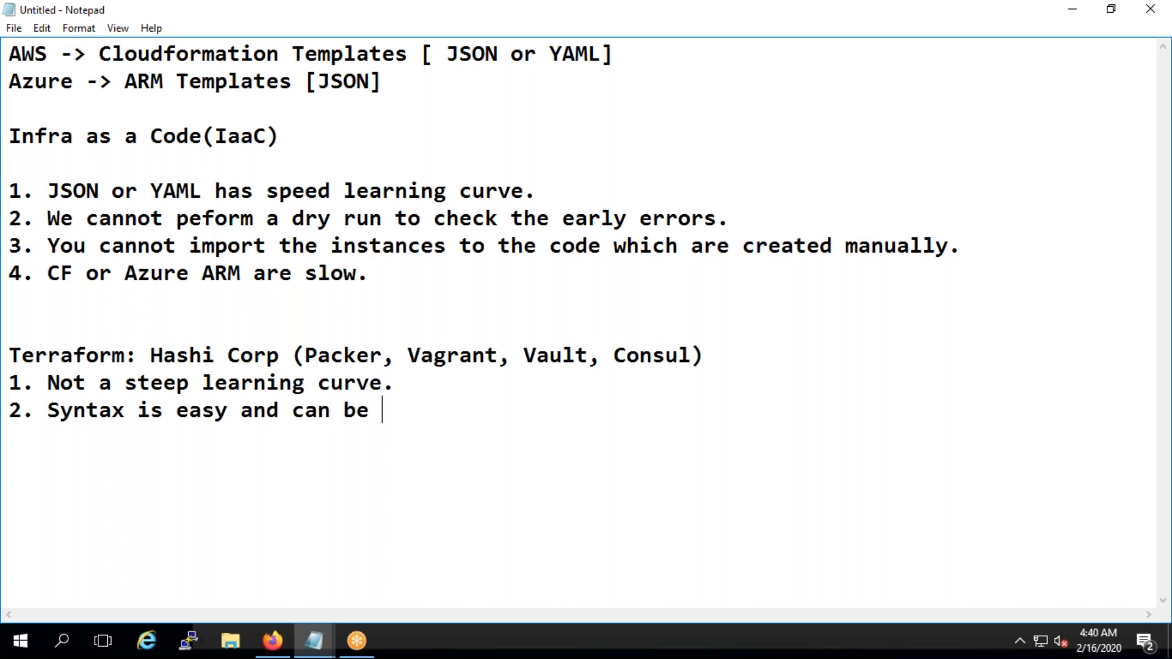
# Finish Terraform point 2 so it reads that the syntax is easily modified
pyautogui.write('mo')
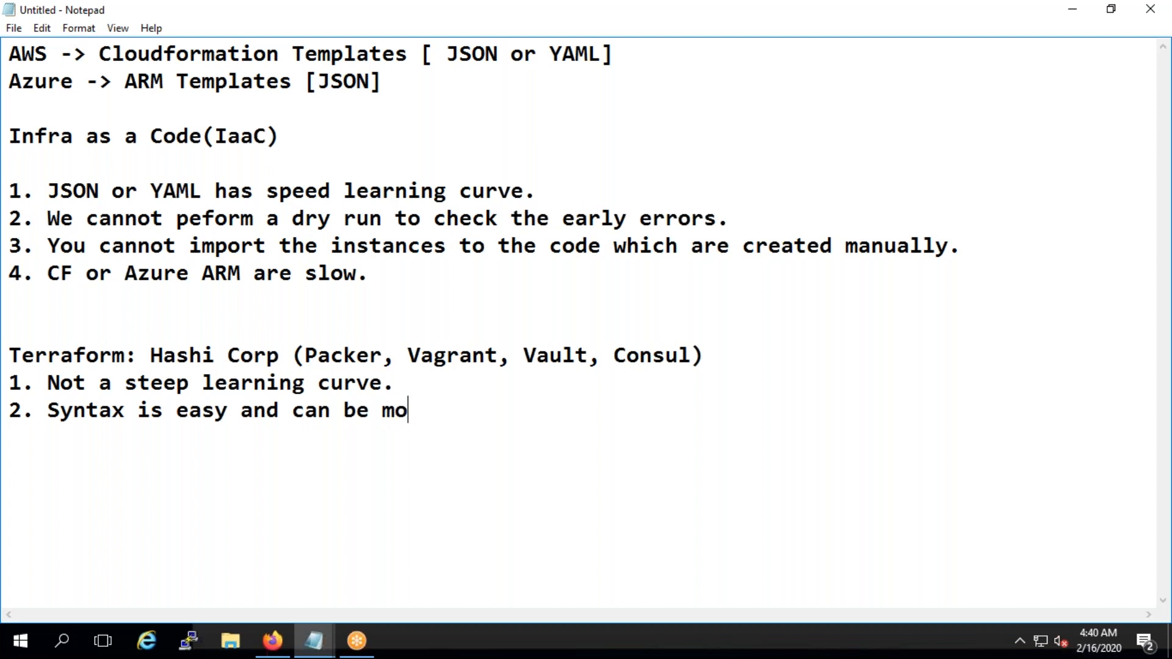
pyautogui.write('dified with ea')
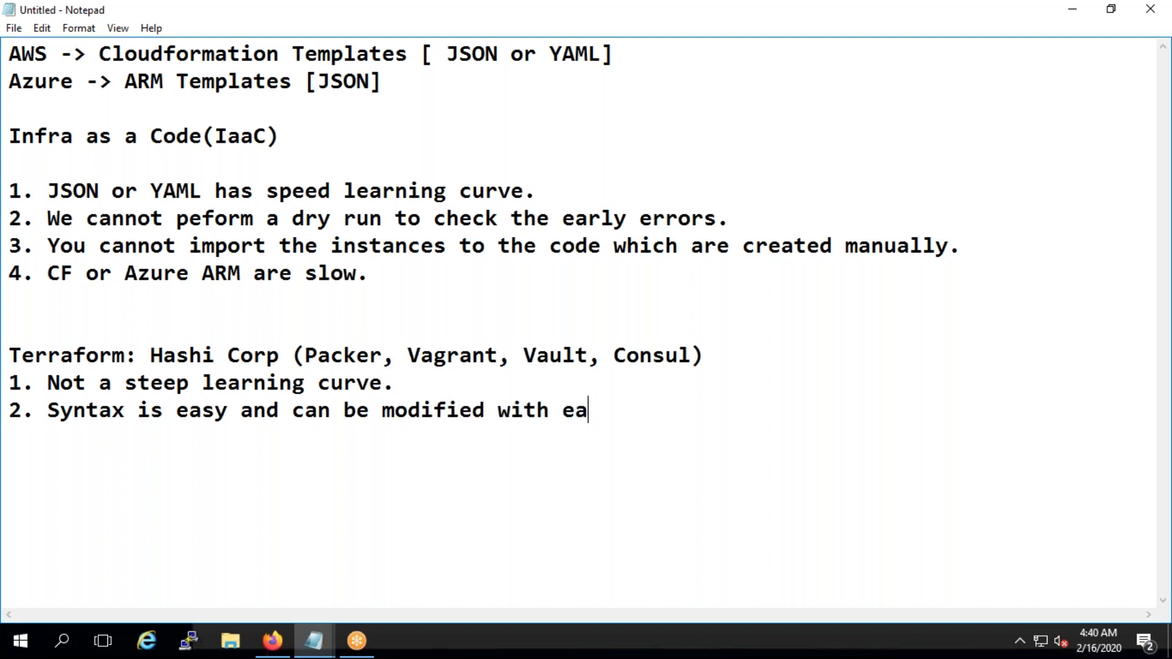
pyautogui.write('se.')
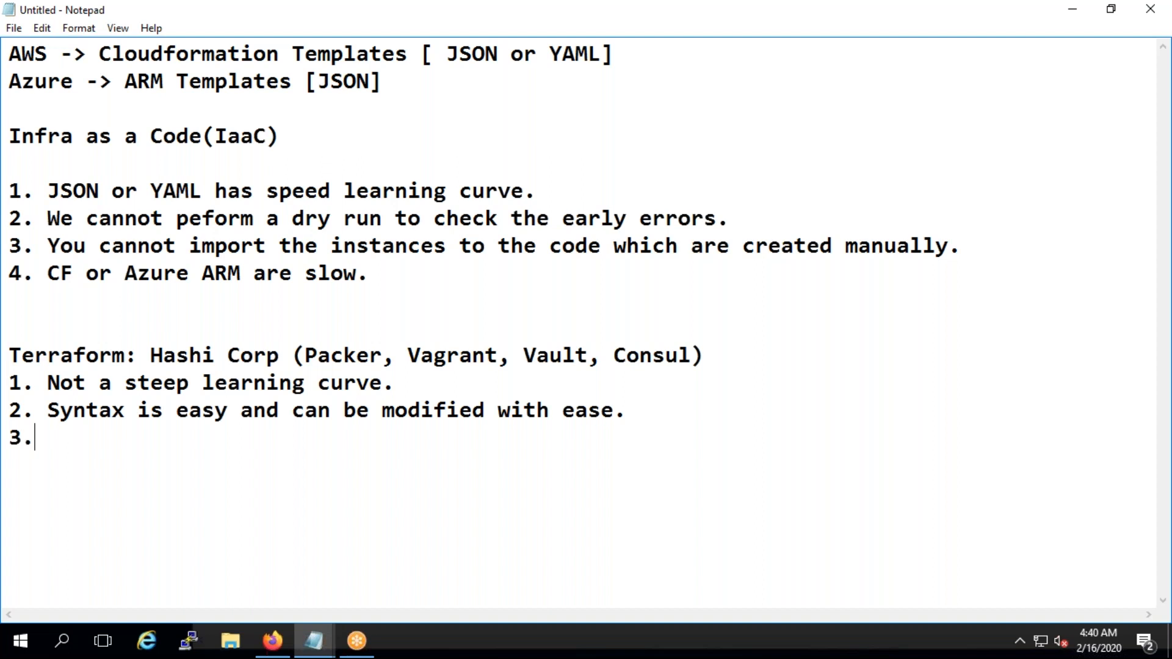
# Add point 3: Terraform plan can perform a dry run of the code to reveal errors
pyautogui.write('YOu')
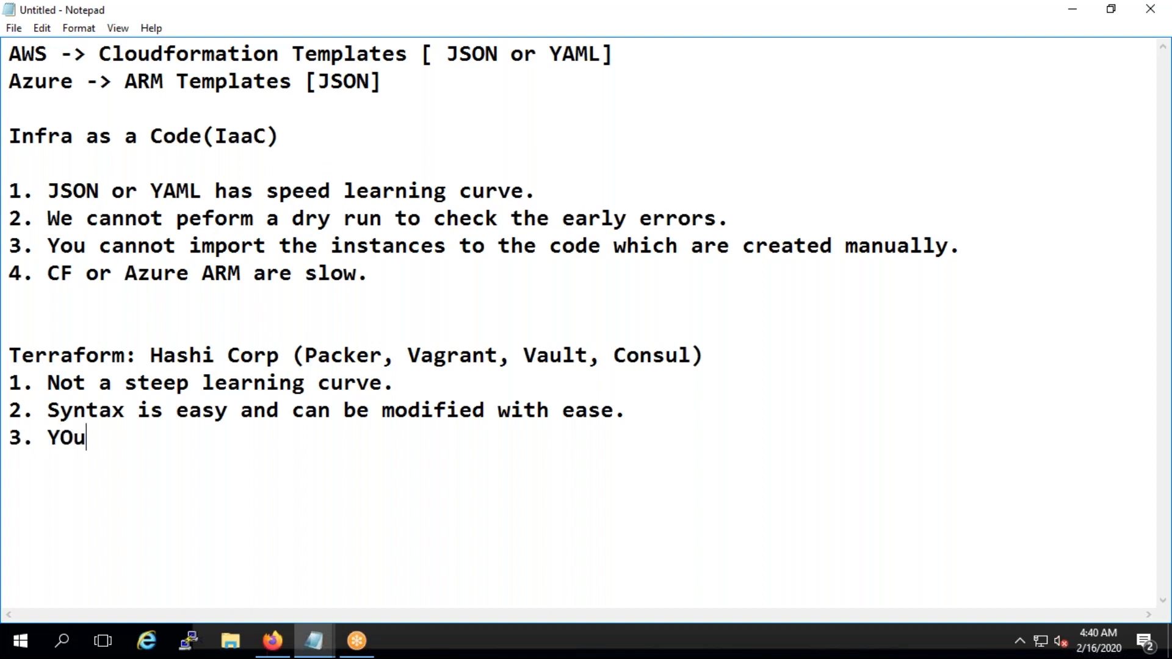
pyautogui.write('Ter')
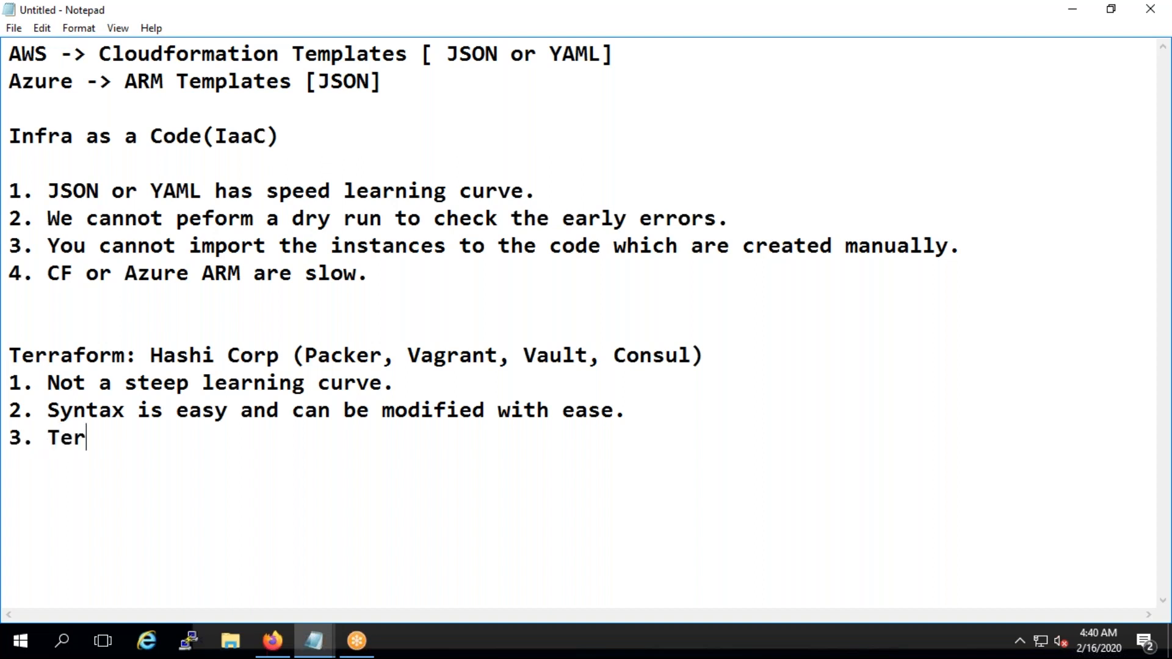
pyautogui.write('raform')
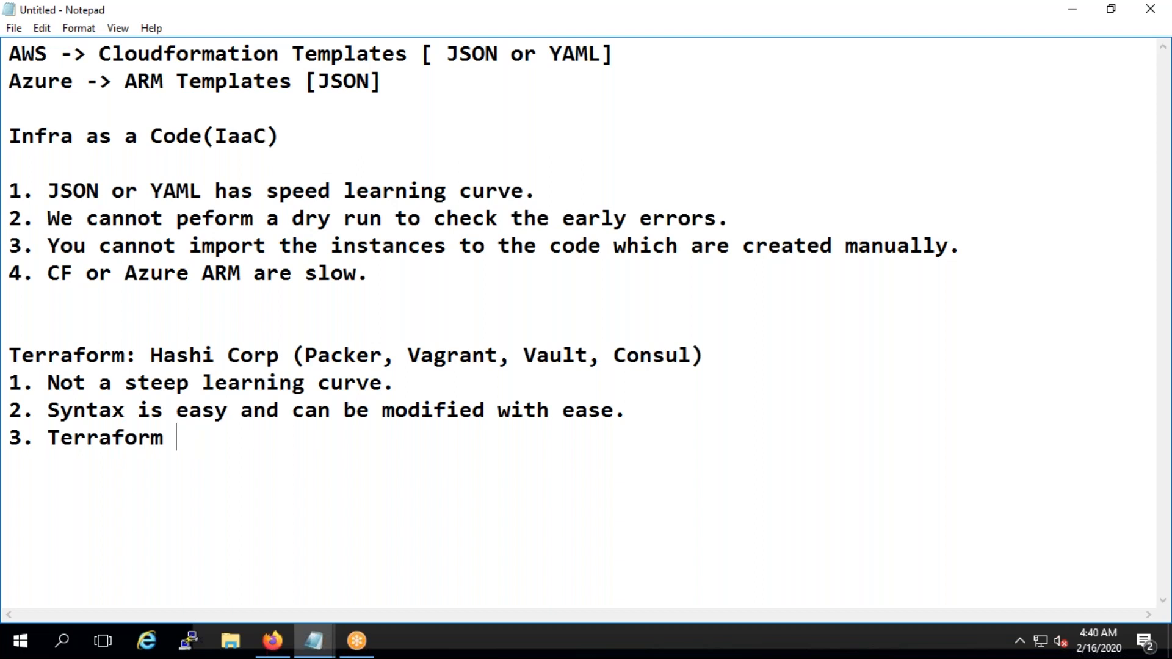
pyautogui.write('plan can perform')
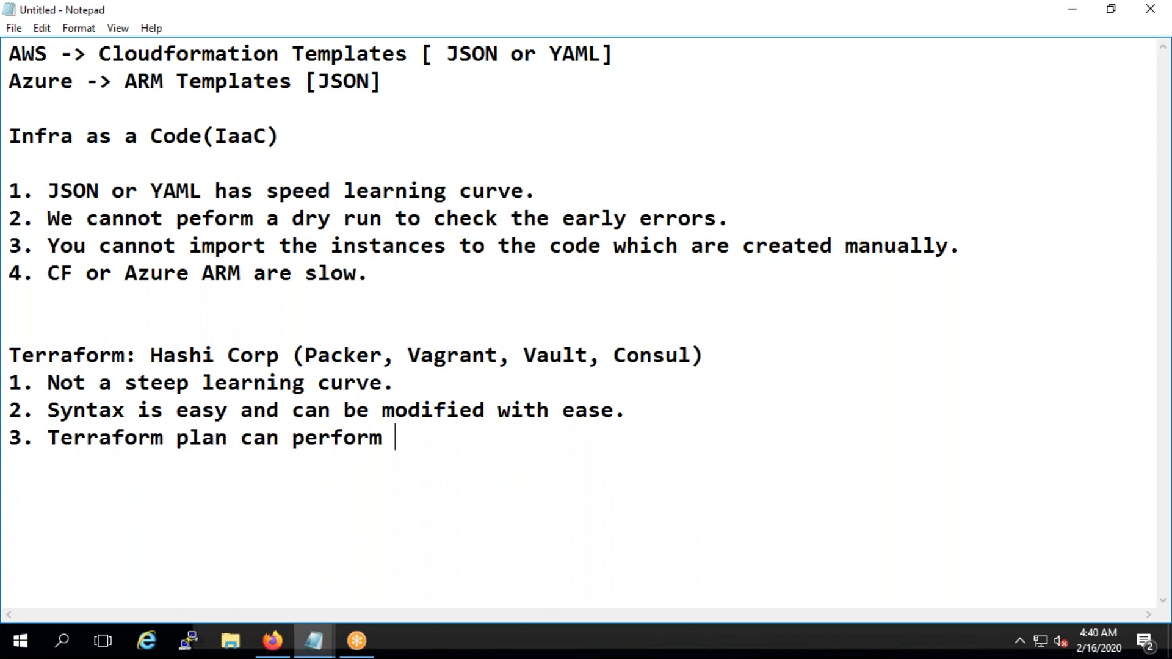
pyautogui.write('a dry')
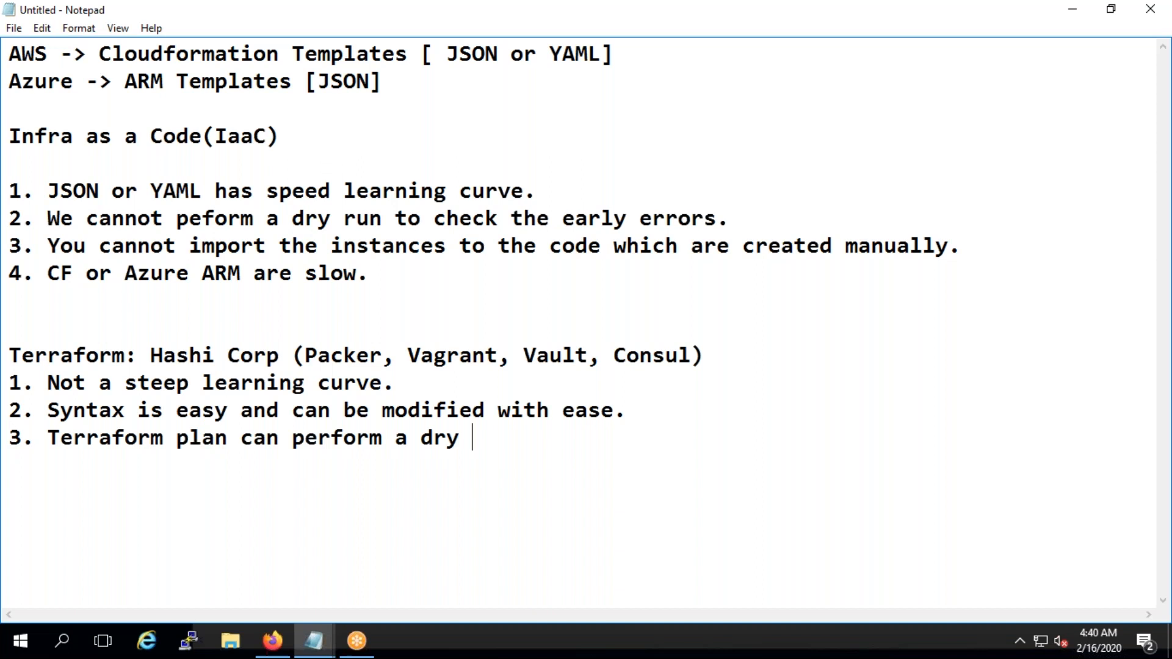
pyautogui.write('code whc')
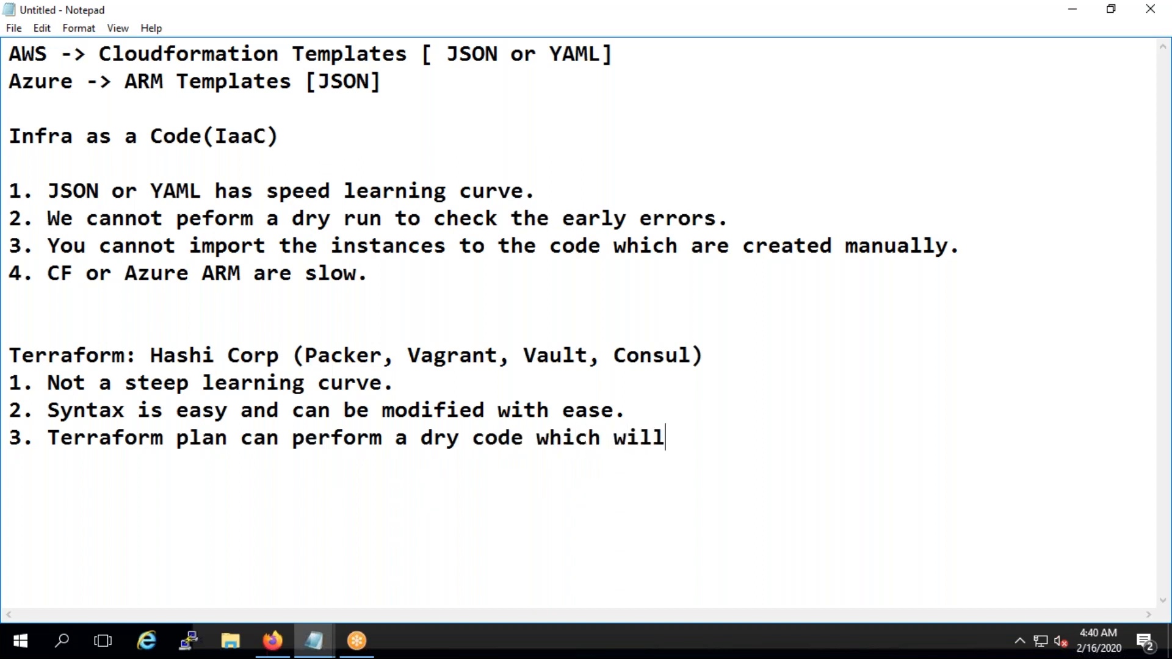
pyautogui.write('allow')
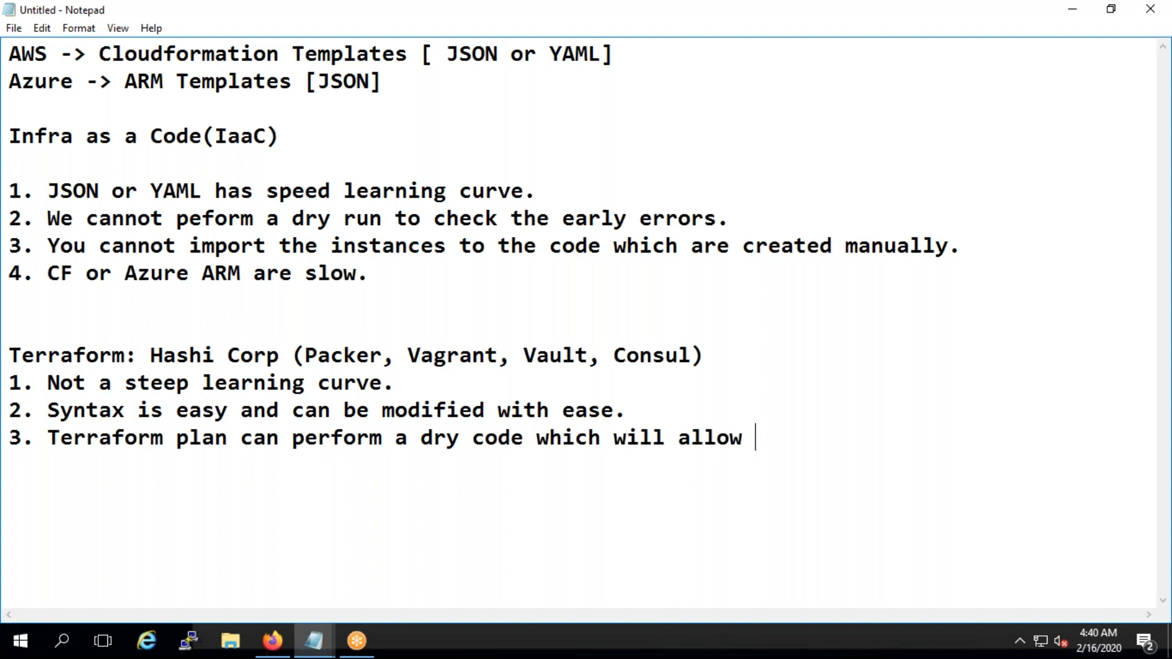
pyautogui.write('us to see')
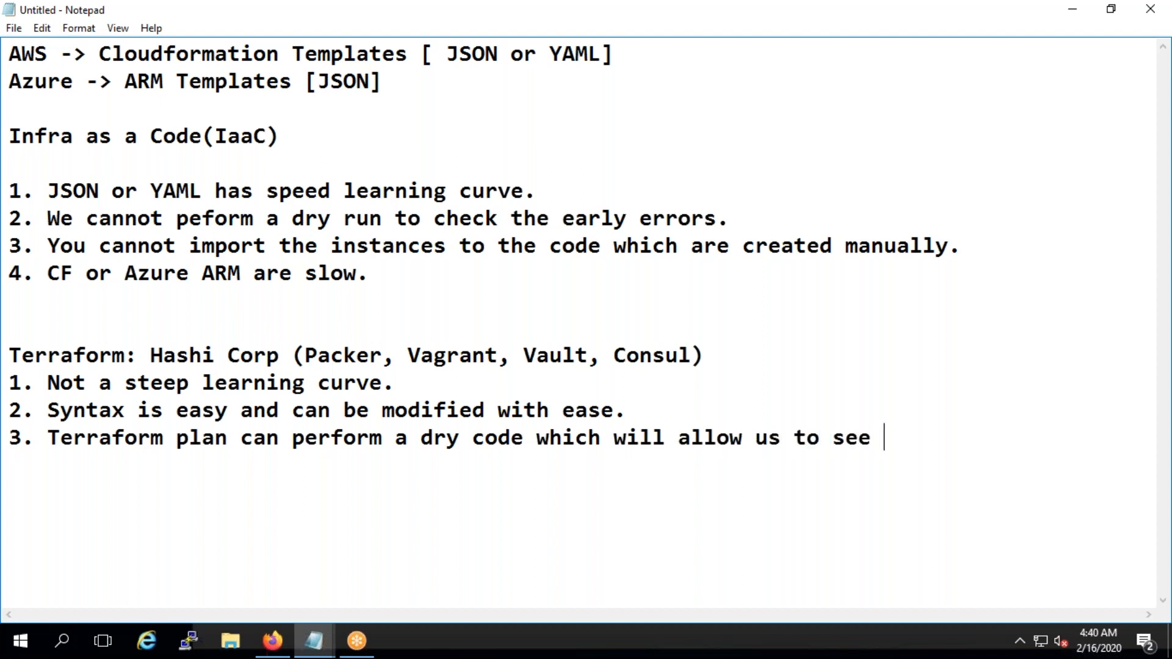
pyautogui.write('any errors.')
pyautogui.write('4.')
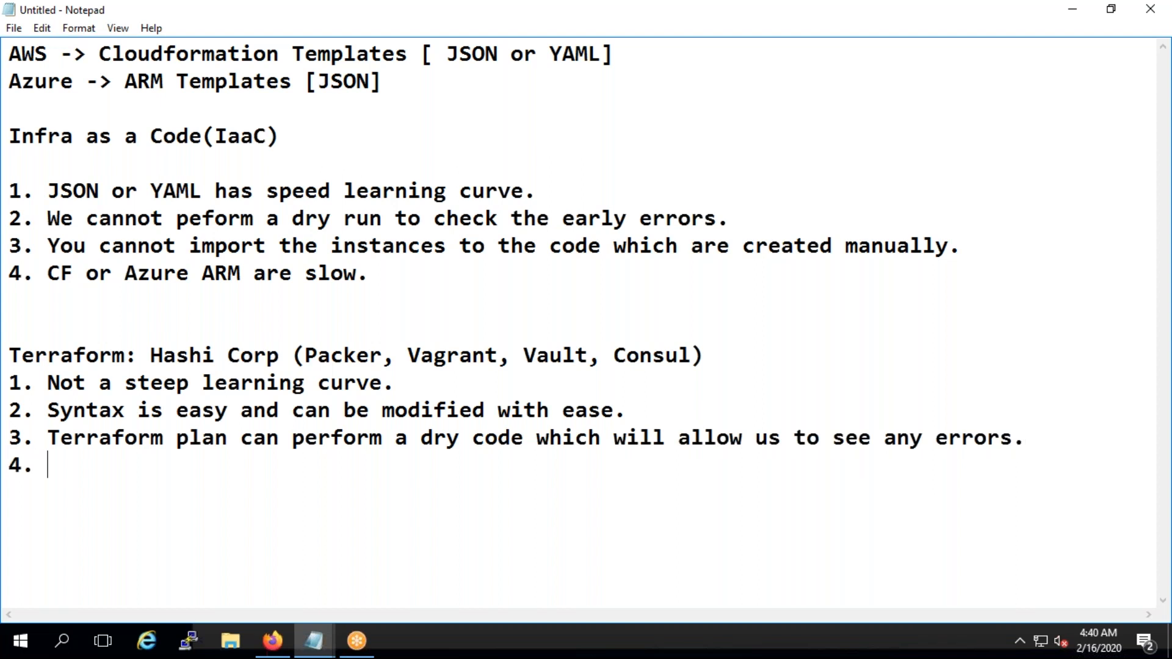
# Write point 4: we can import the resources into the code even if manually created
pyautogui.write('We cna')
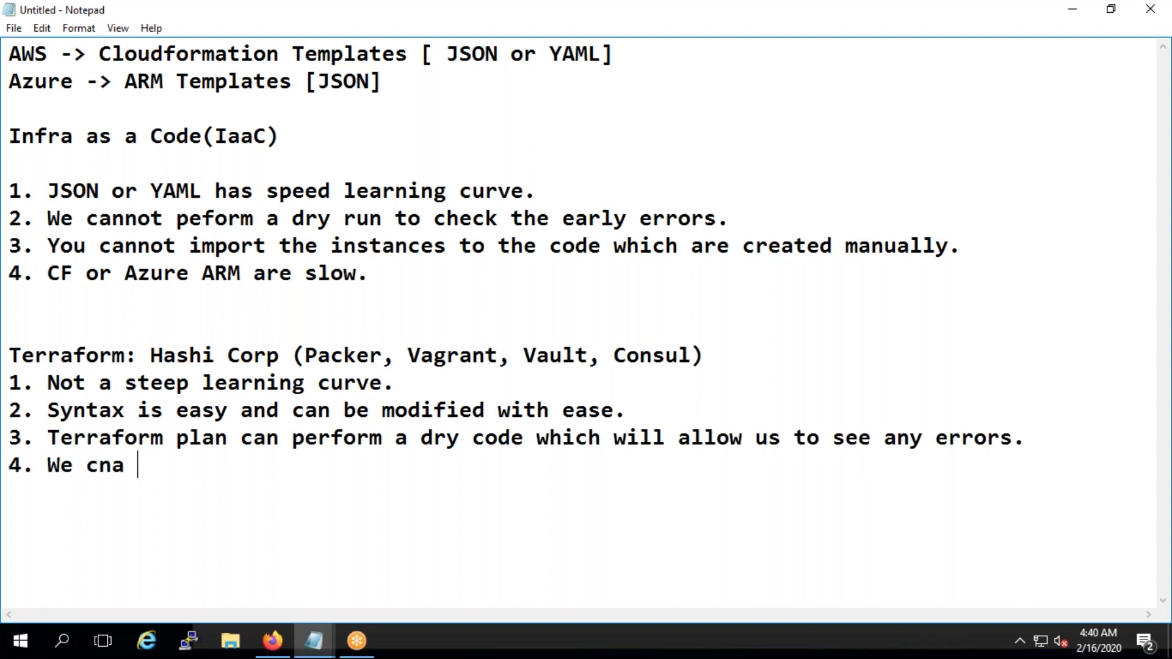
pyautogui.write('can')
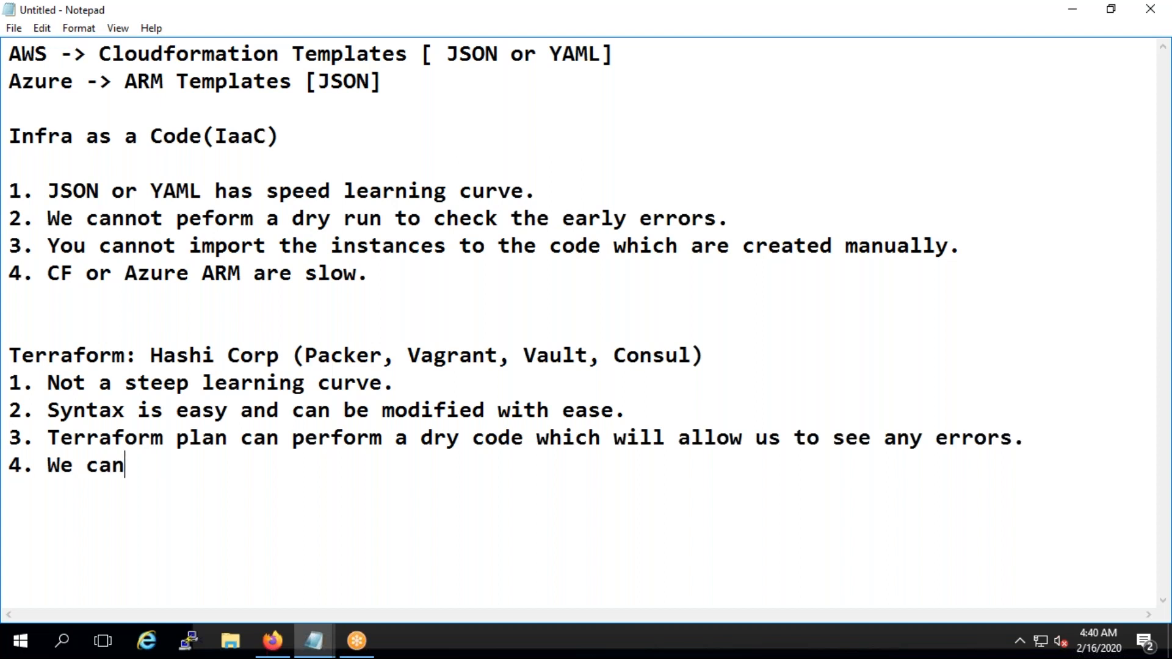
pyautogui.write('impo')
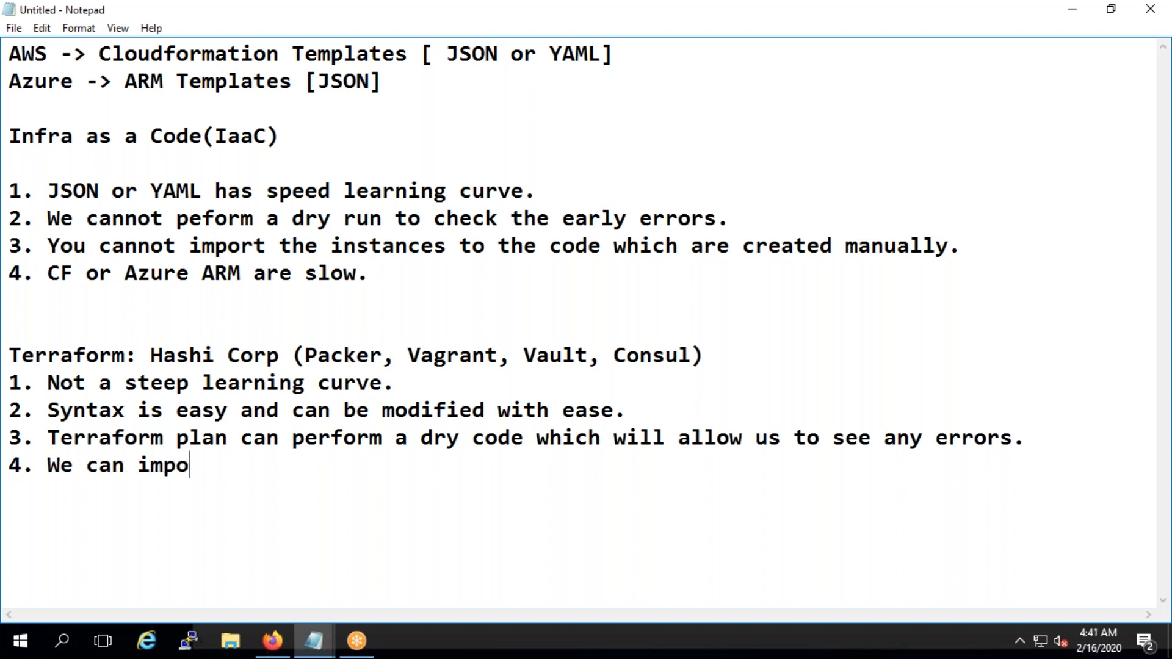
pyautogui.write('rt the')
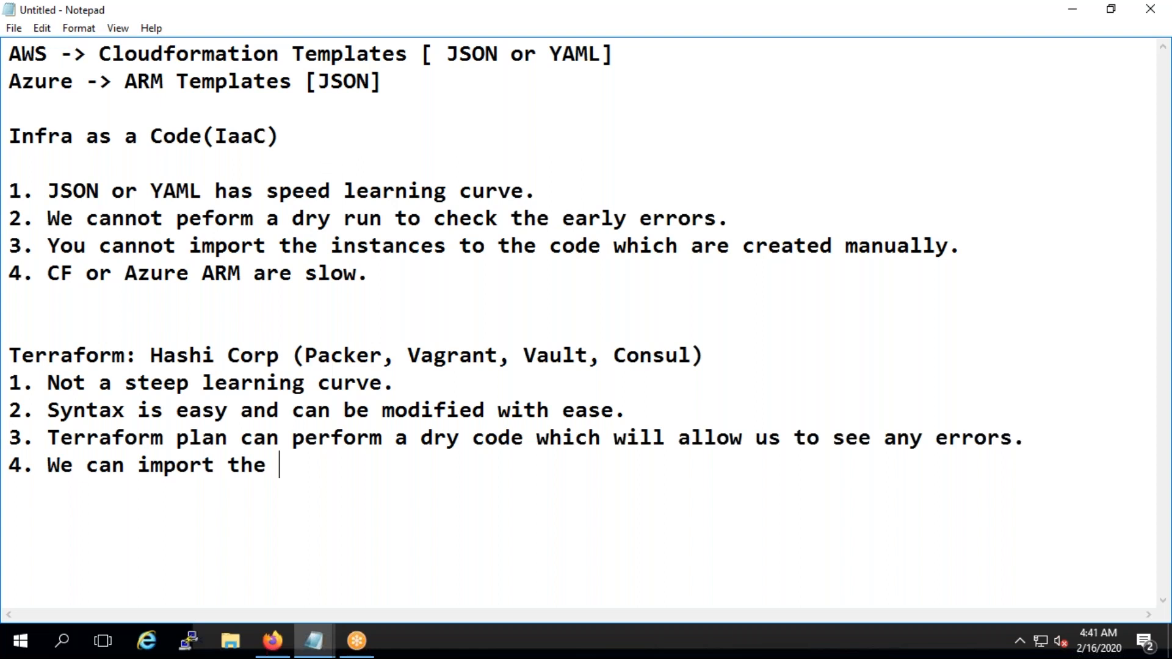
pyautogui.write('reso')
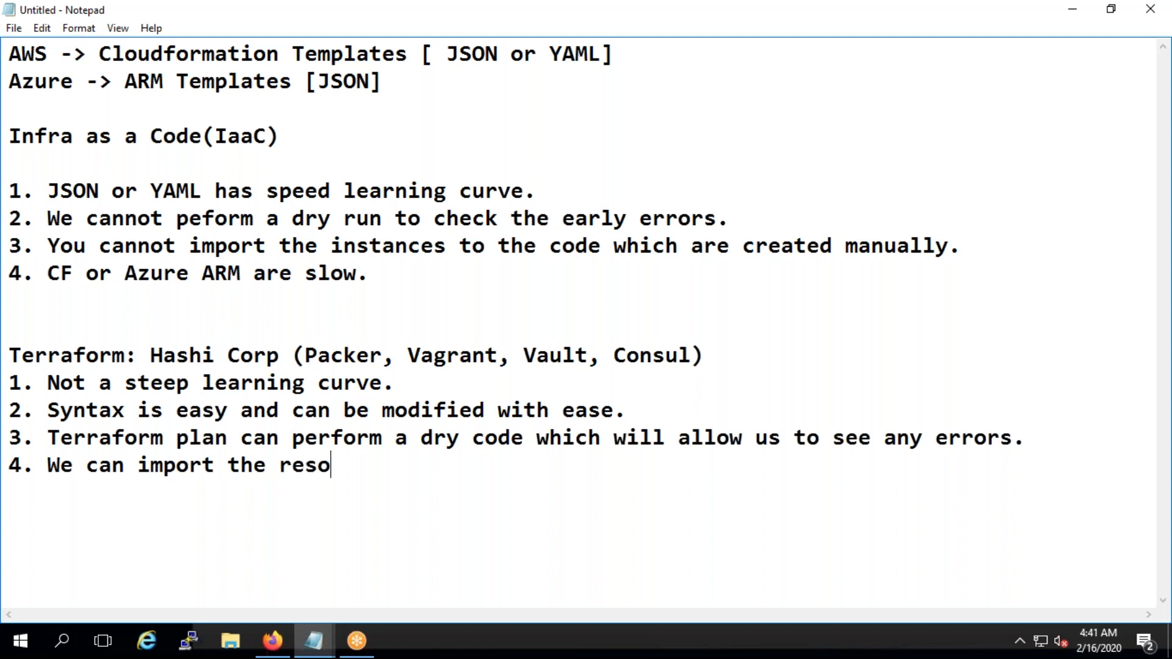
pyautogui.write('urcces w')
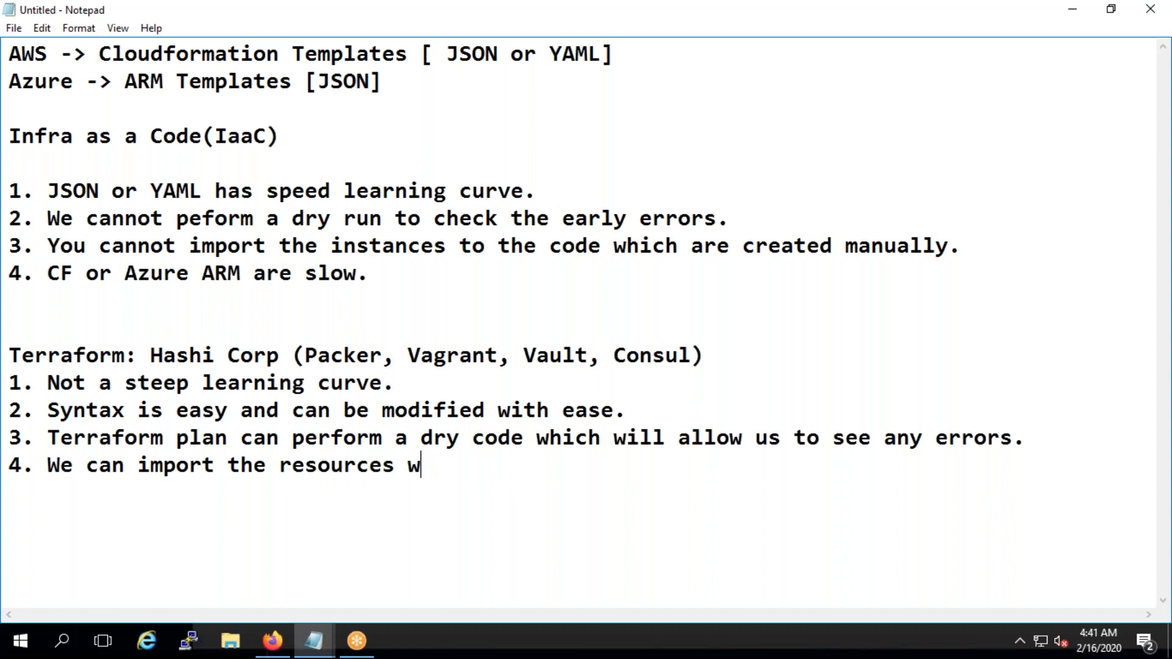
pyautogui.write('in to the')
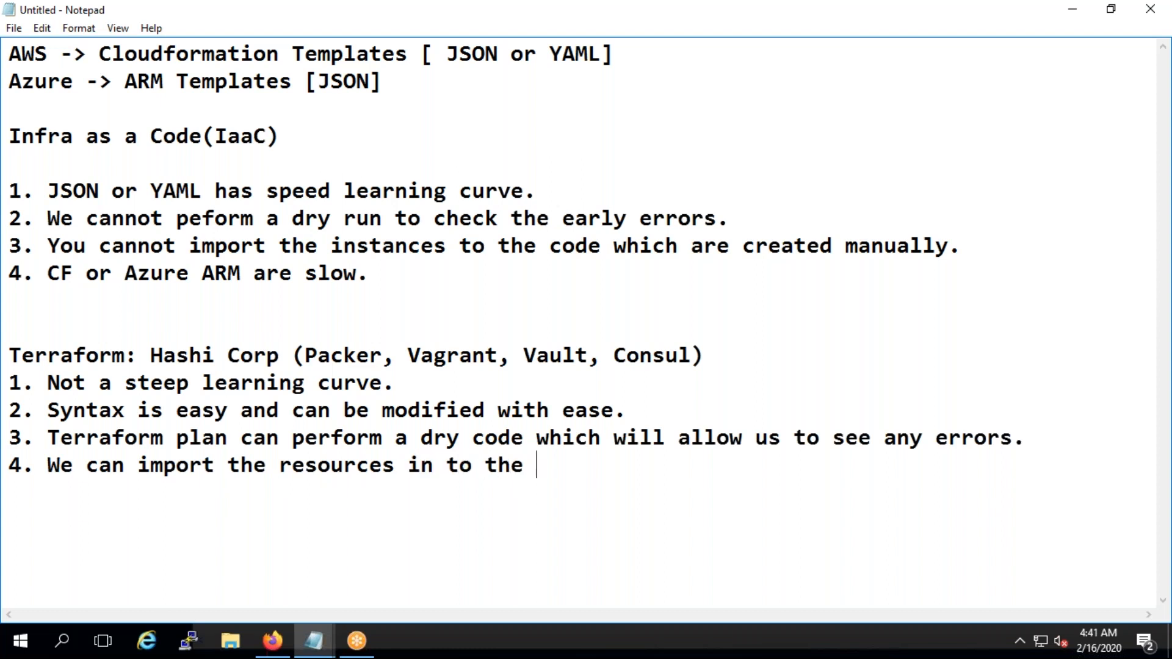
pyautogui.write('code')
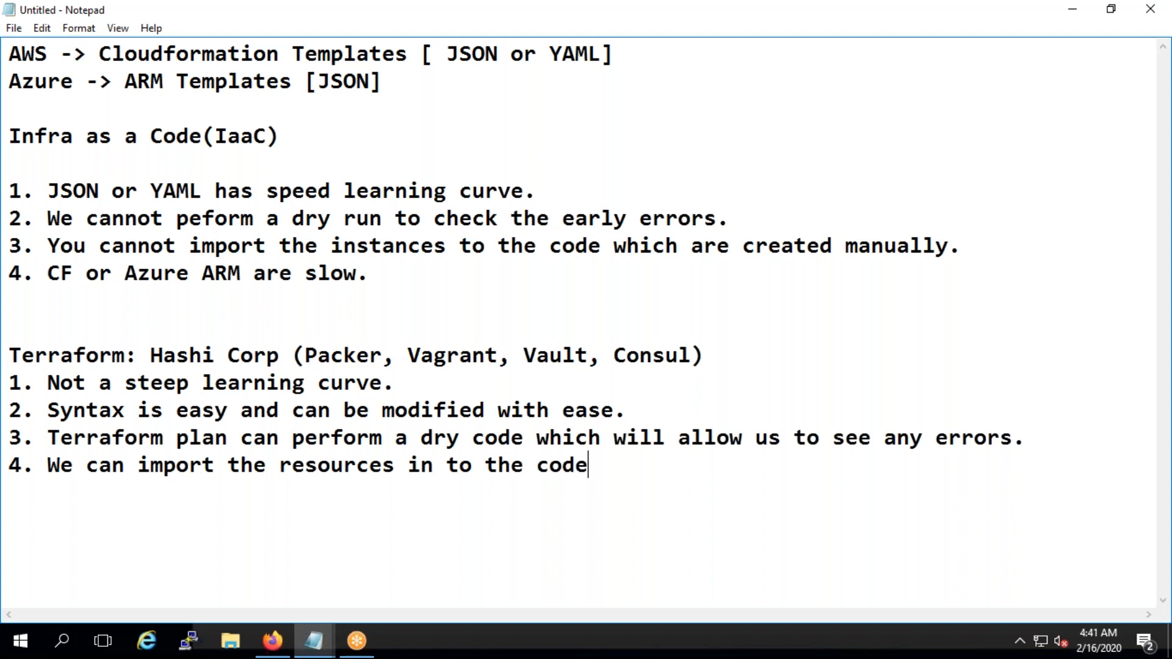
pyautogui.write('even tey are ma')
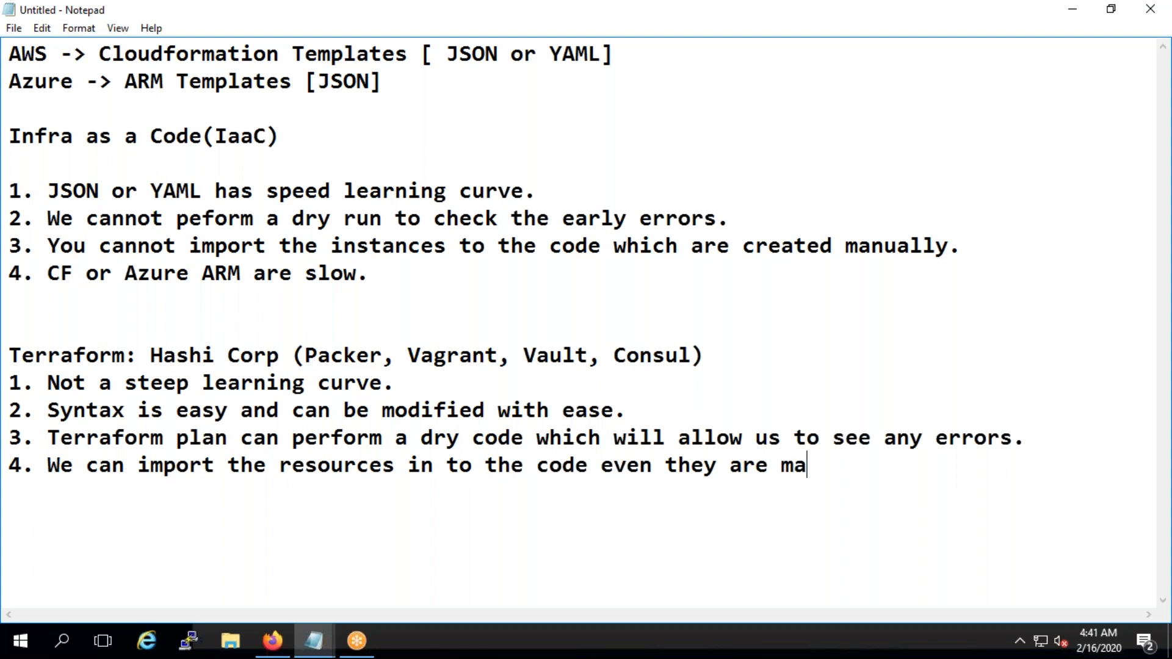
pyautogui.write('nually created')
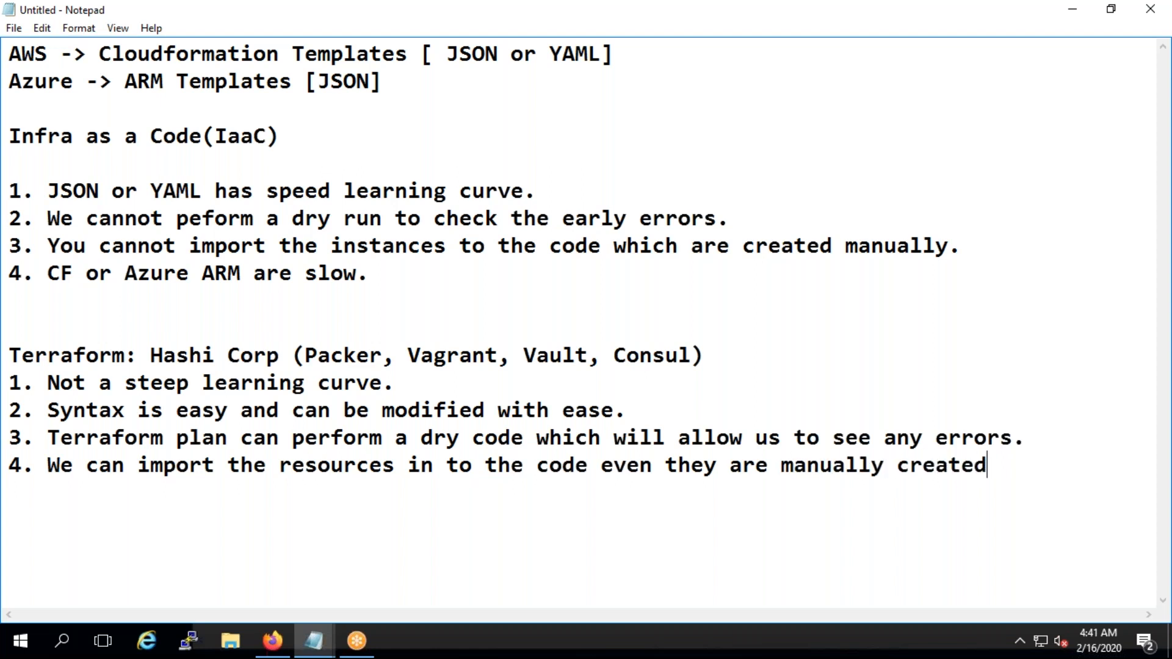
pyautogui.write('.')
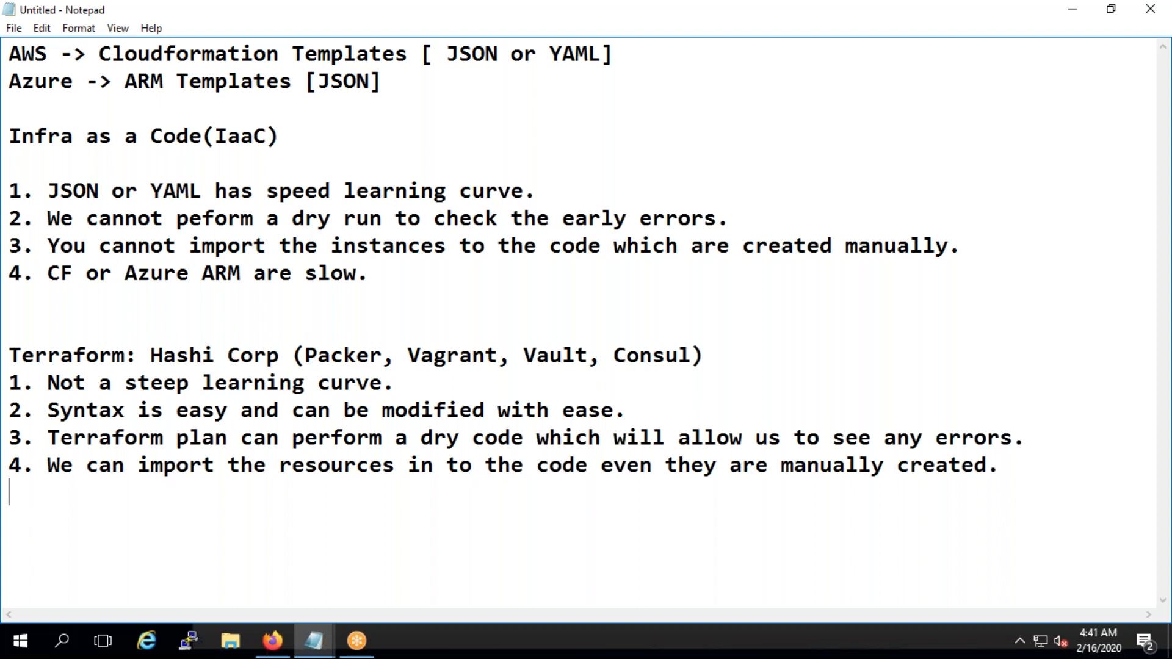
# Type '5. Terraform is fast and very easy to handle.', replacing 'good' with 'easy'
pyautogui.write('5.')
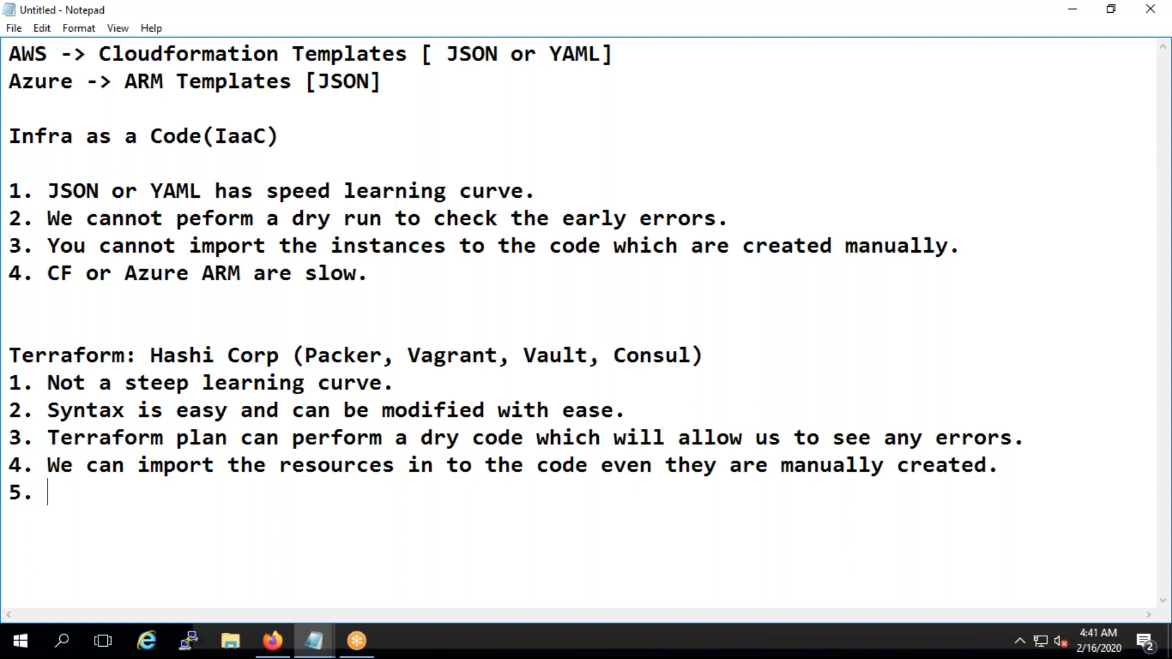
pyautogui.write('Terraform s')
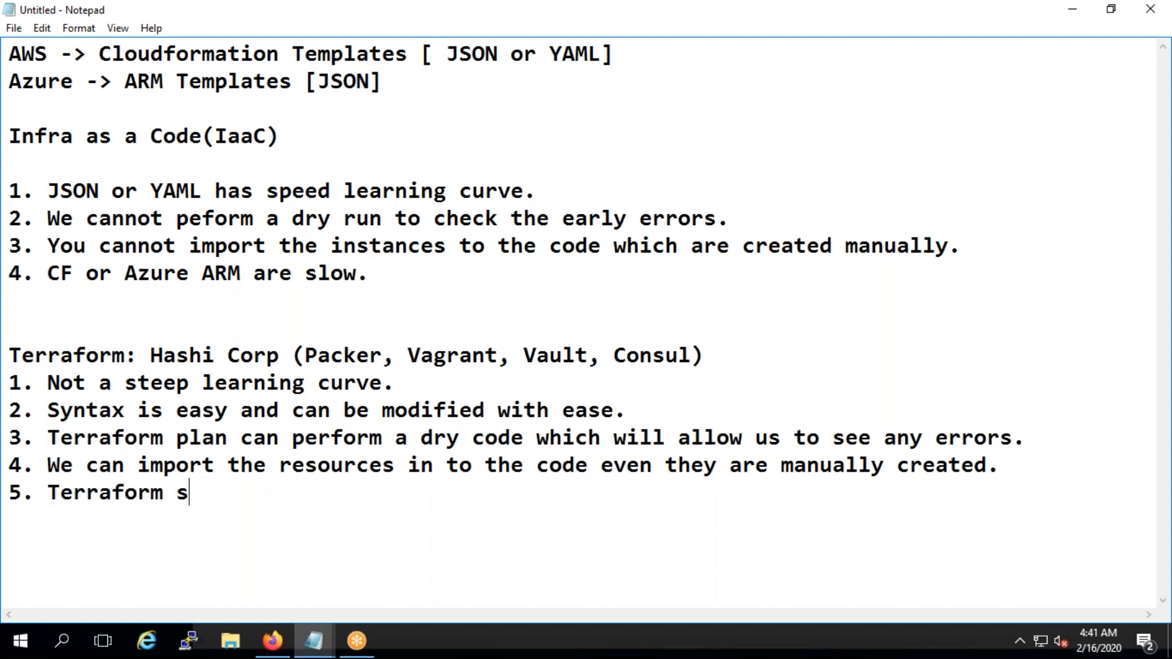
pyautogui.write('is fast')
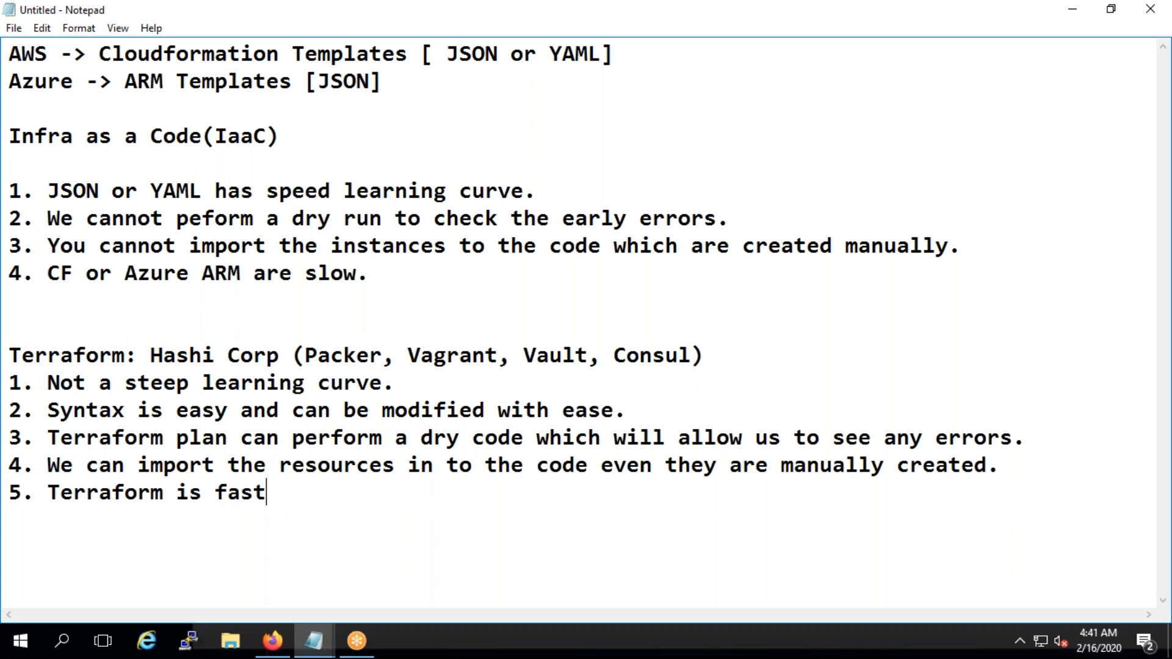
pyautogui.write('and')
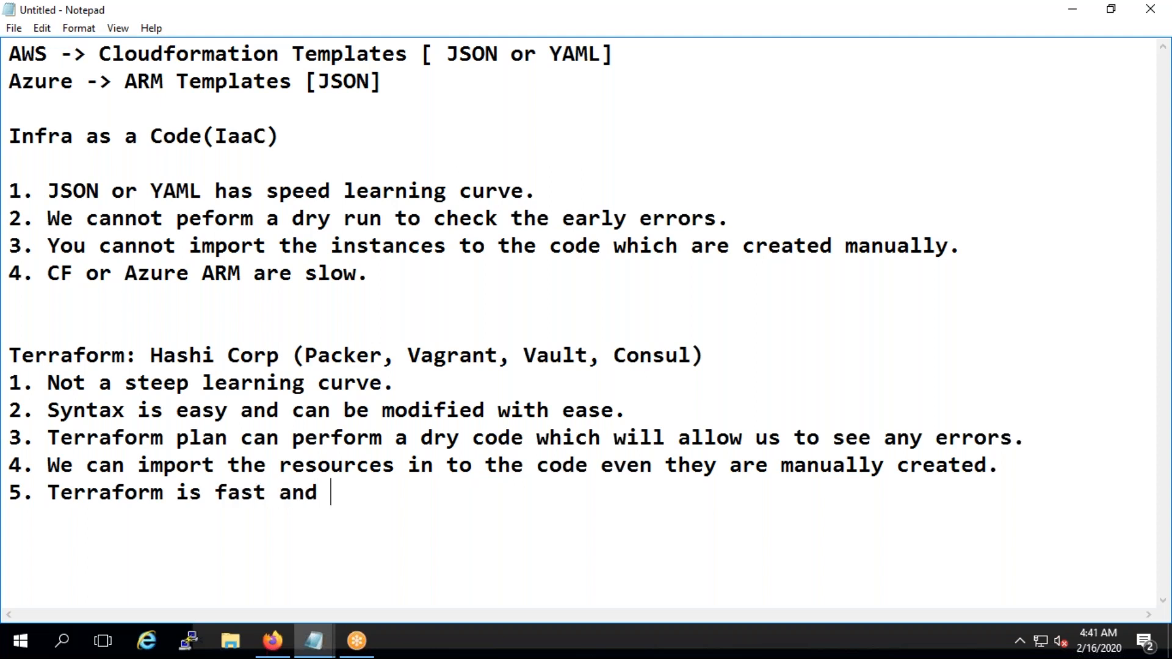
pyautogui.write('very good t')
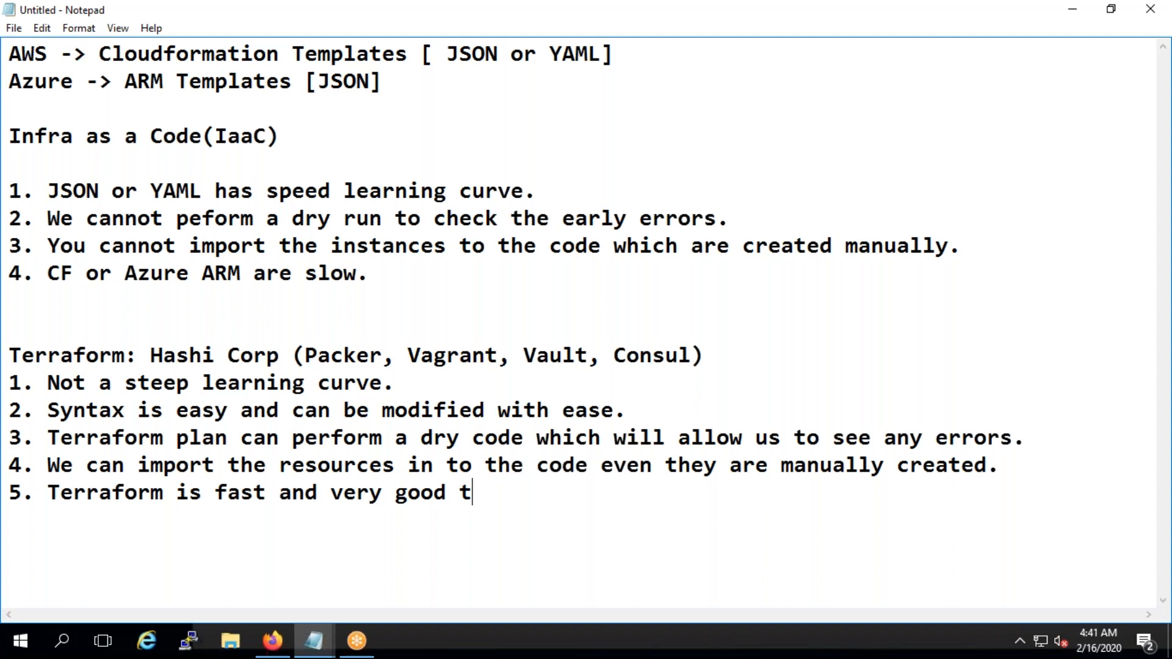
pyautogui.press('Backspace')
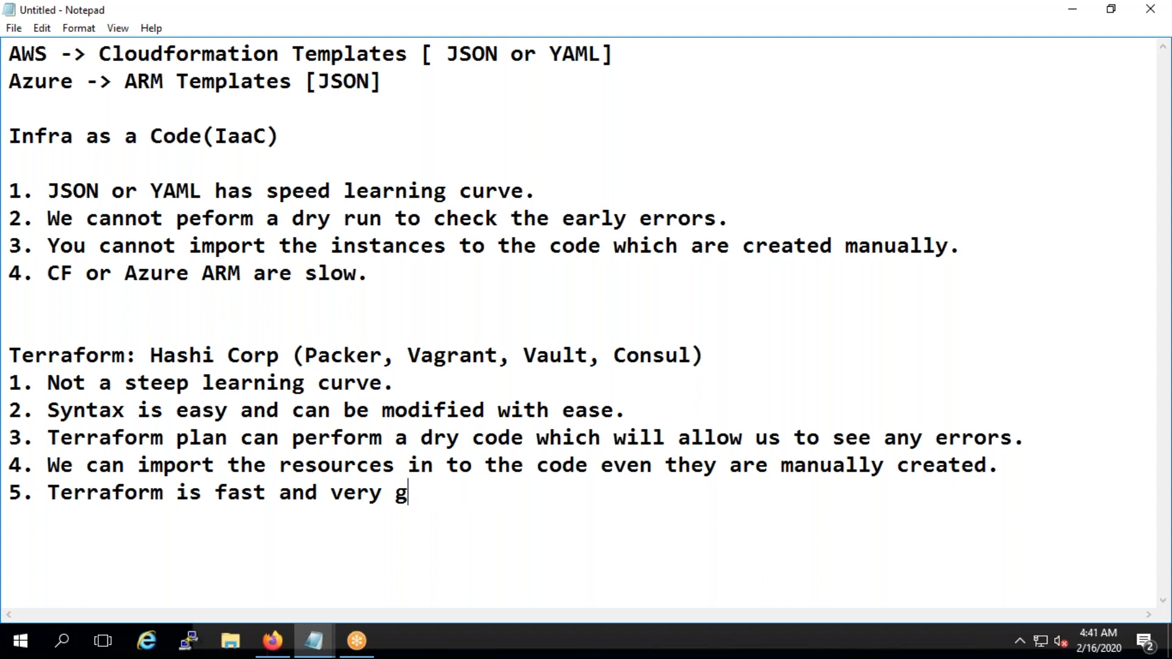
pyautogui.write('easy to han')
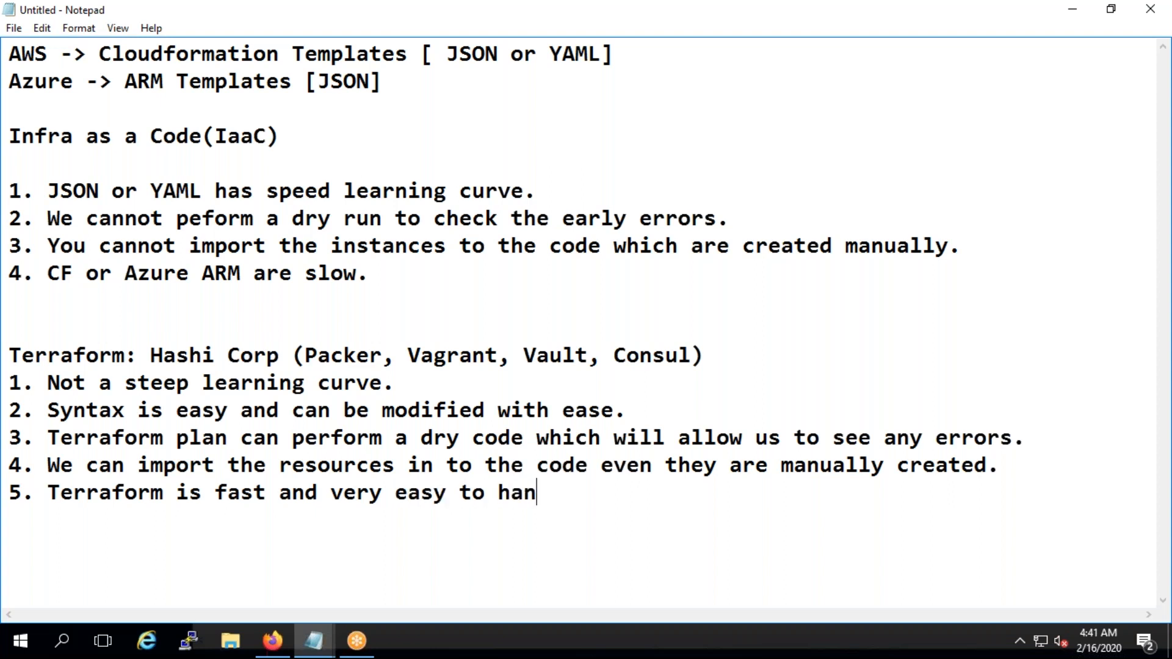
pyautogui.write('dle.')
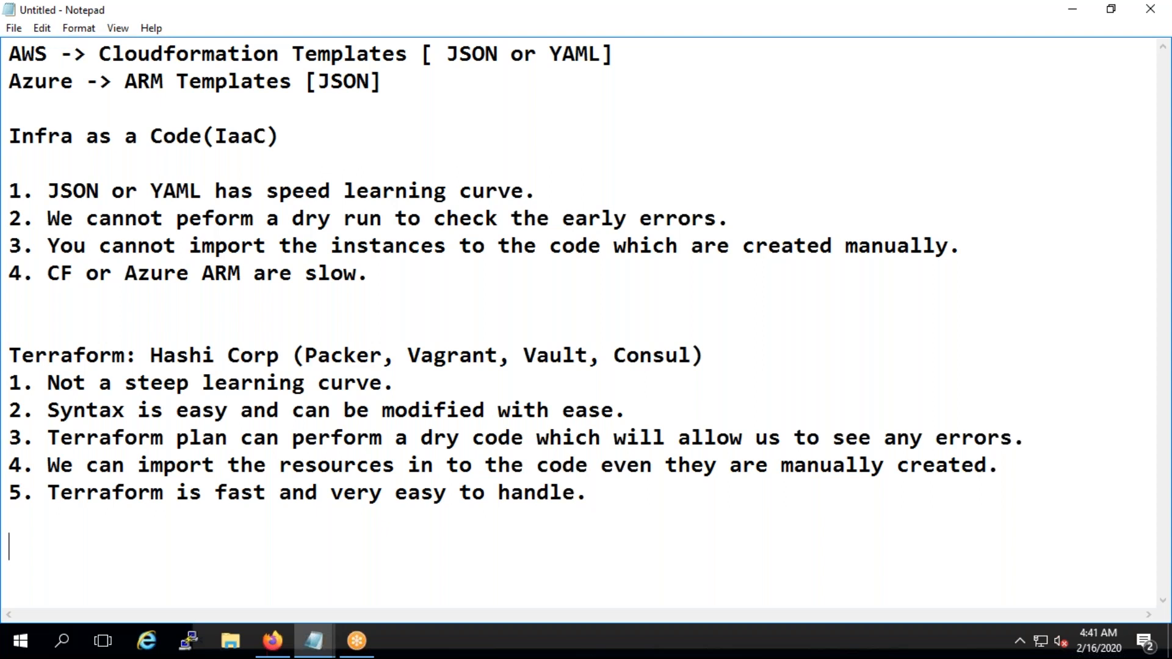
# Add a 'Terrafrom:' heading with 'New version will always have bugs, use stable version.'
pyautogui.write('Terrgafr')
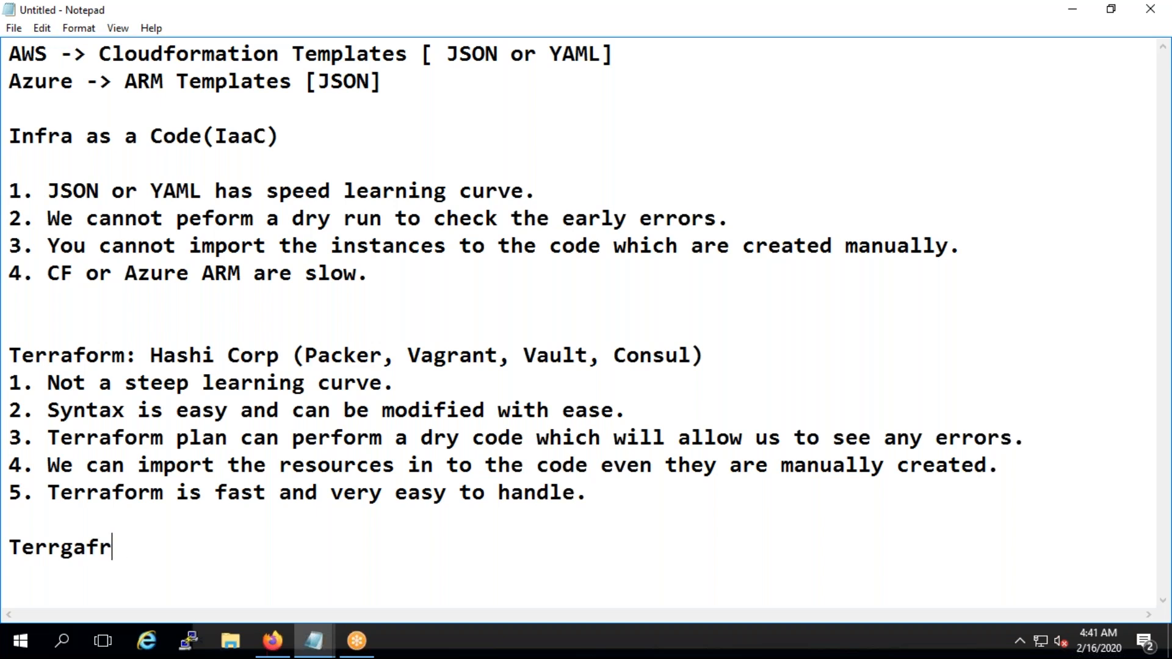
pyautogui.write('Terrafrom:')
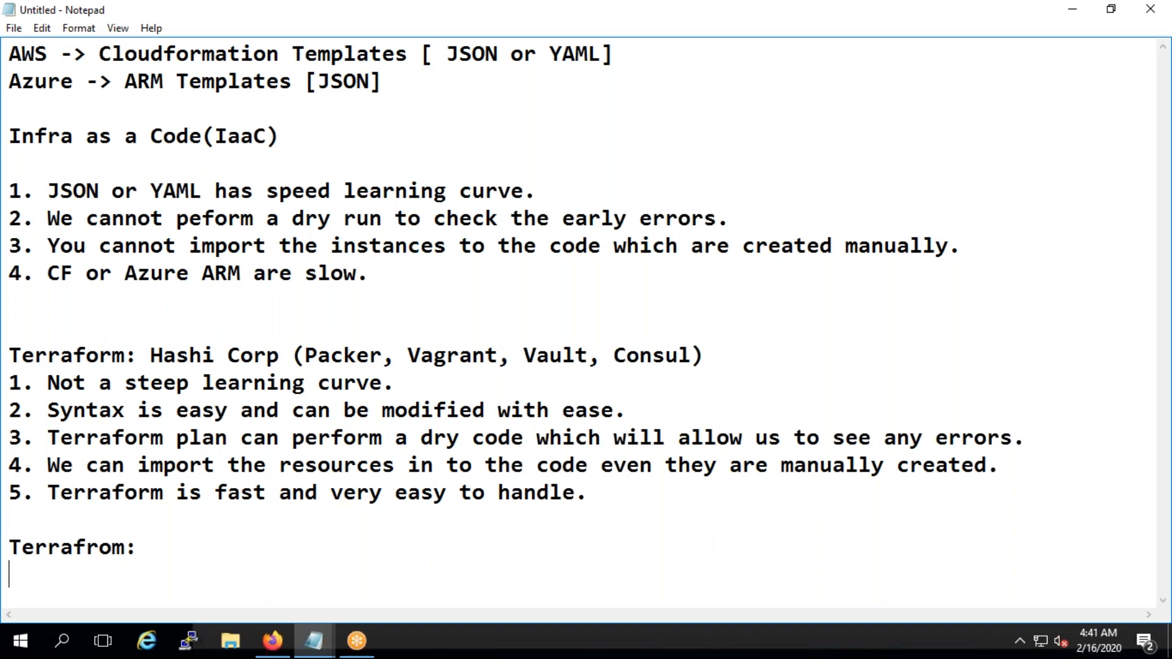
pyautogui.write('New vers')
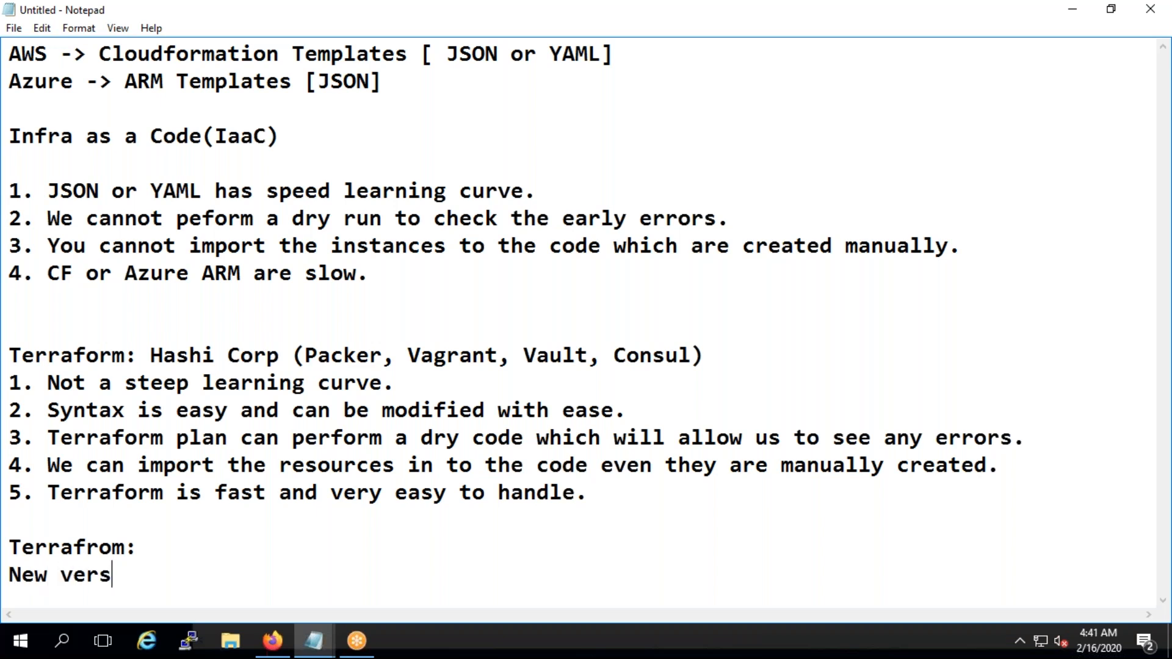
pyautogui.write('ion il')
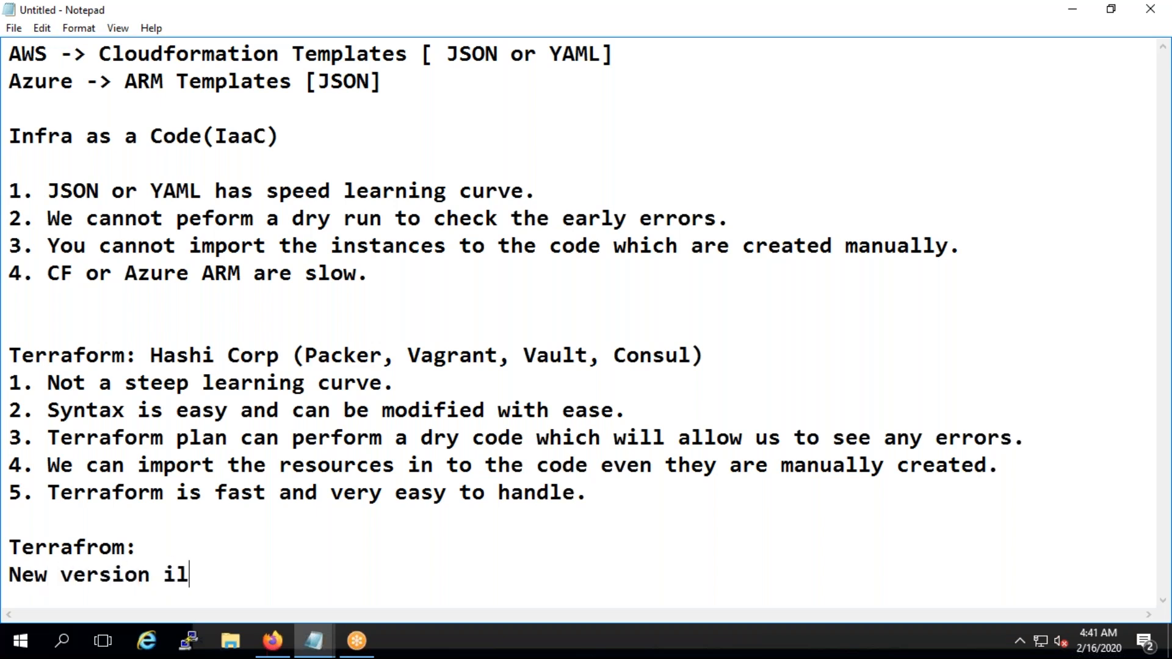
pyautogui.write('will a')
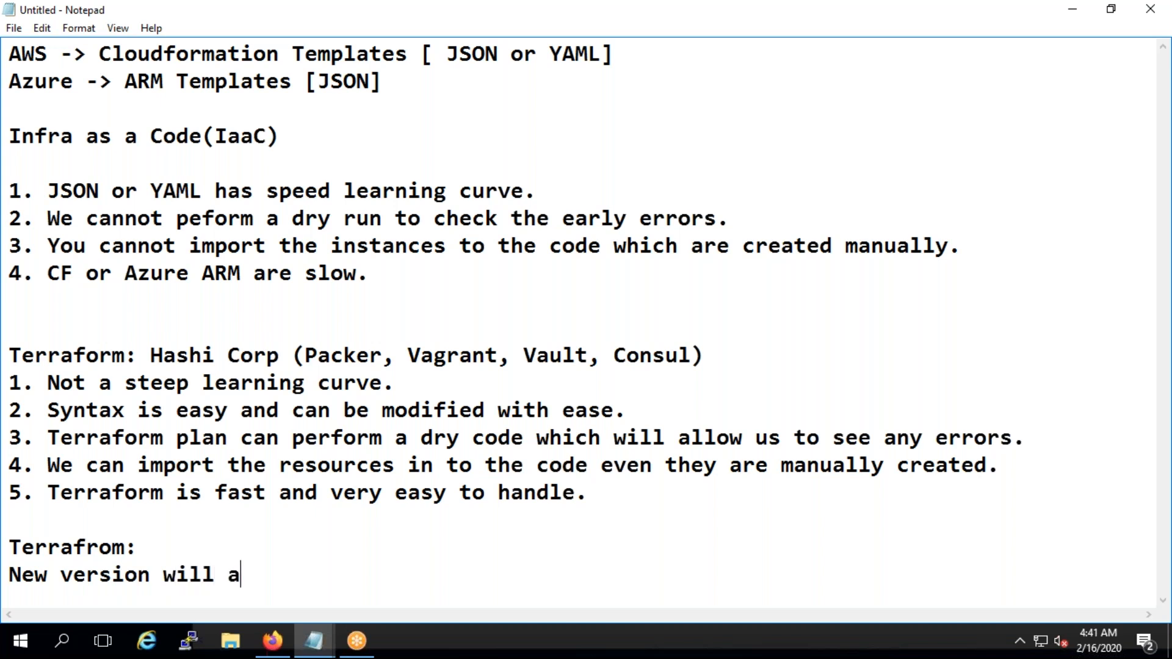
pyautogui.write('ways have b')
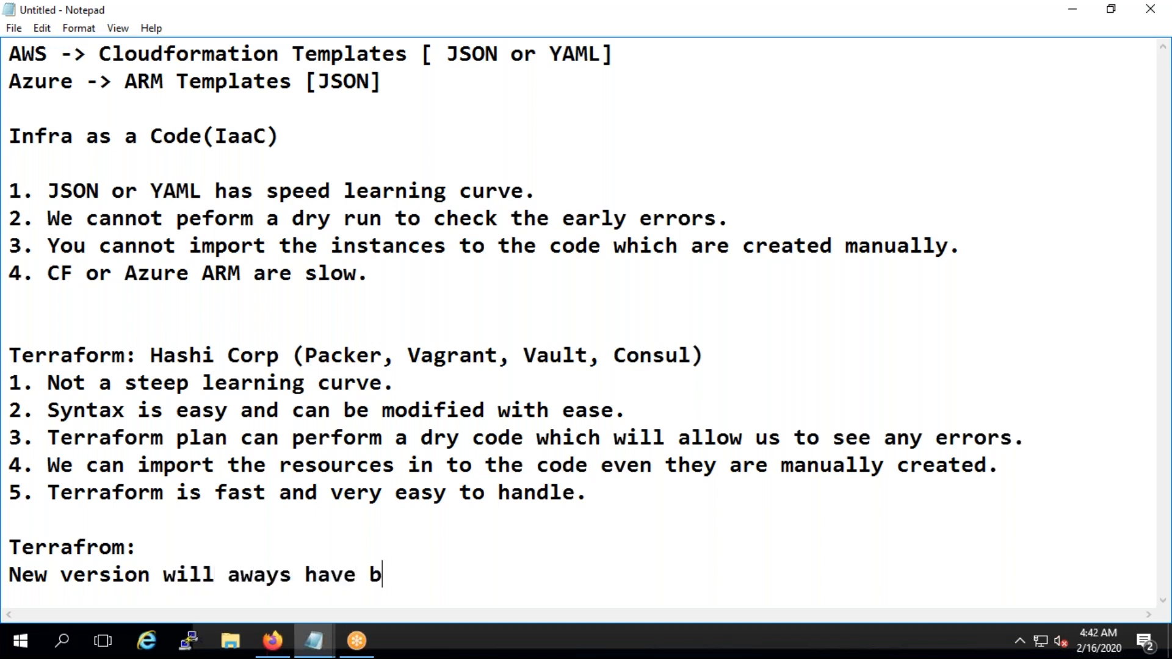
pyautogui.write('ugs and its')
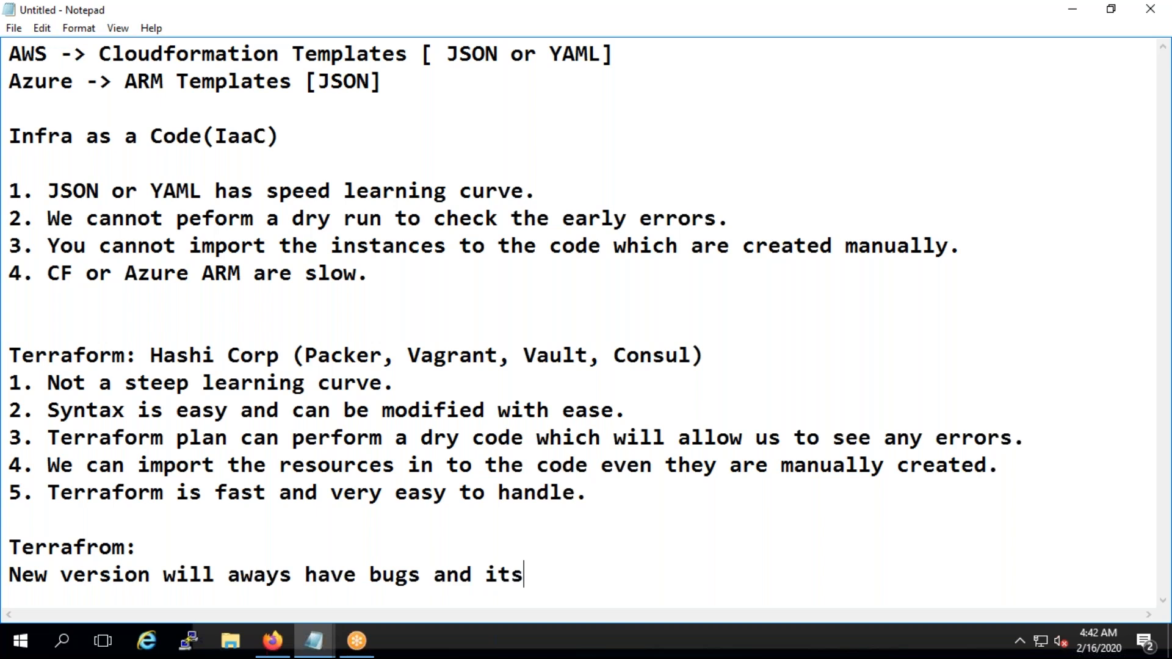
pyautogui.write('recomand')
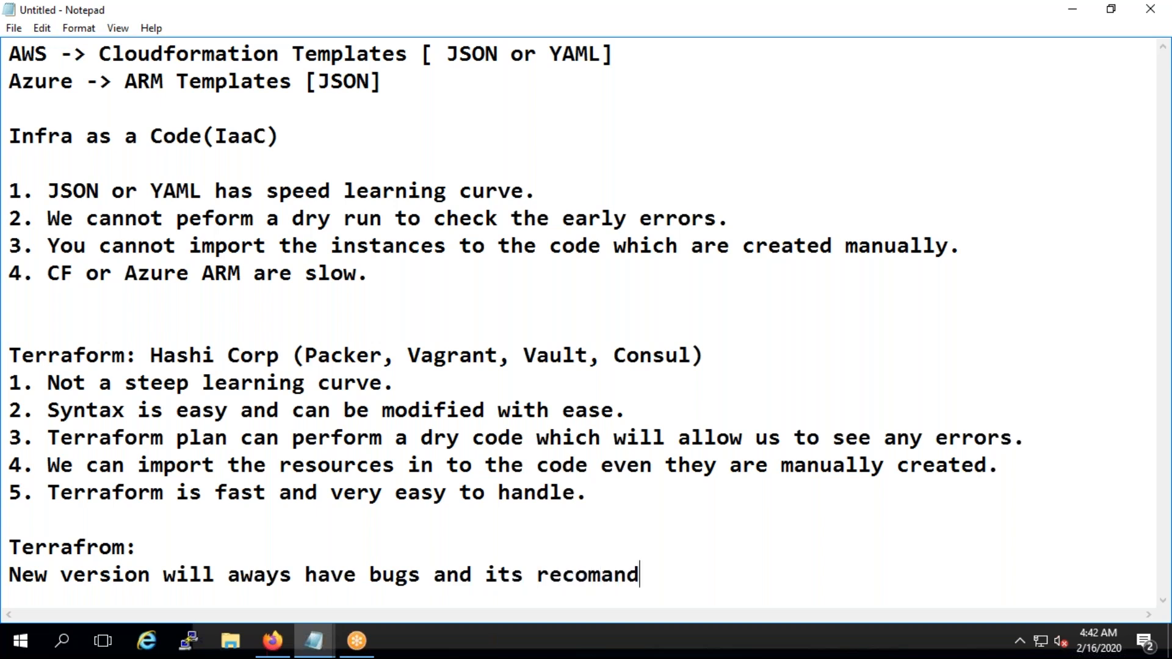
pyautogui.write('ed to use stabl')
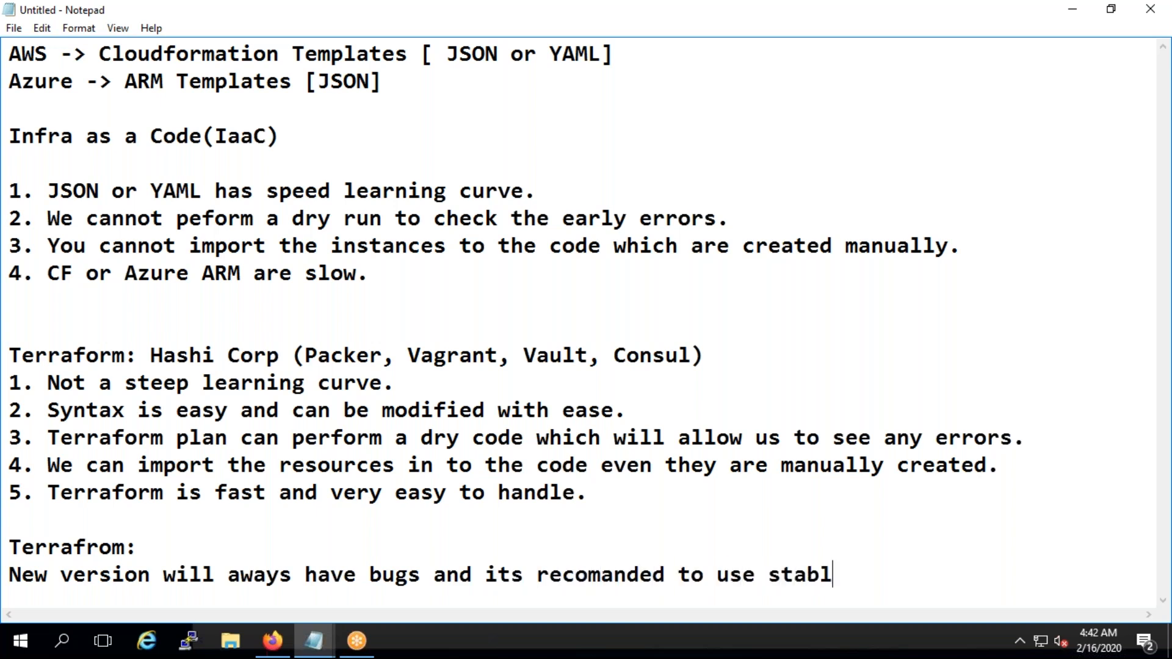
pyautogui.write('e version.')
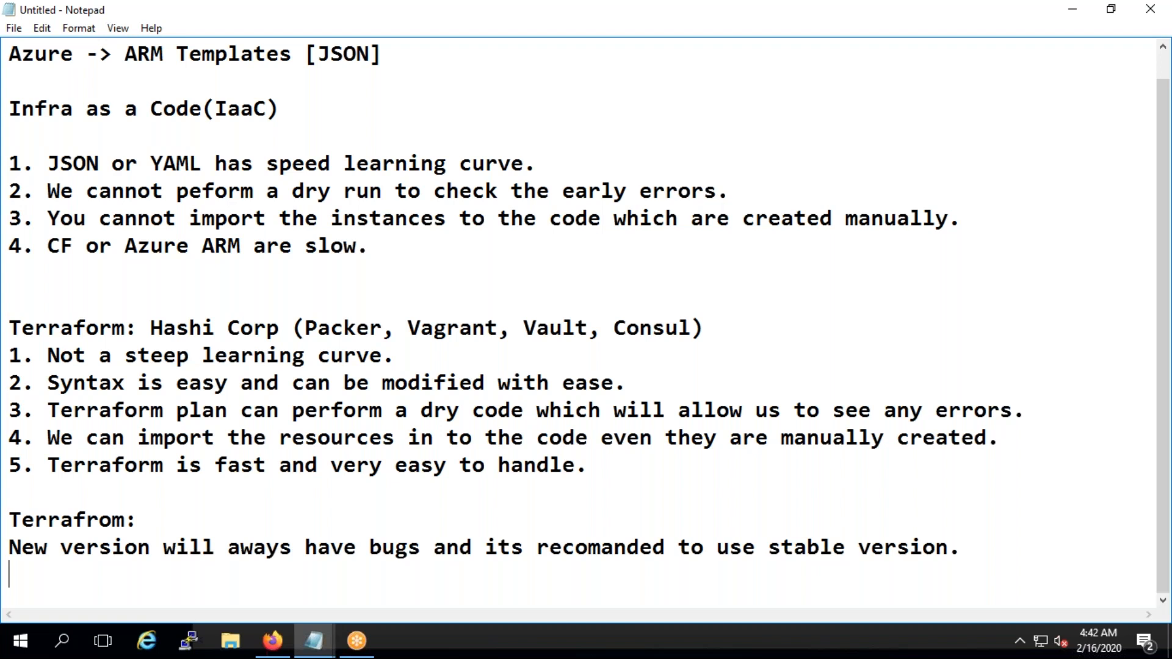
# Add the sentence 'It might not have the plugins for the new services as they need to be developed.'
pyautogui.write('It')
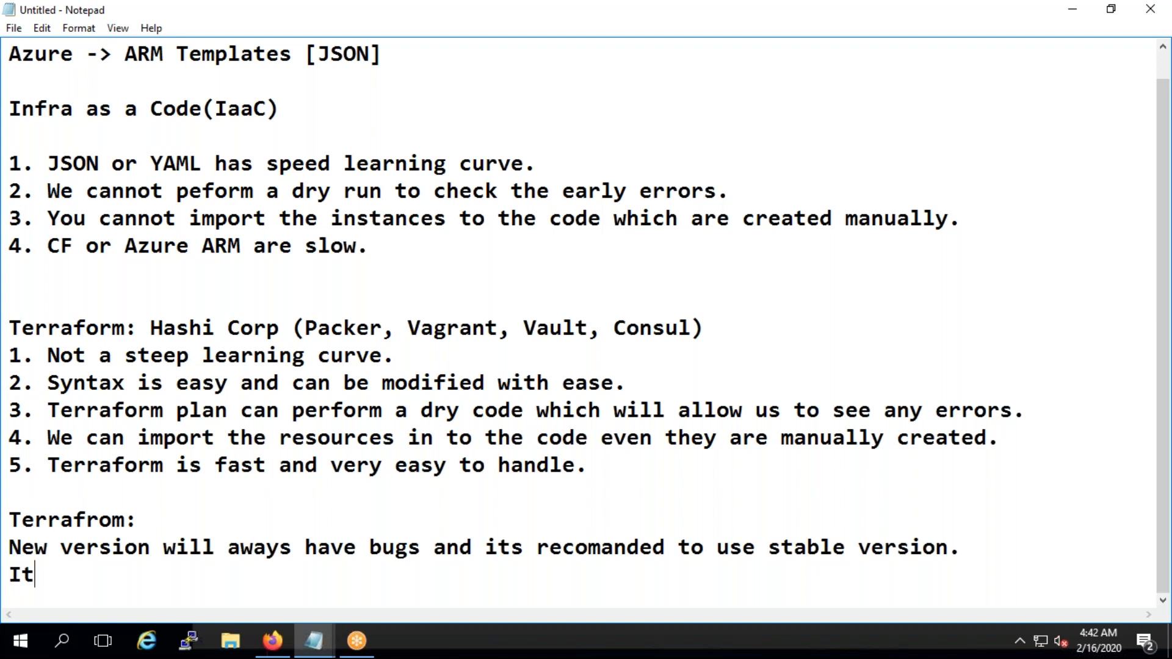
pyautogui.write('might not hae')
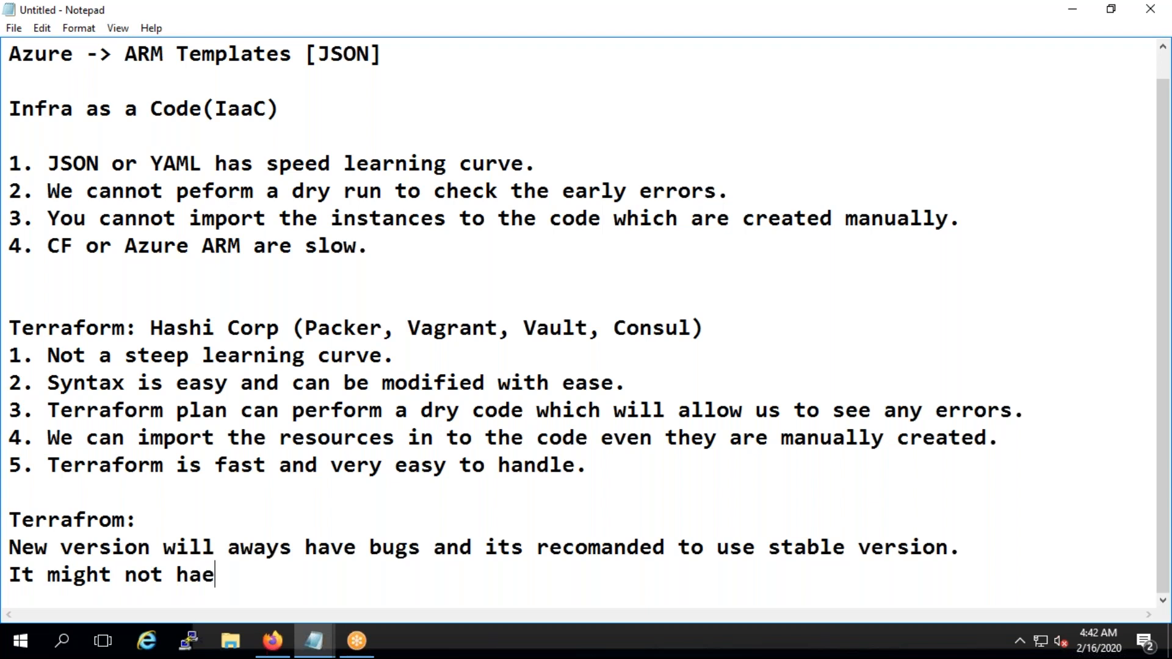
pyautogui.write('ve the')
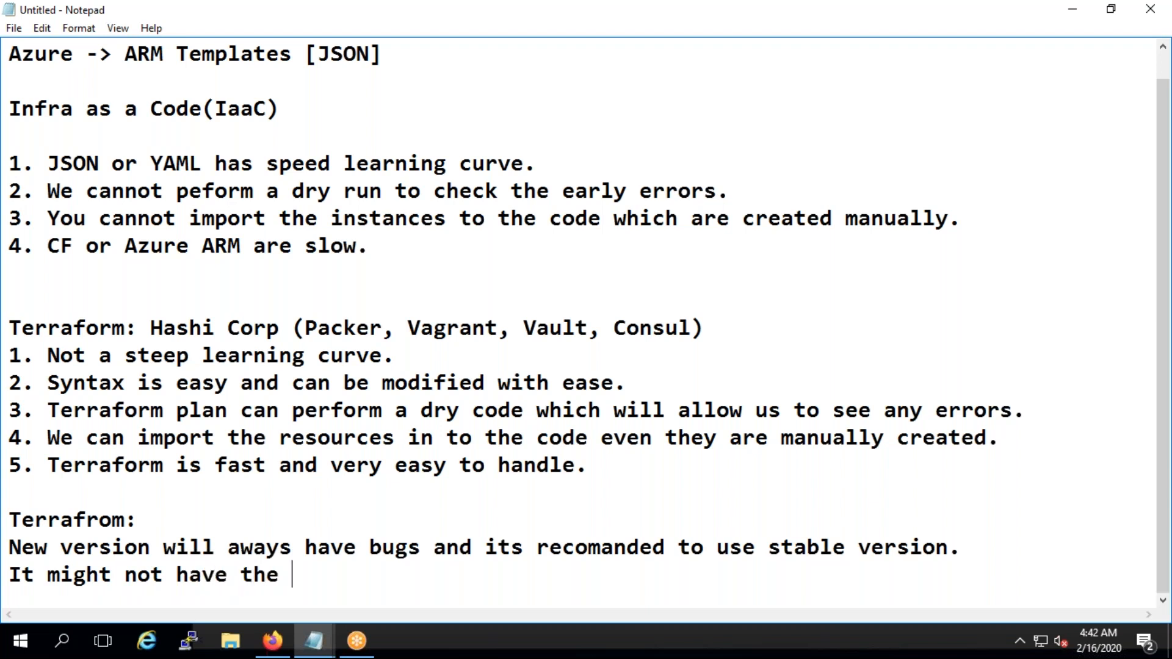
pyautogui.write('plugins fo')
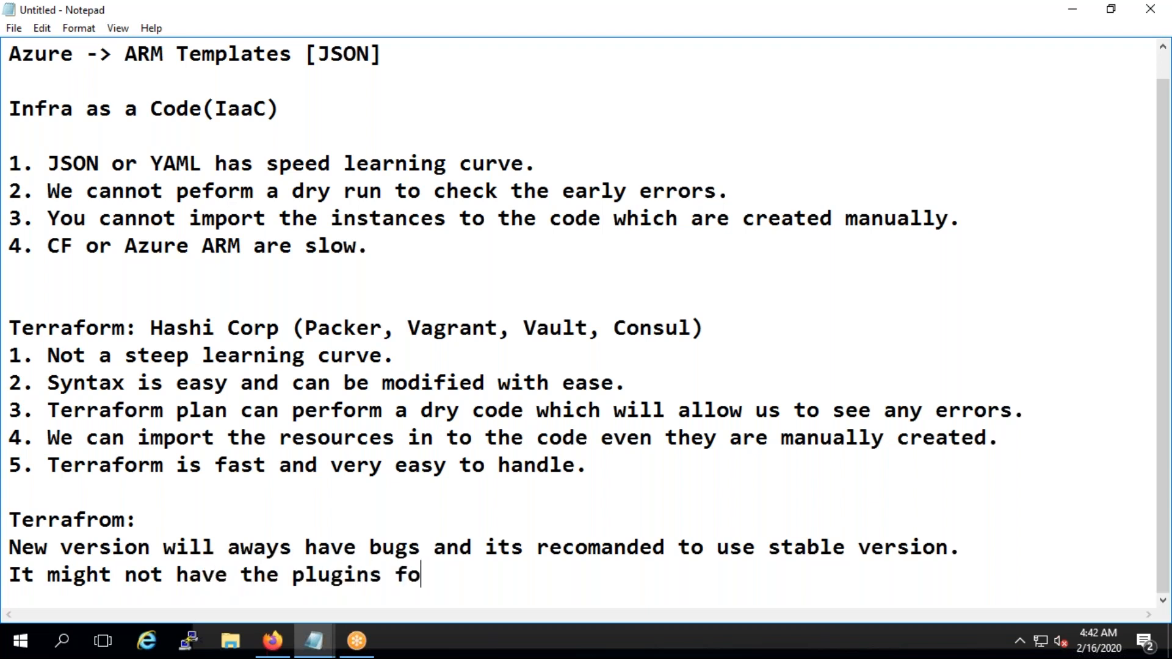
pyautogui.write('r the')
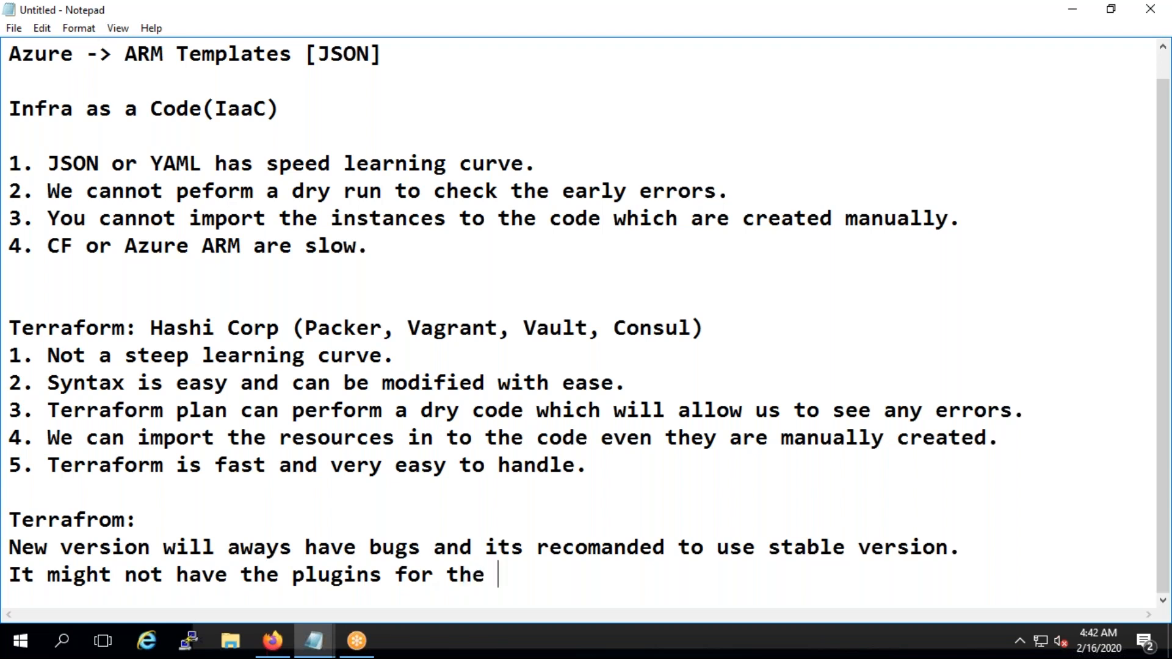
pyautogui.write('new serics as t')
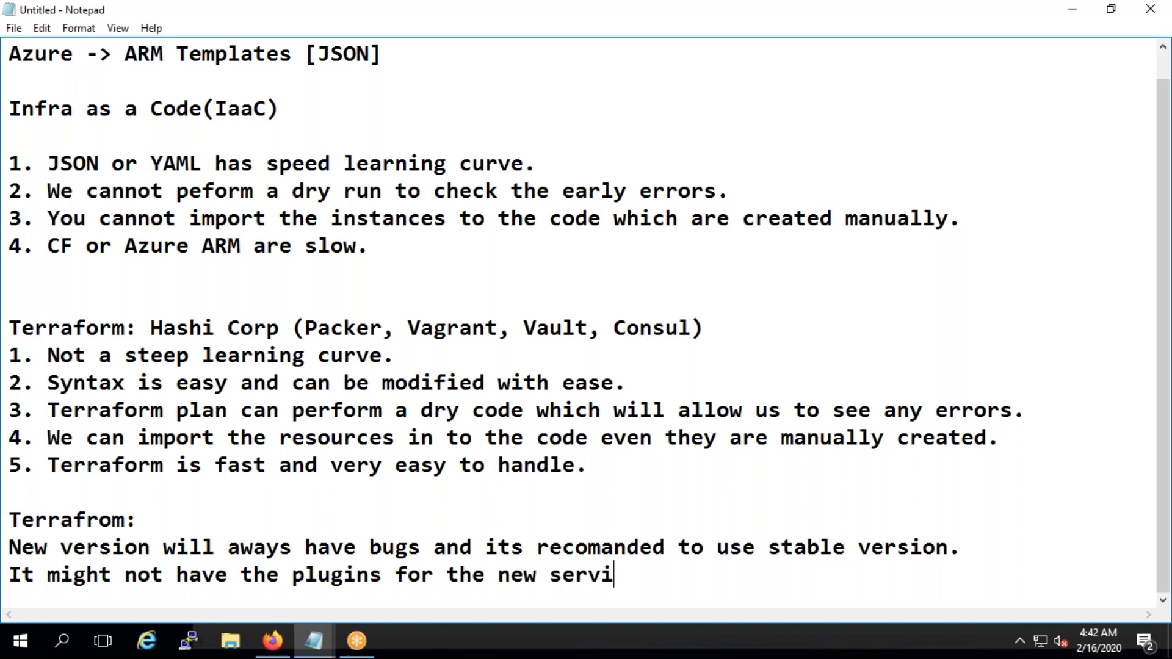
pyautogui.write('ces are they n')
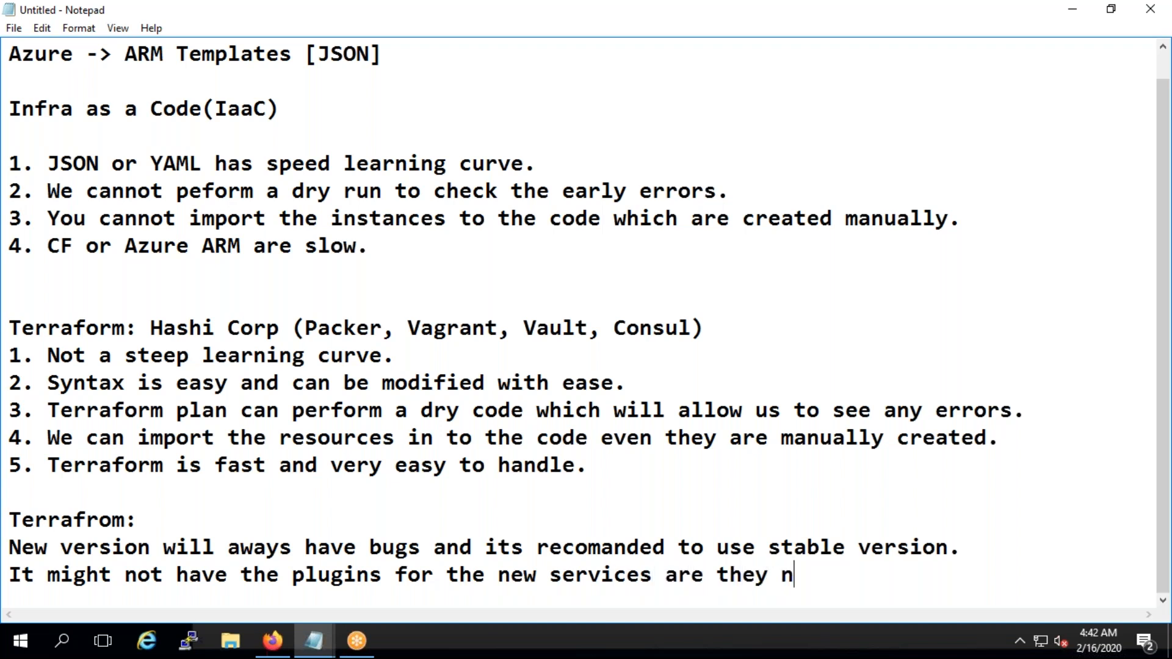
pyautogui.press('Backspace')
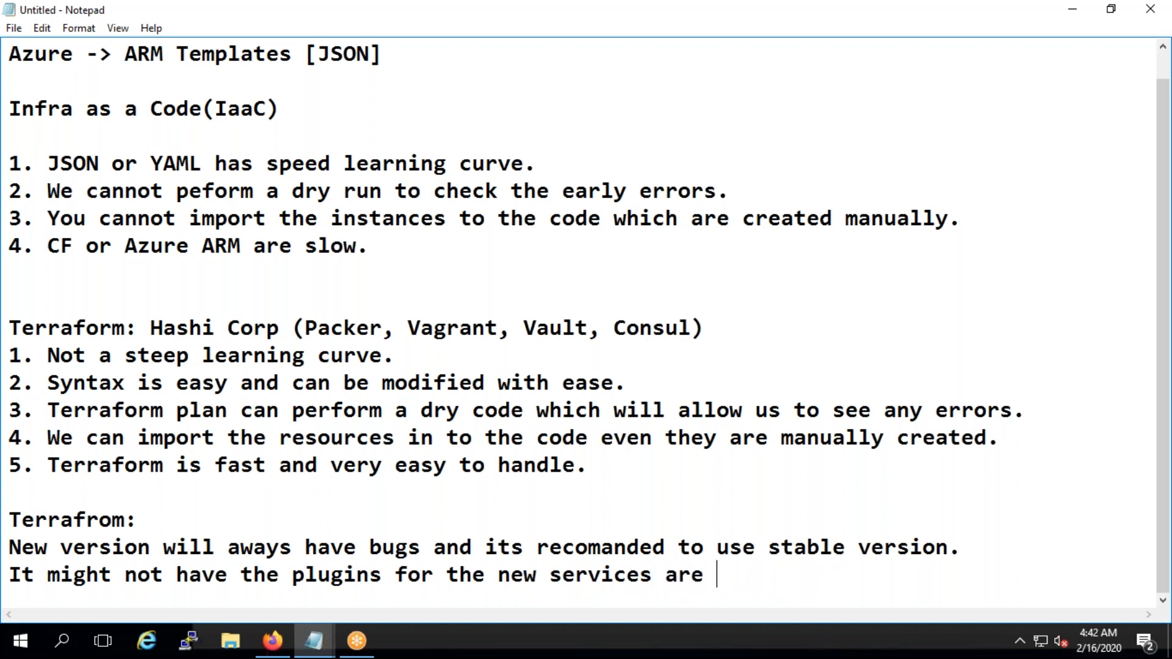
pyautogui.write('as they')
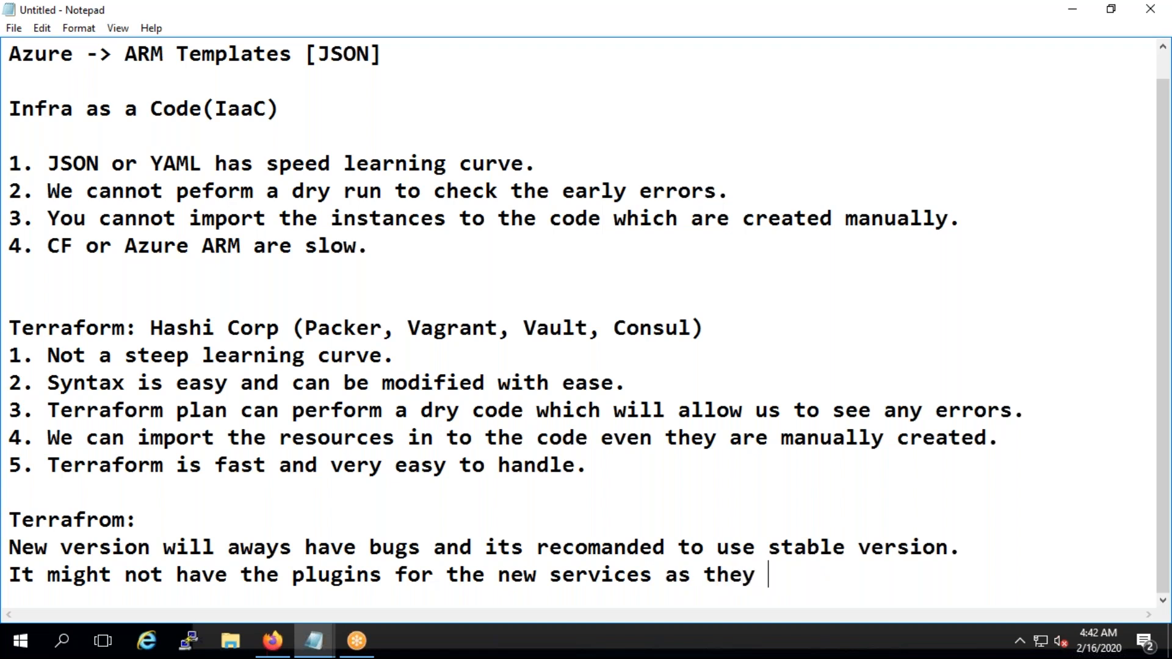
pyautogui.write('need to be de')
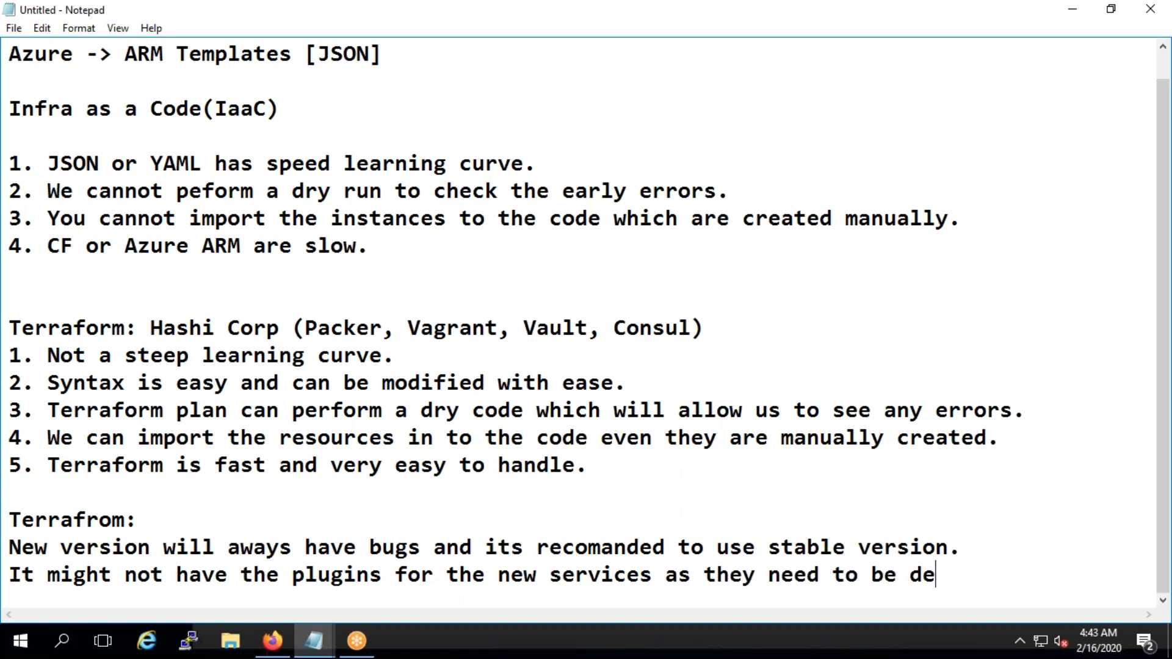
pyautogui.write('vel')
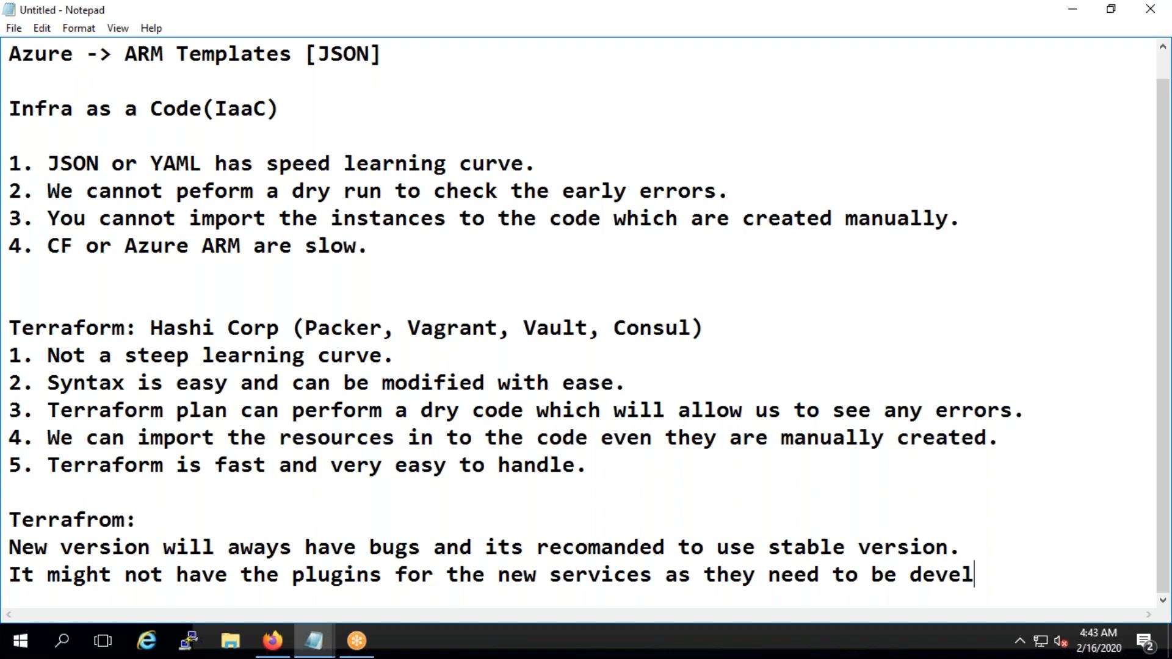
pyautogui.write('oped')
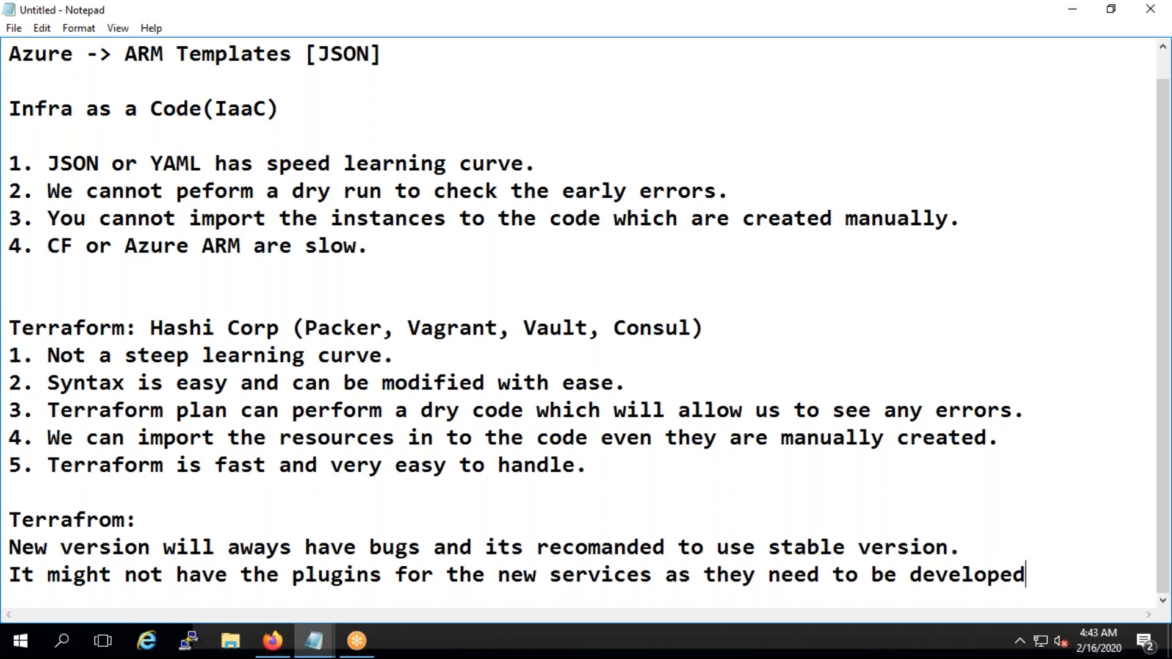
pyautogui.write('.')
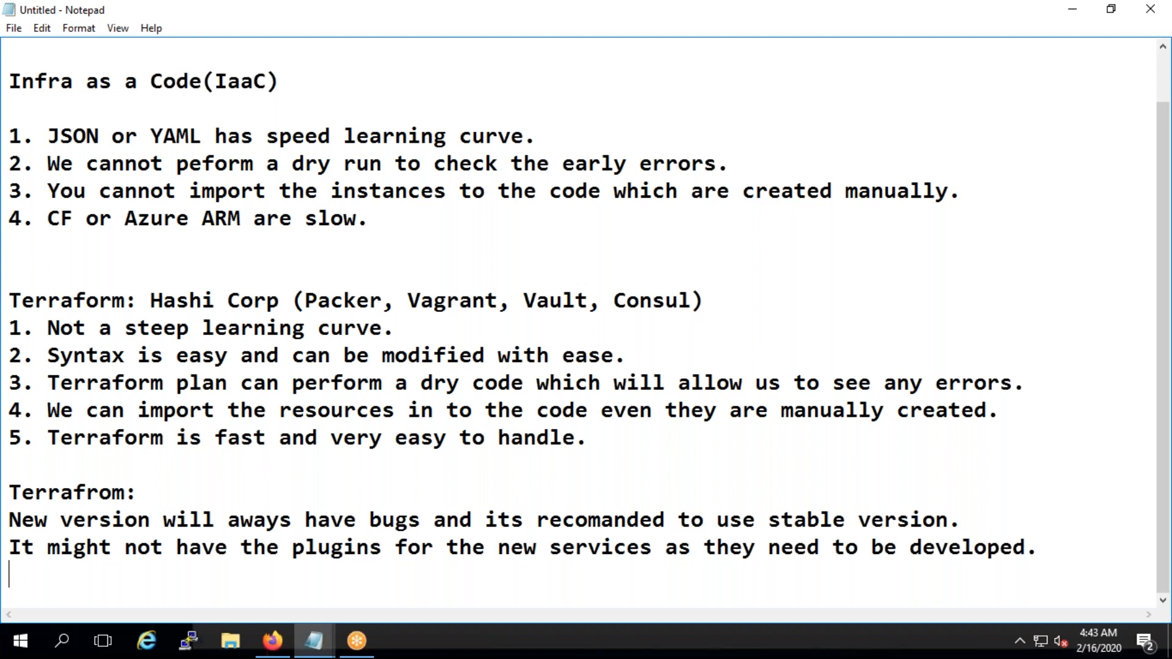
pyautogui.moveTo(798, 519)
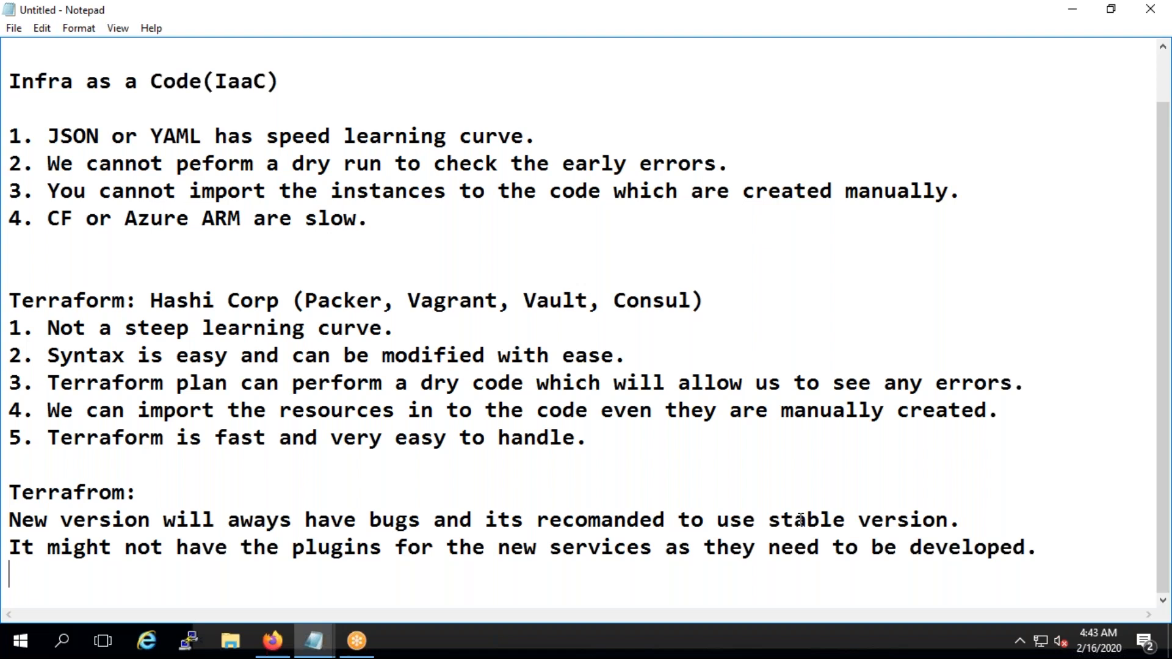
# Type main.tf, ec2.tf, iam.tf and rds.tf on separate lines below the notes
pyautogui.scroll(-3)
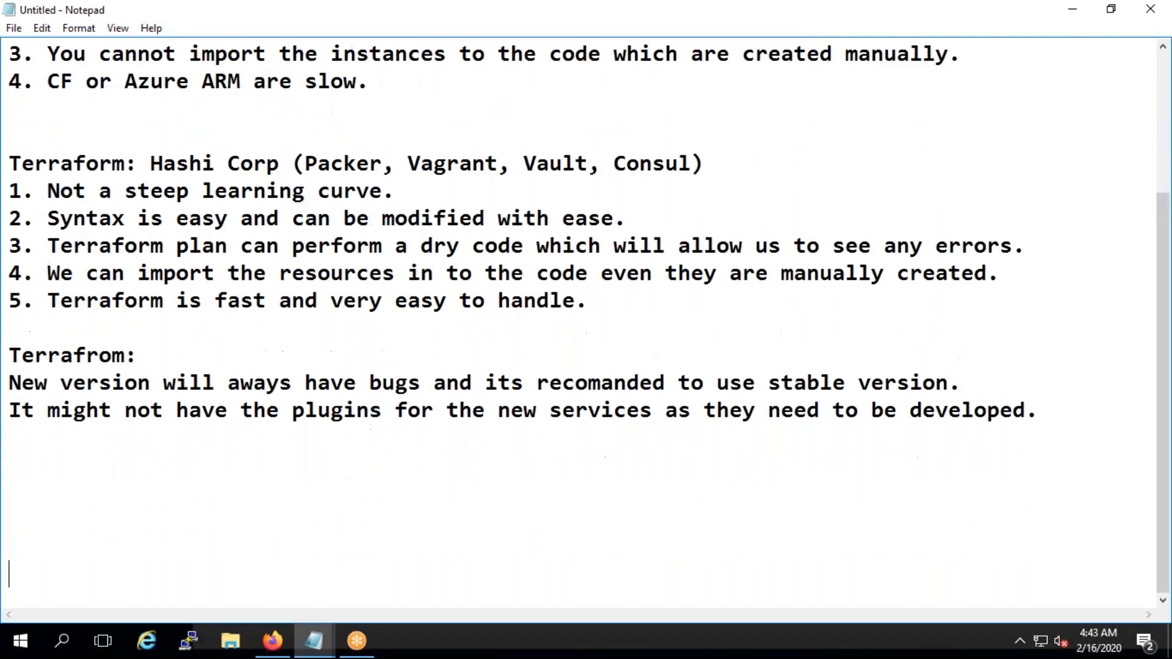
pyautogui.scroll(3)
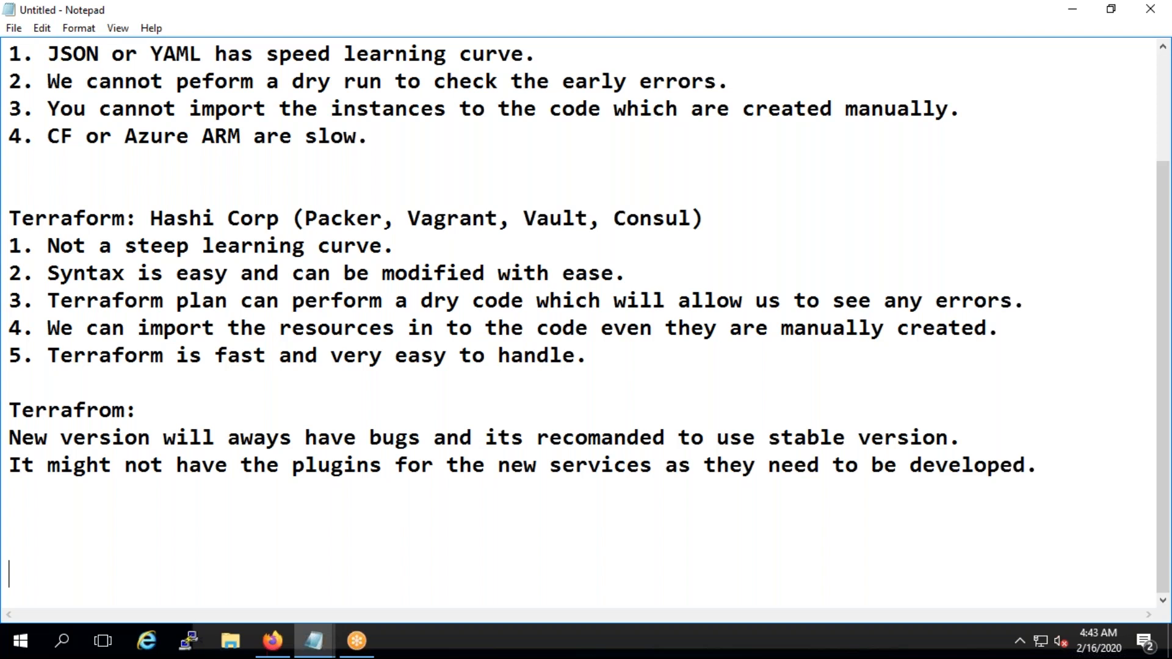
pyautogui.write('main.tf')
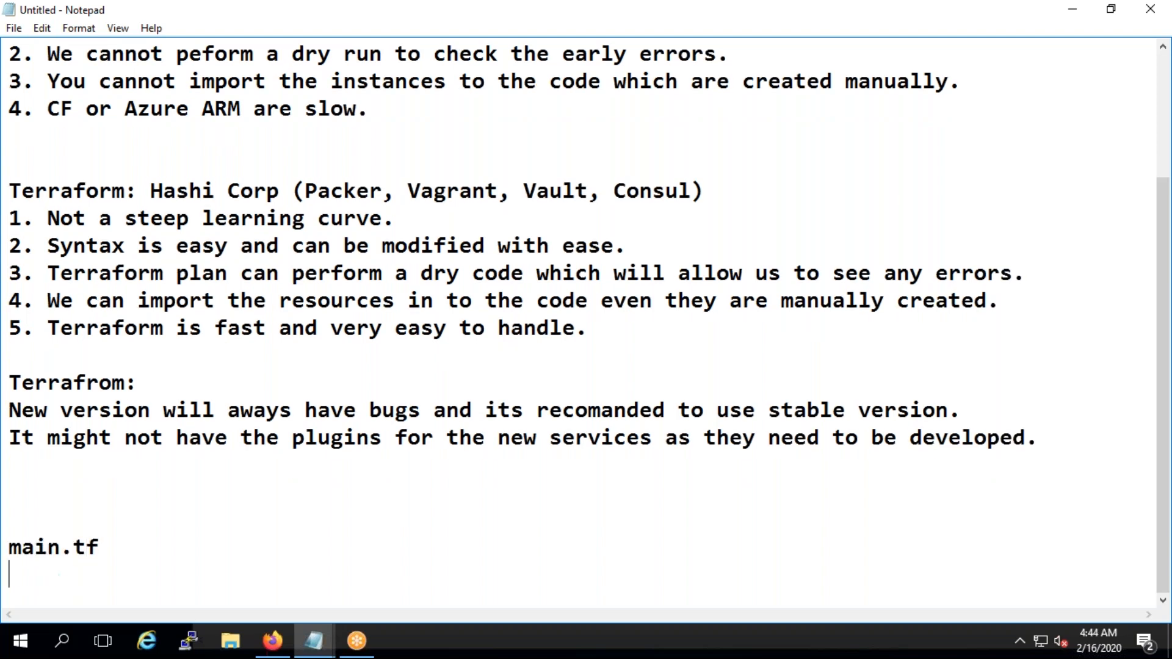
pyautogui.write('ec2.')
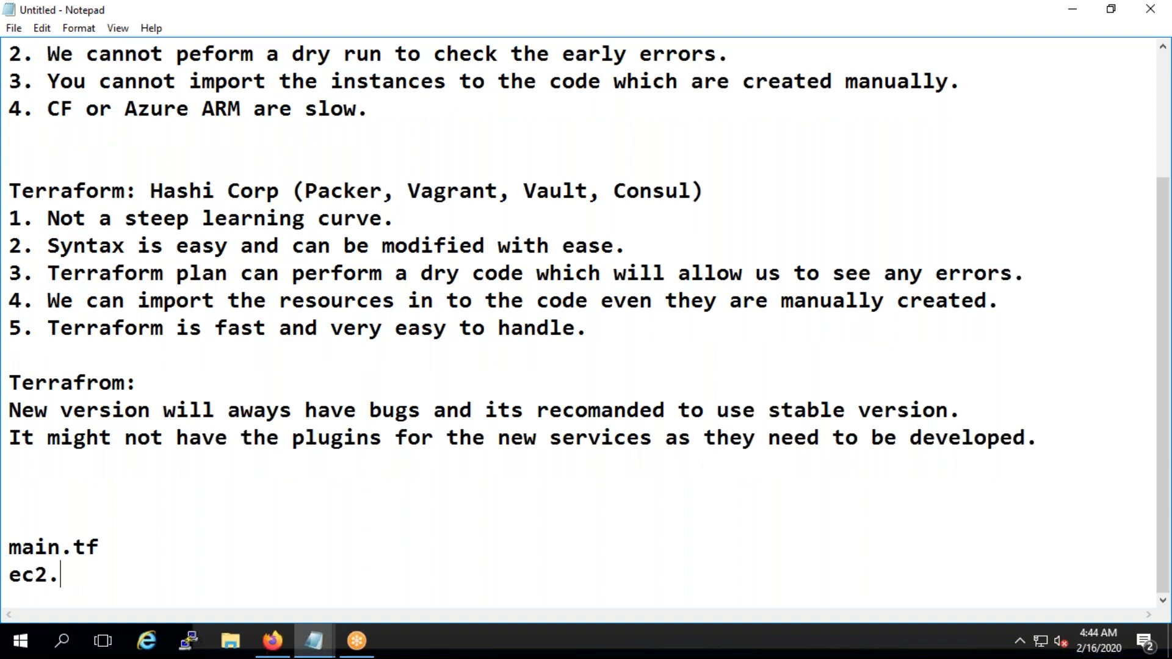
pyautogui.write('tf')
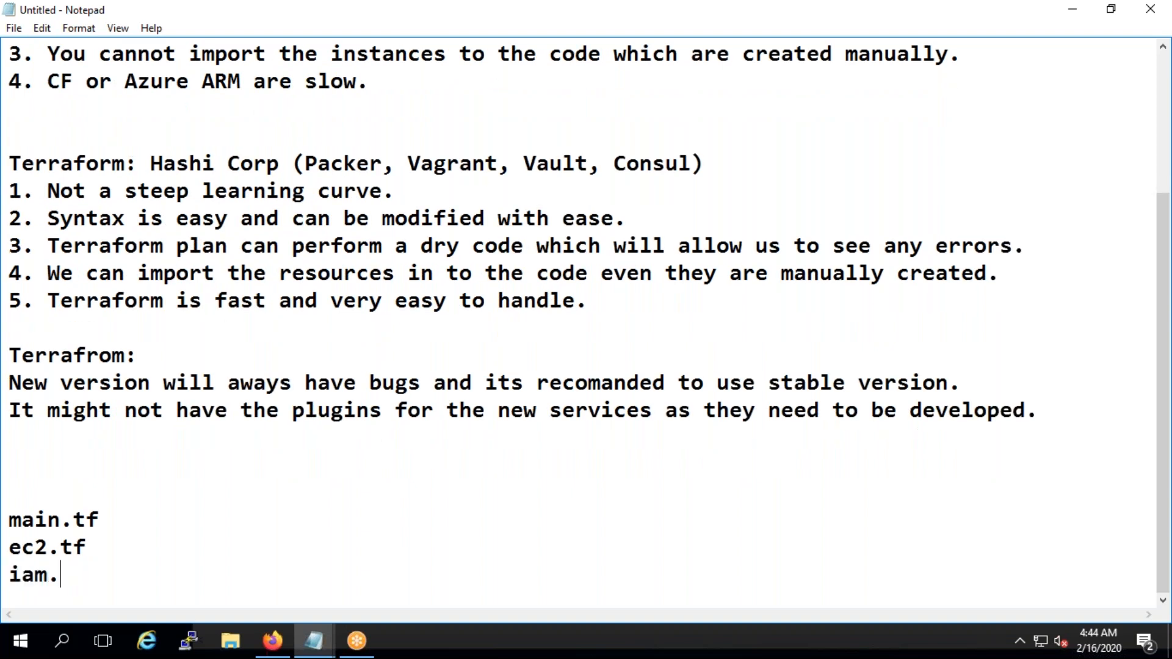
pyautogui.write('tf')
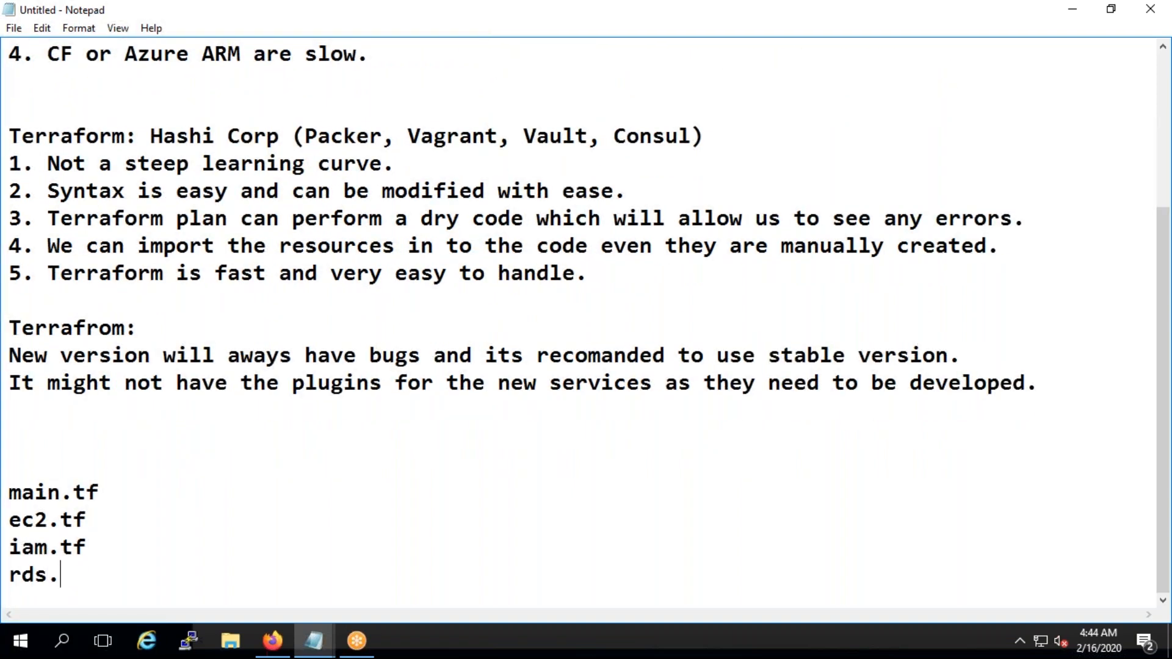
pyautogui.write('tf')
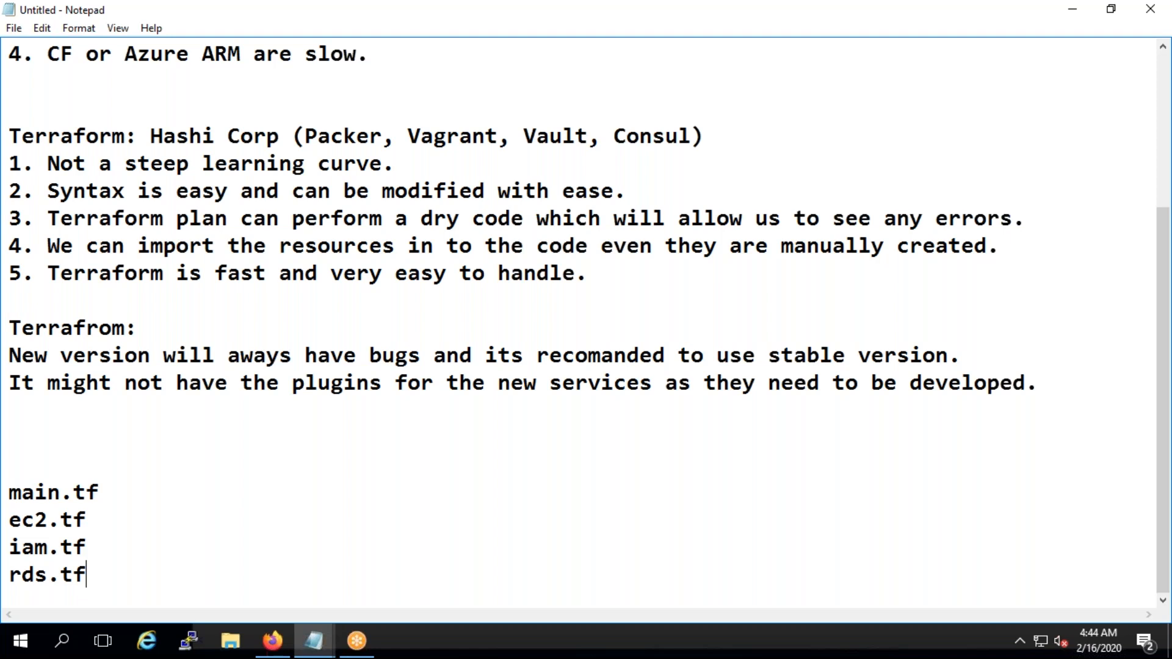
# Open File Explorer, create a folder named Weekend-DevOps-Class on C:, and open it
pyautogui.click(230, 640)
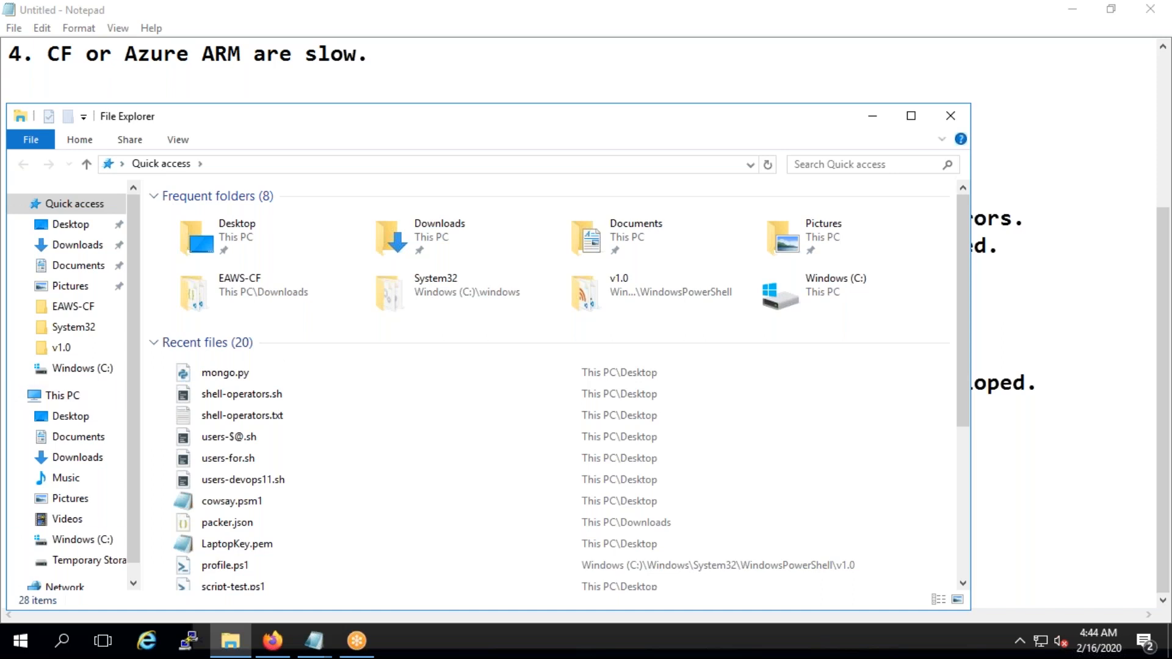
pyautogui.click(82, 539)
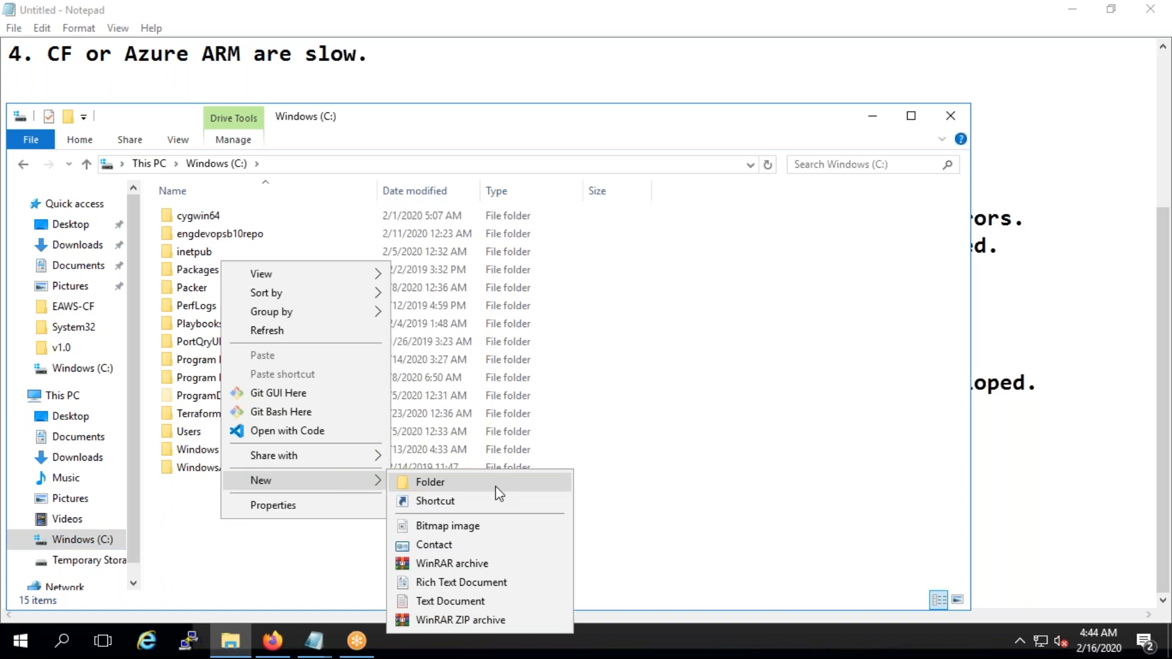
pyautogui.click(430, 481)
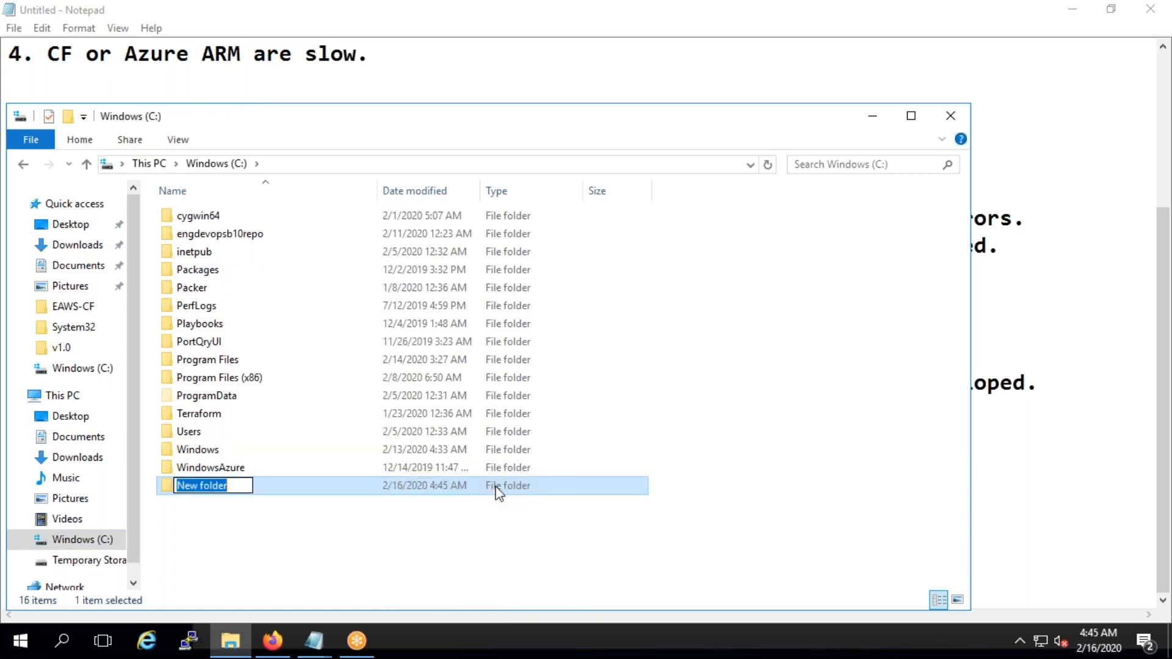
pyautogui.write('Weekend-DvO')
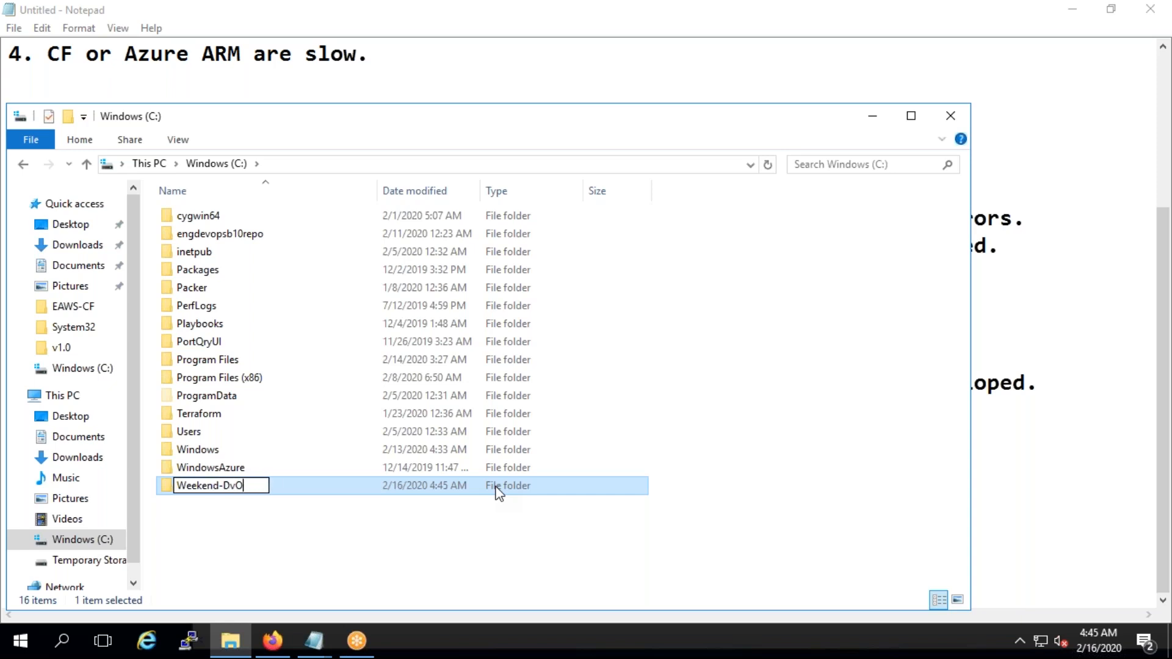
pyautogui.press('BackSpace')
pyautogui.write('e')
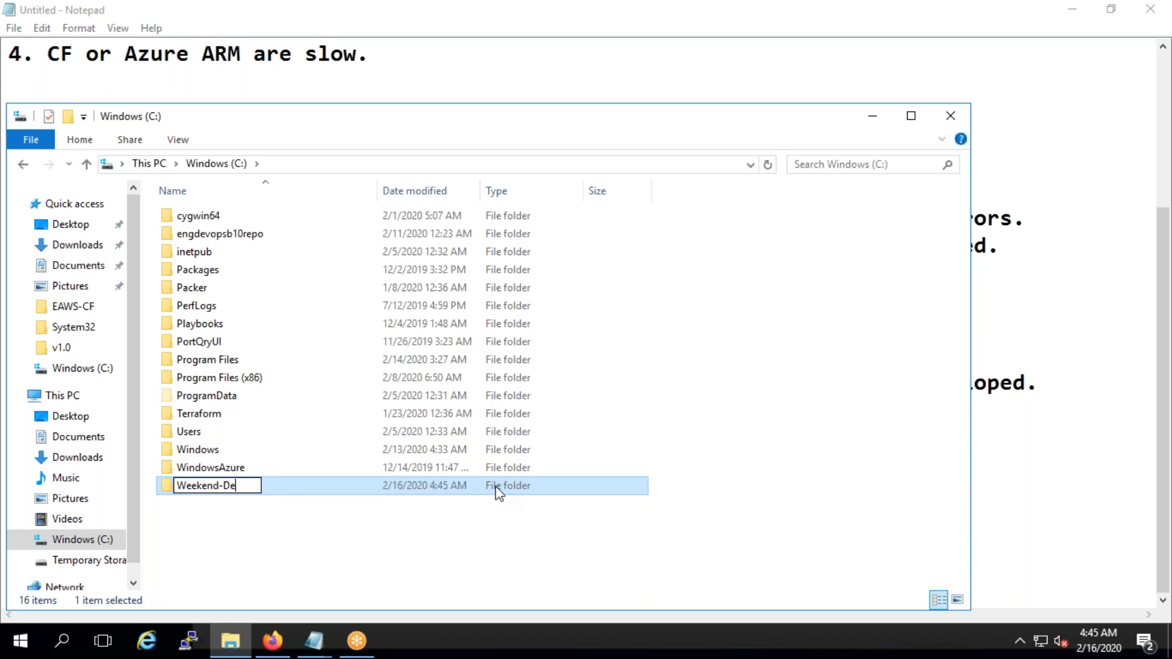
pyautogui.write('vOps-')
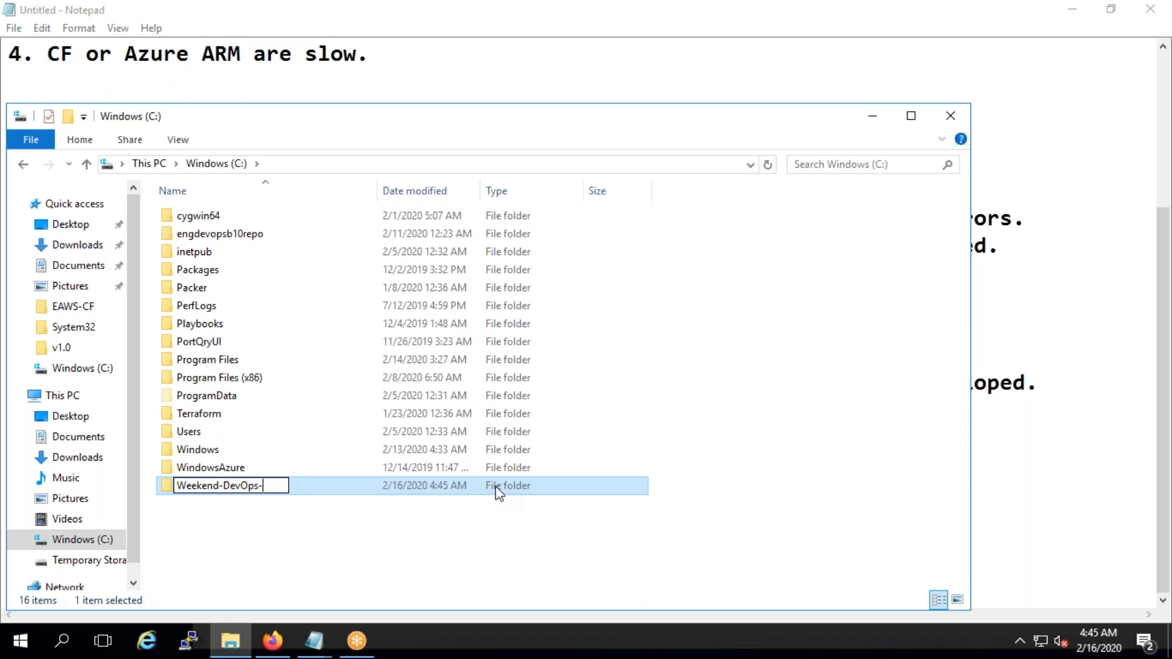
pyautogui.write('Class')
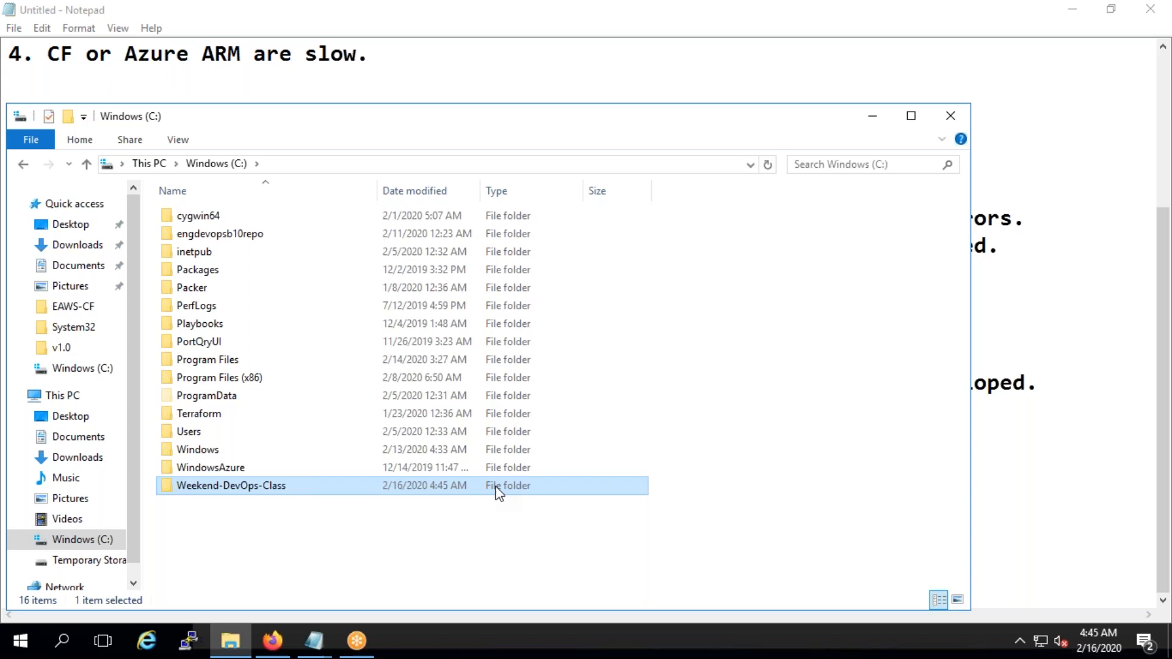
pyautogui.doubleClick(230, 485)
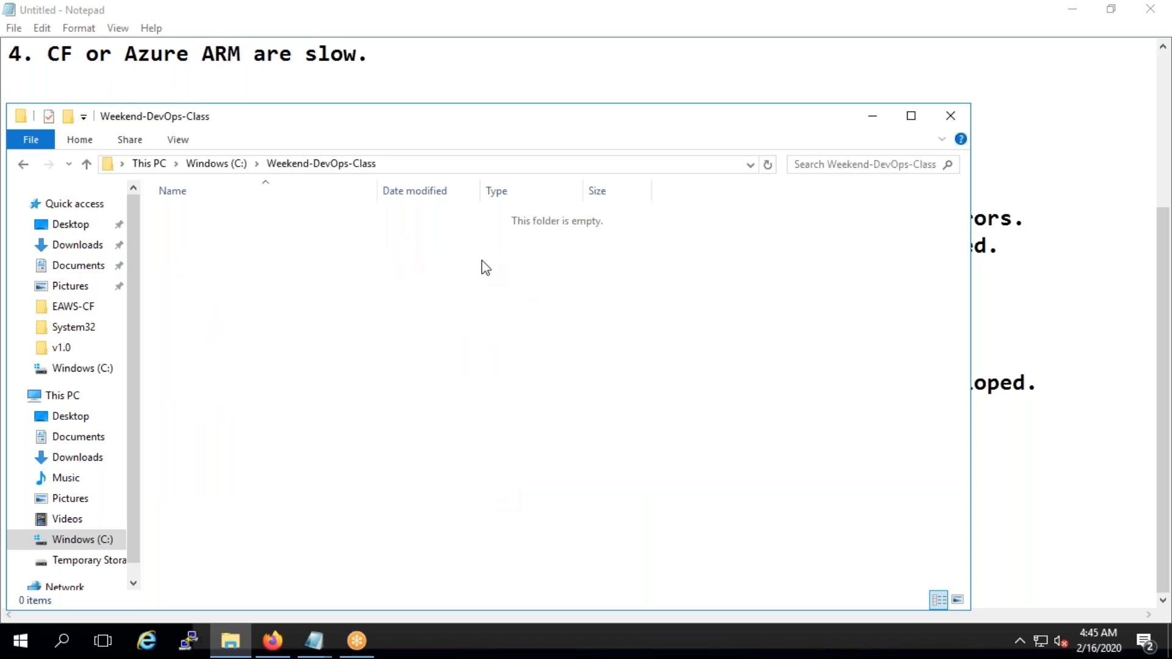
pyautogui.moveTo(476, 271)
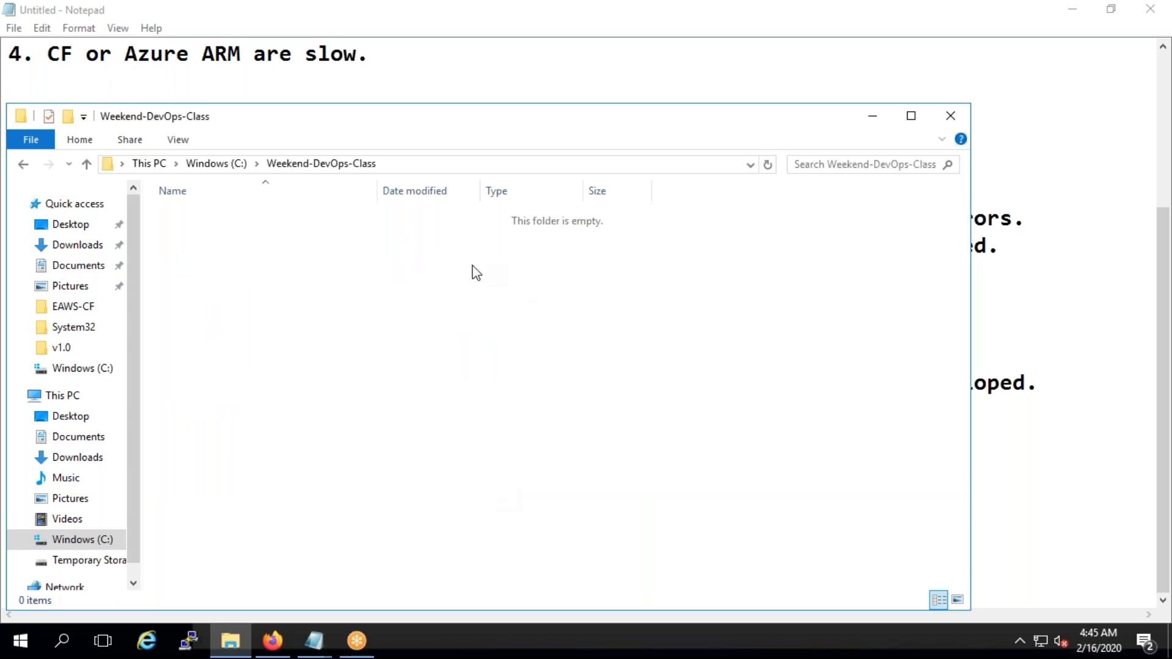
pyautogui.moveTo(499, 260)
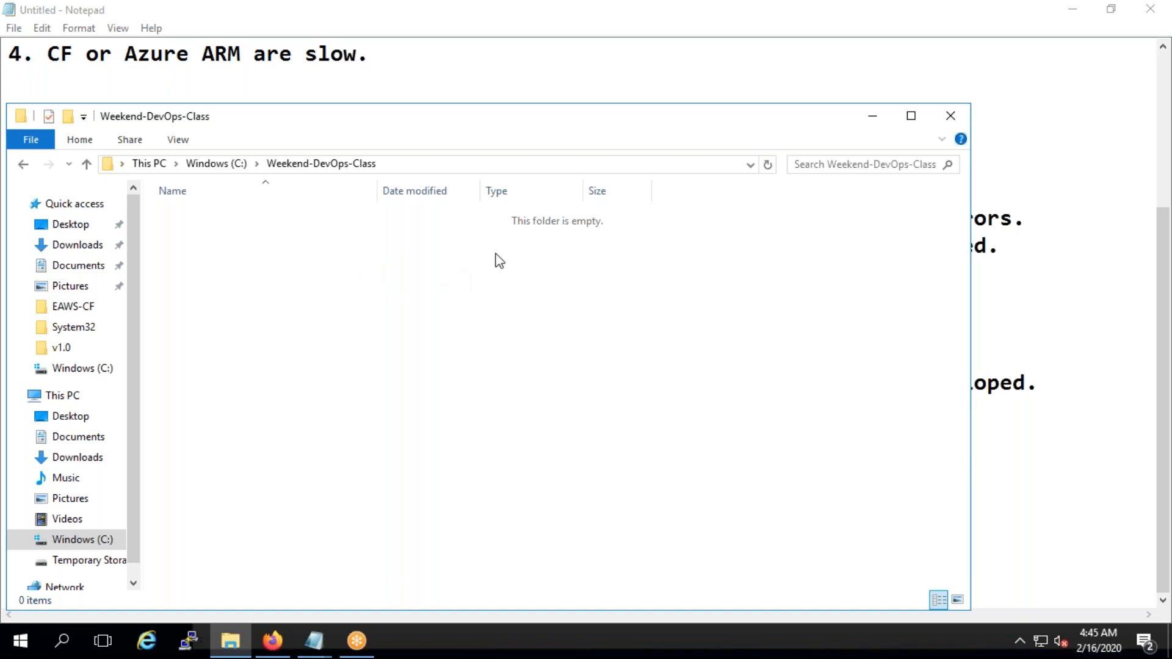
pyautogui.moveTo(503, 340)
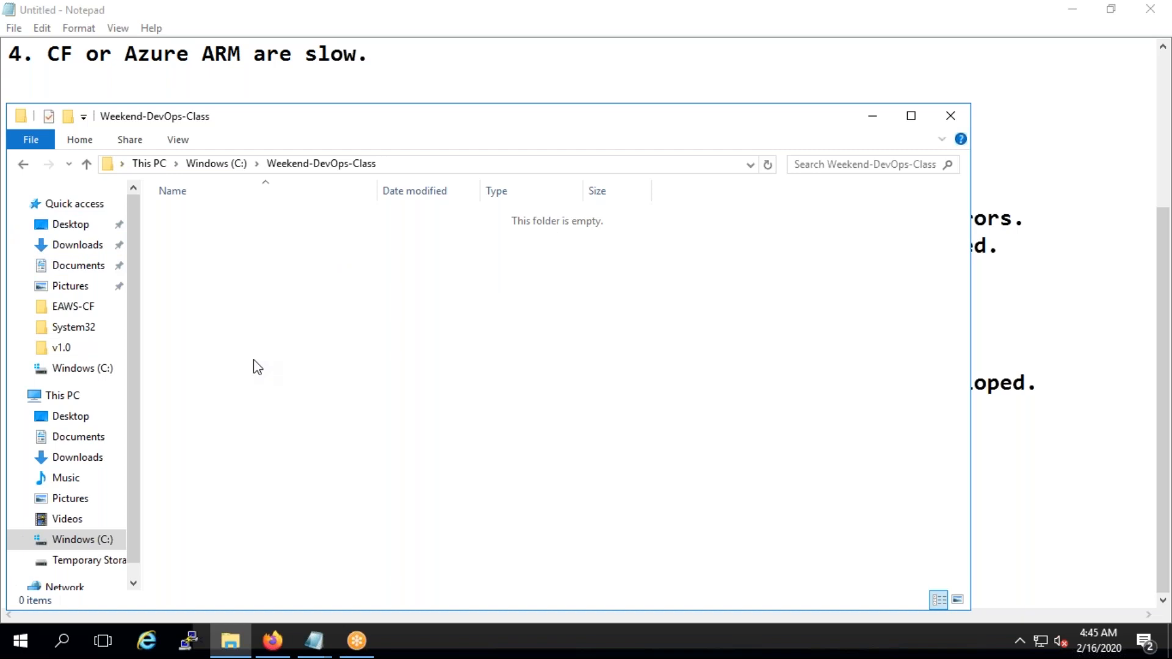
pyautogui.moveTo(294, 313)
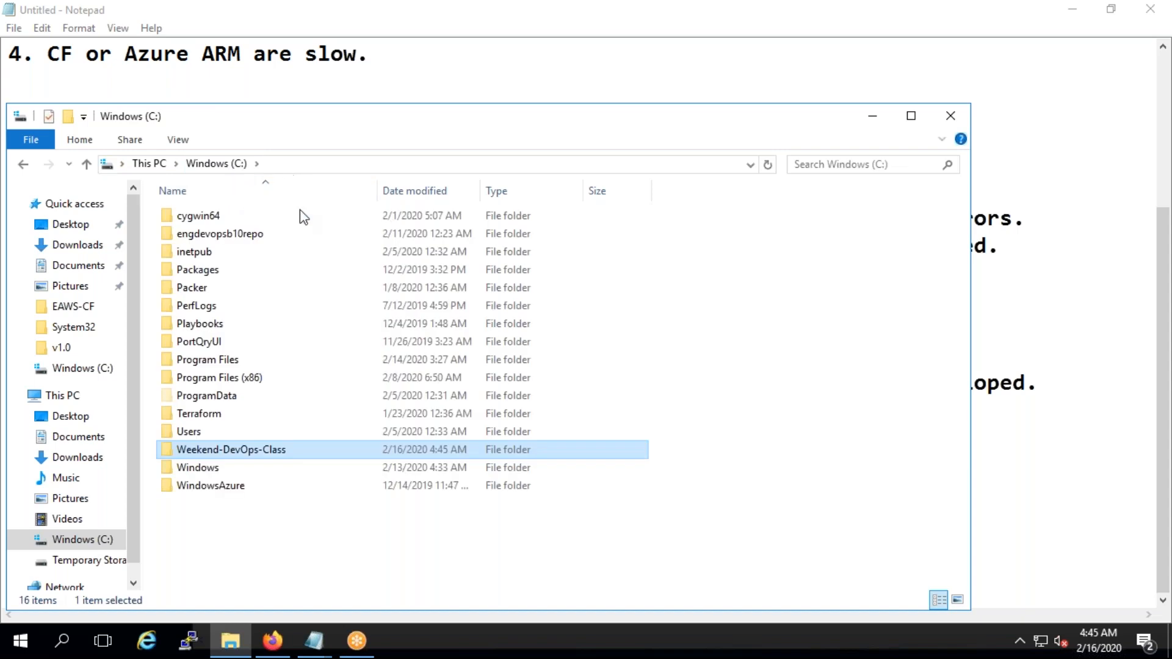
# Open C:\Terraform, select terraform.exe and bring up its available actions
pyautogui.doubleClick(199, 413)
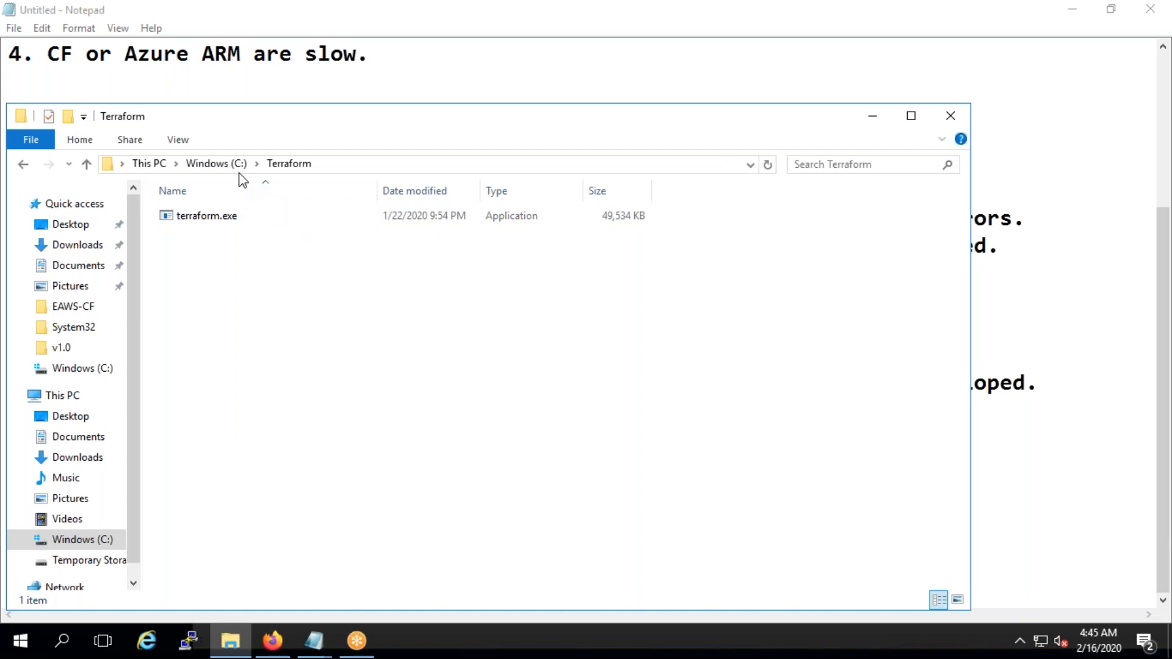
pyautogui.click(207, 216)
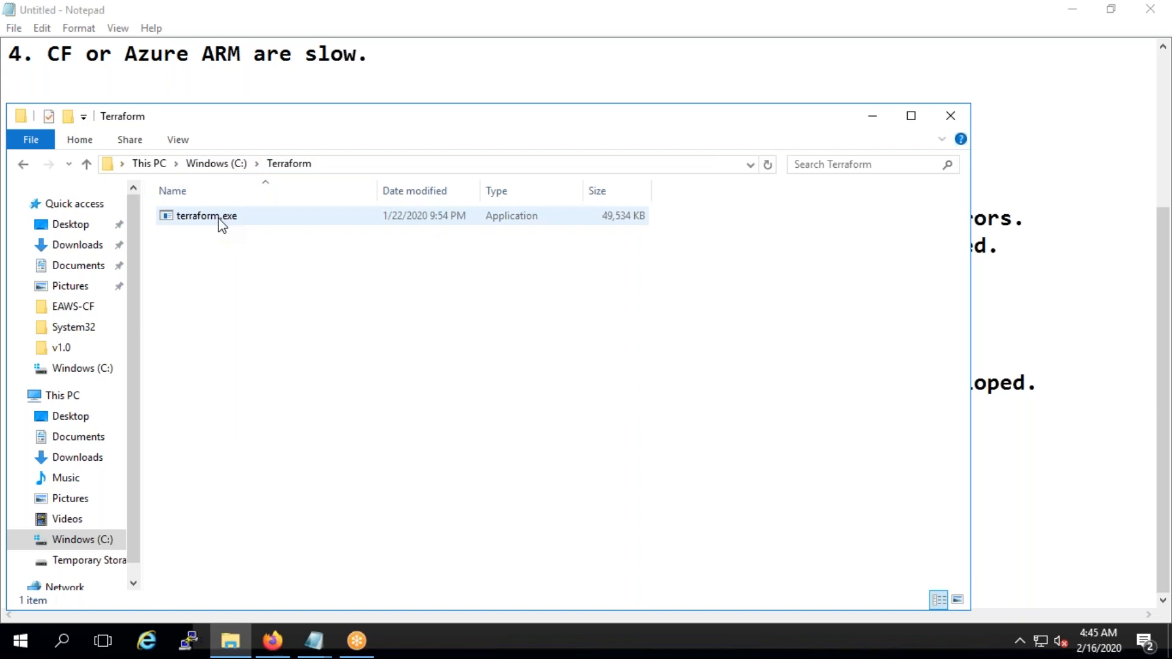
pyautogui.rightClick(19, 640)
pyautogui.write('terraform')
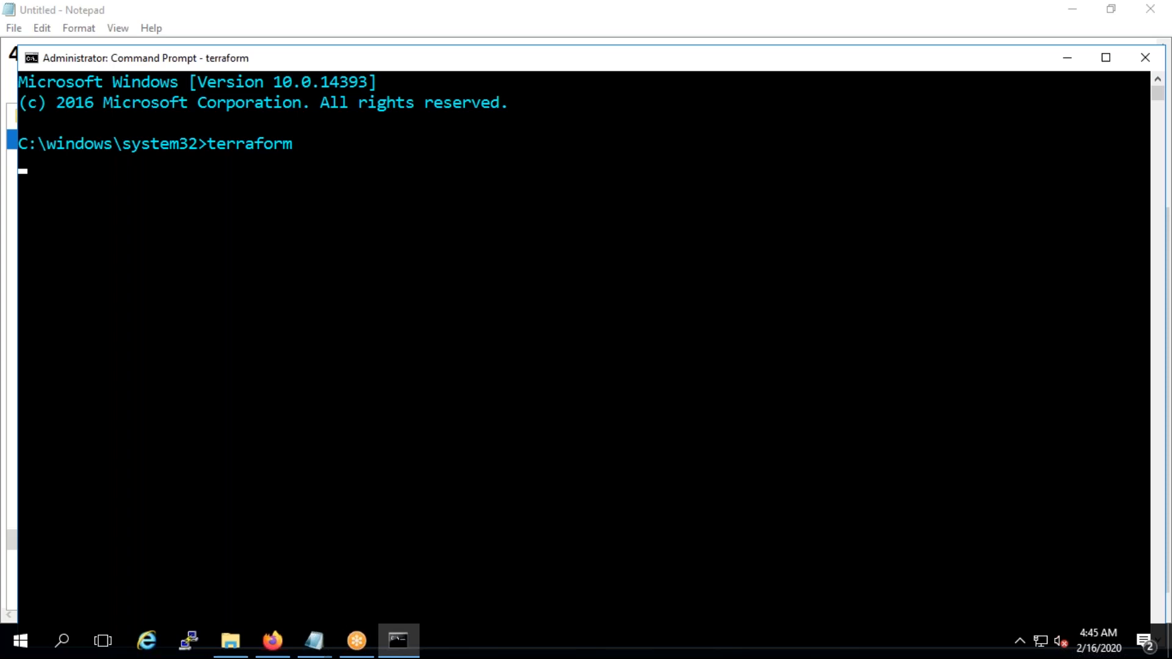
# Run the terraform command in the administrator Command Prompt
pyautogui.press('Return')
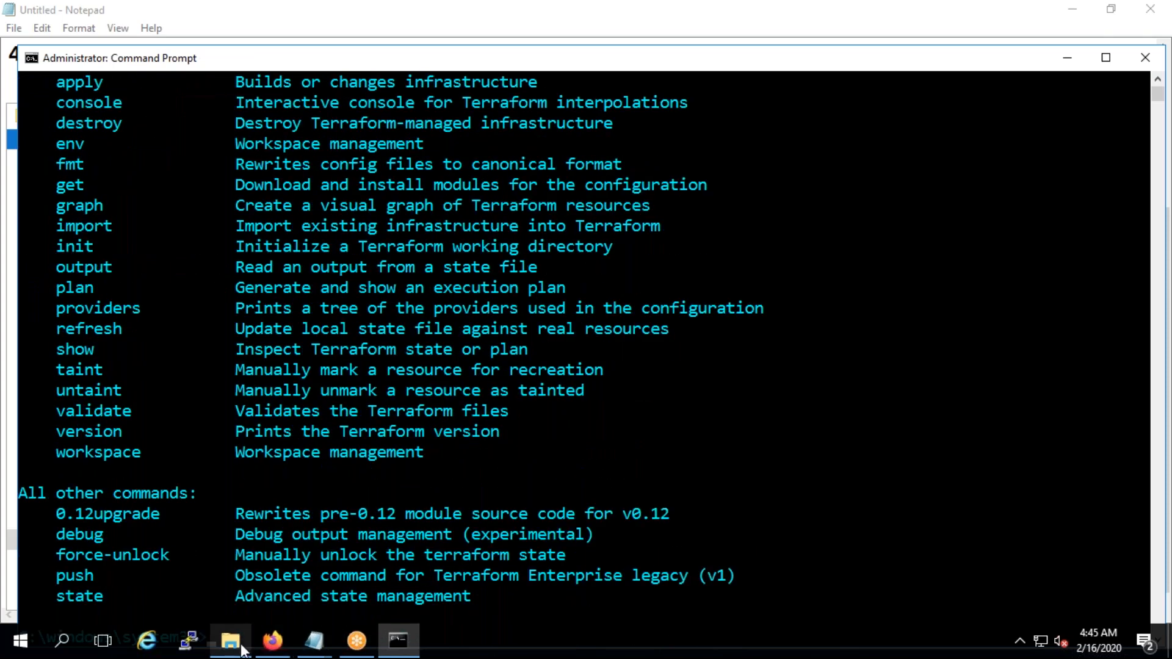
pyautogui.click(230, 640)
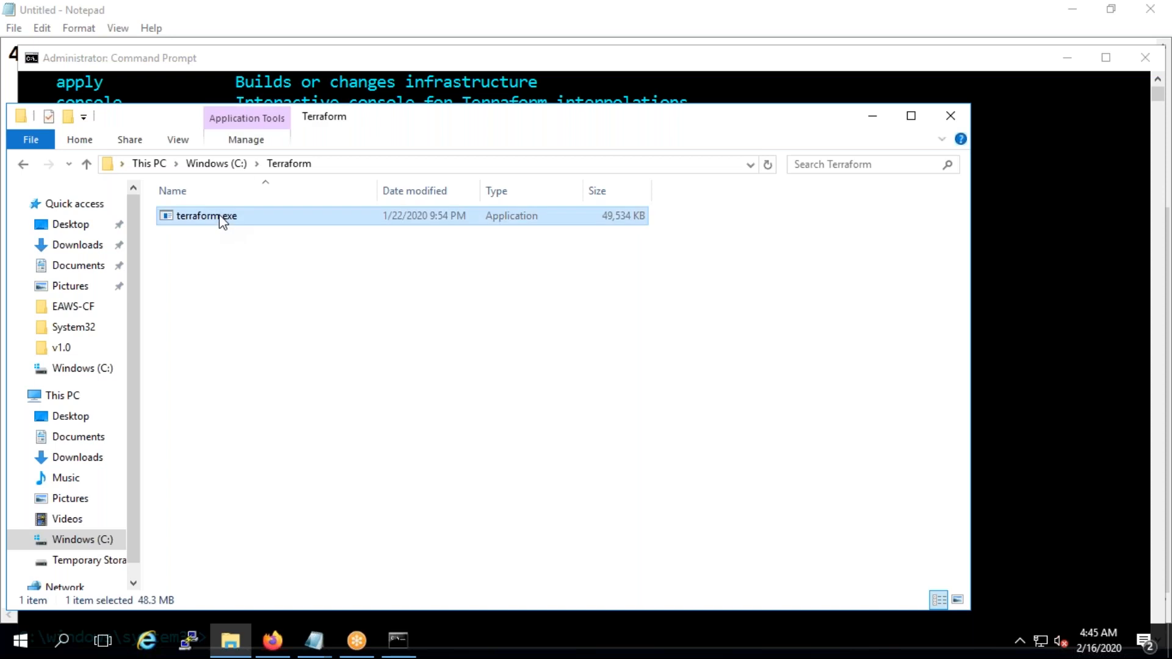
pyautogui.click(86, 163)
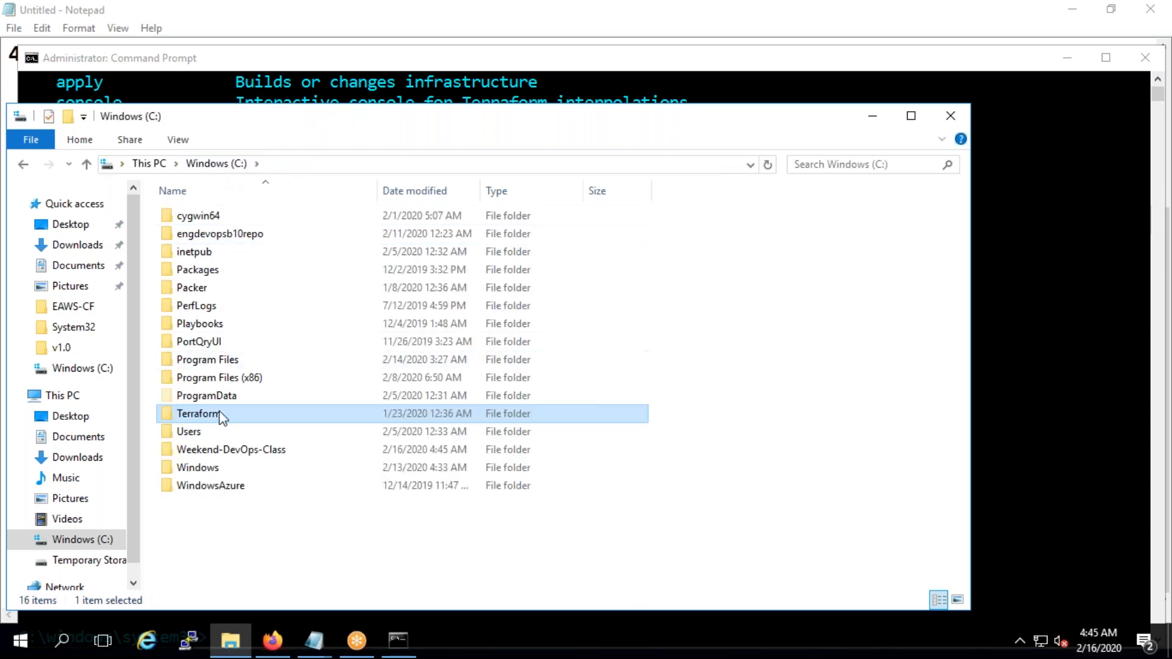
pyautogui.doubleClick(197, 413)
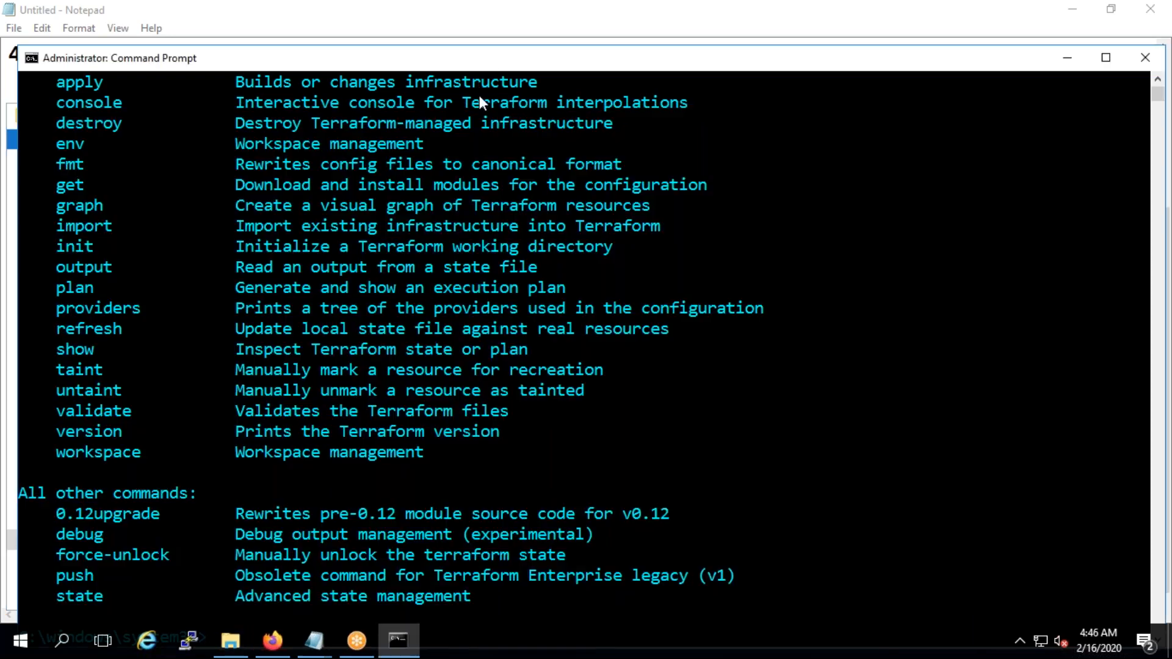
pyautogui.press('Return')
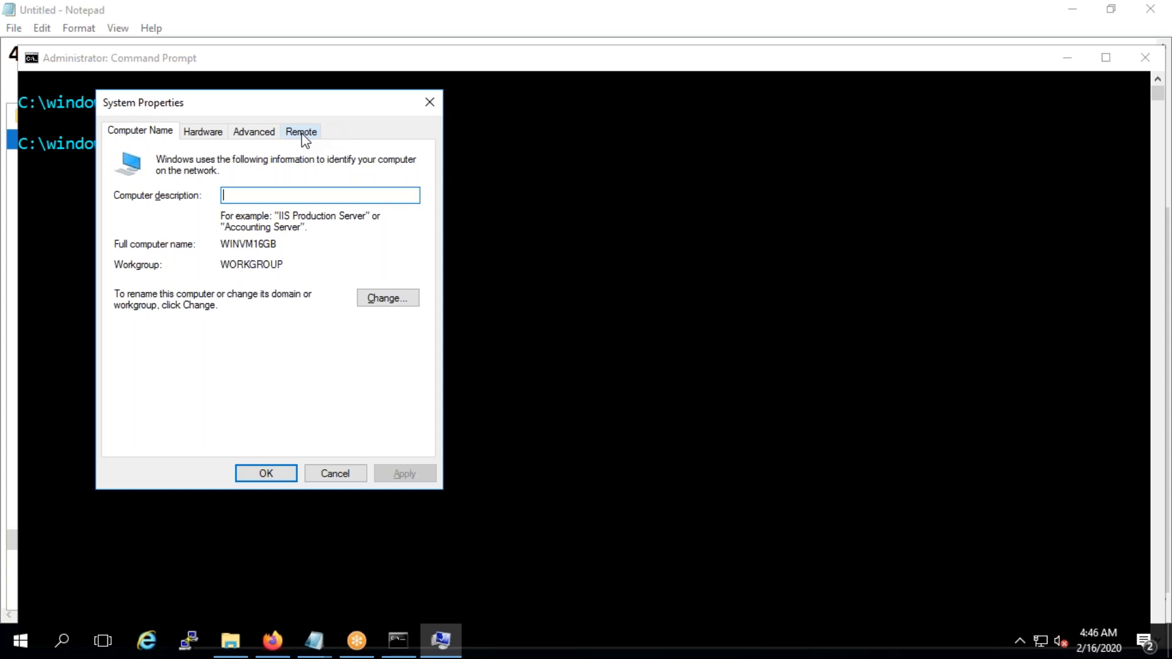
pyautogui.click(253, 132)
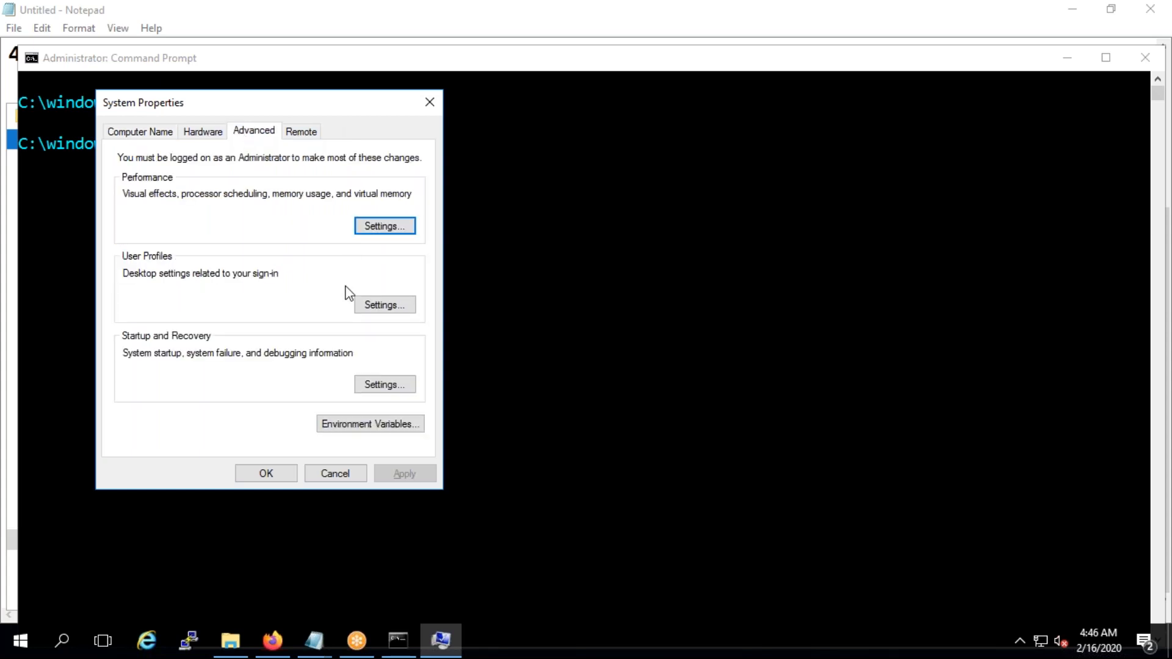
pyautogui.click(369, 423)
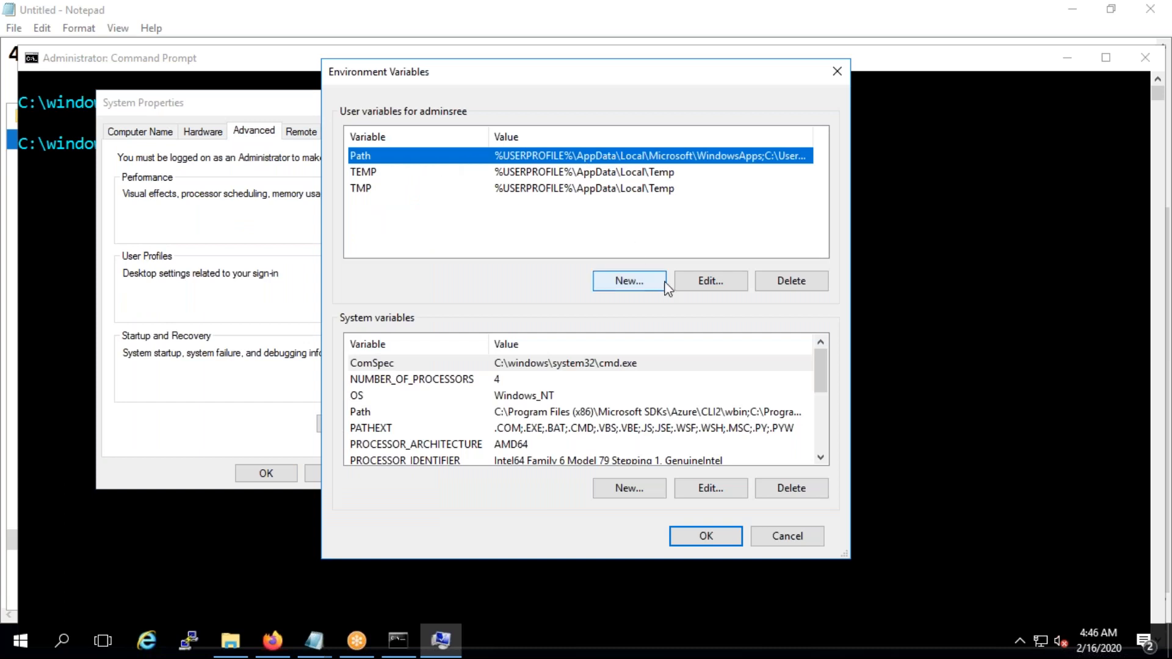
pyautogui.click(708, 280)
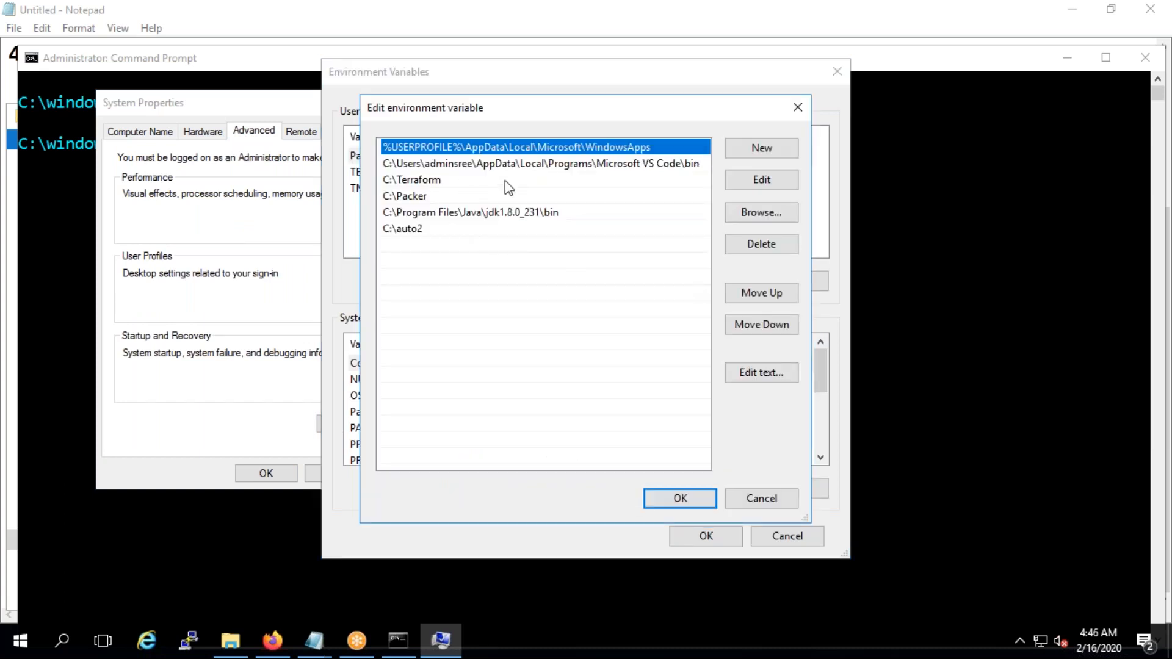
pyautogui.click(411, 179)
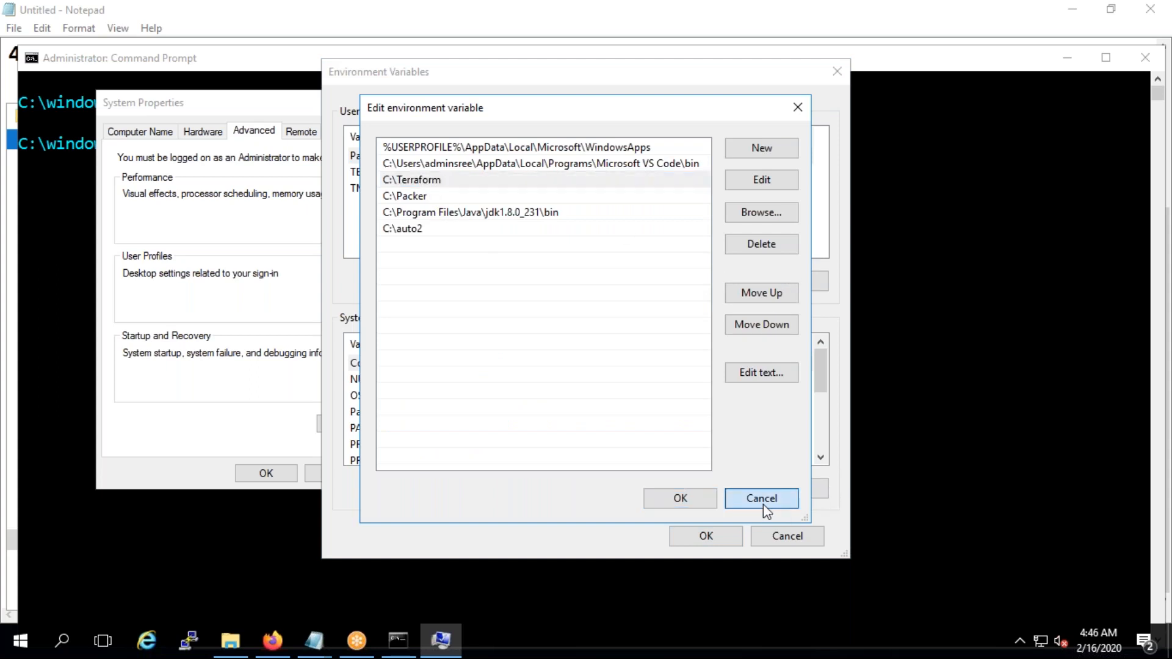
pyautogui.click(761, 498)
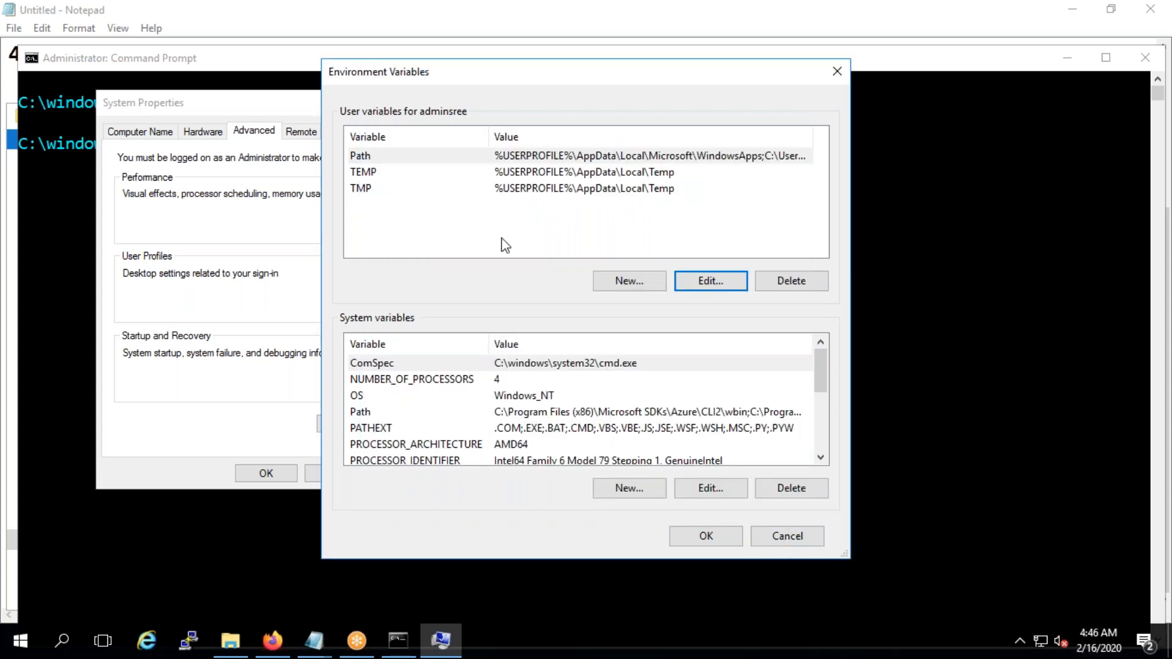
pyautogui.click(785, 536)
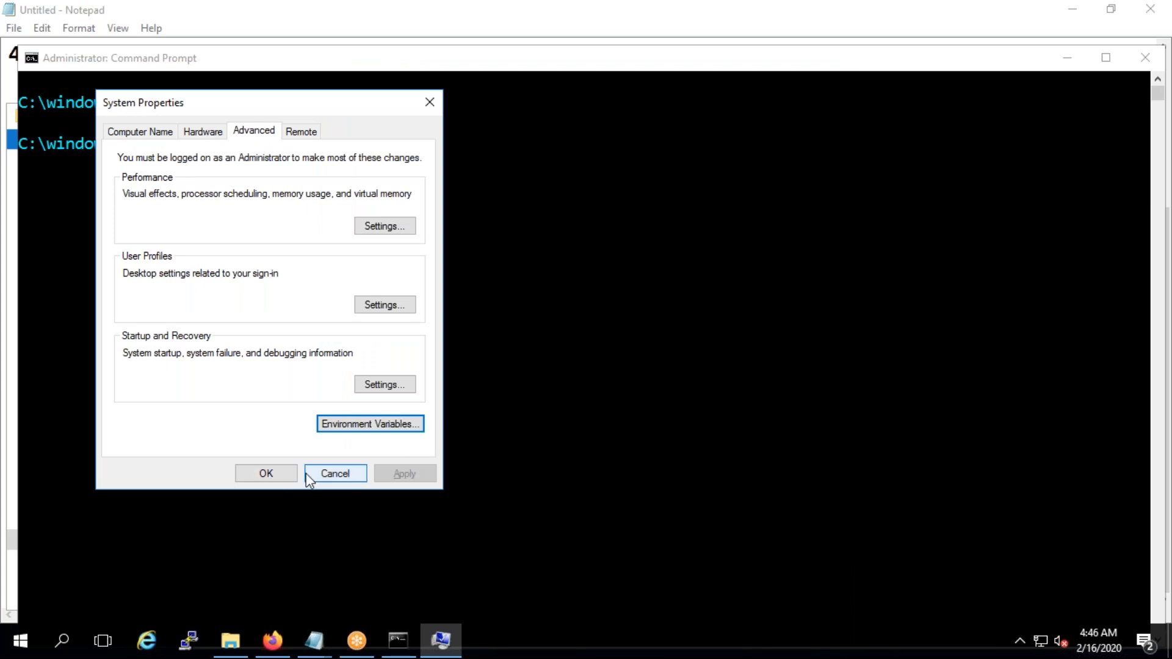
pyautogui.click(335, 473)
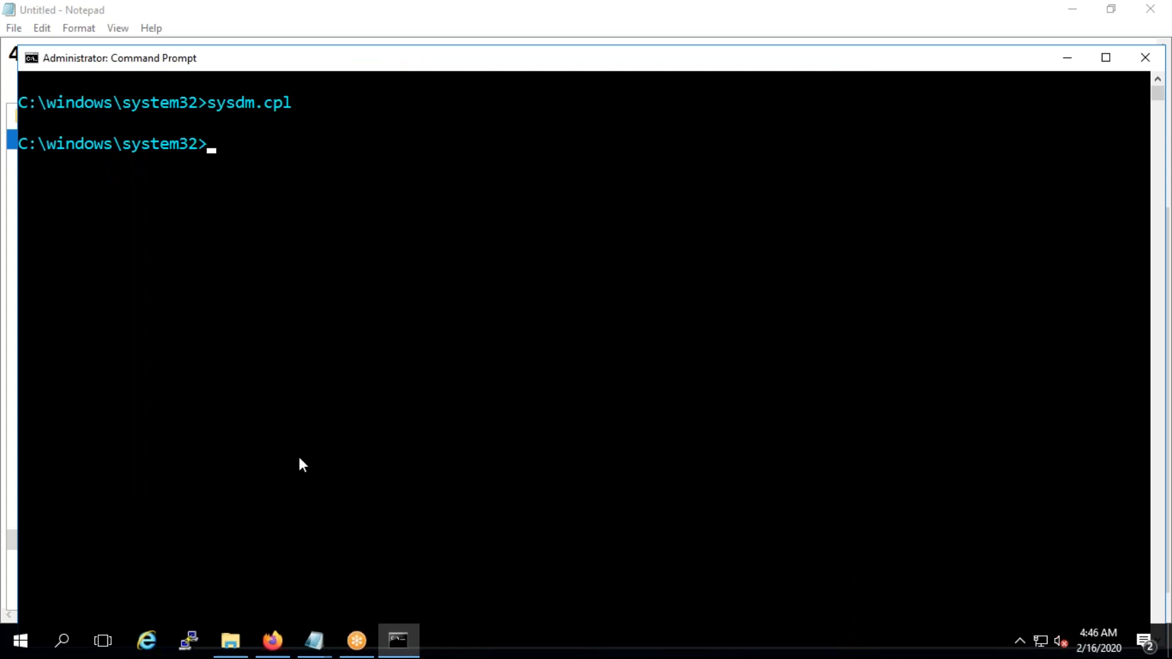
# Search 'envi' in Windows Start search to find the environment variable settings
pyautogui.click(61, 640)
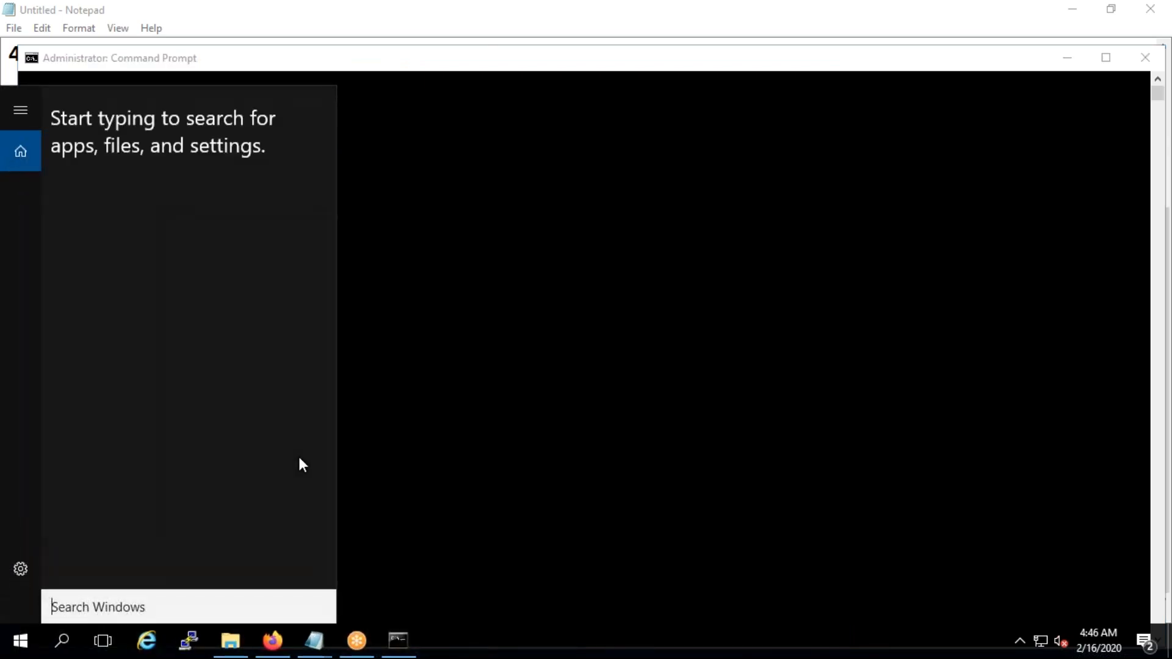
pyautogui.write('e')
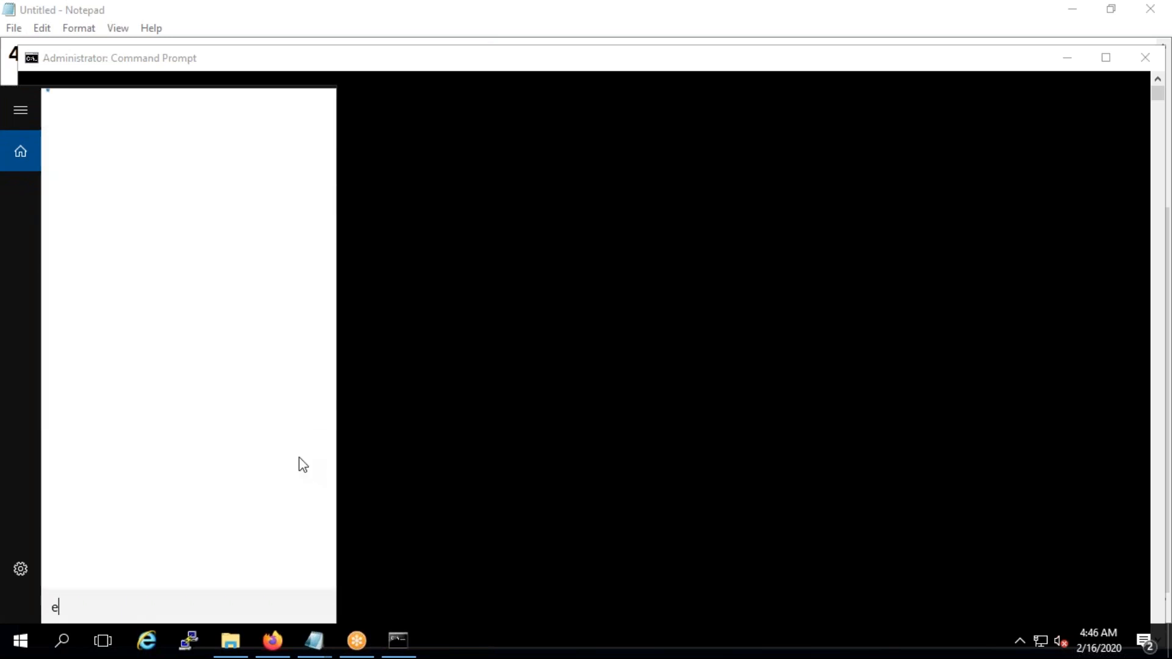
pyautogui.write('nv')
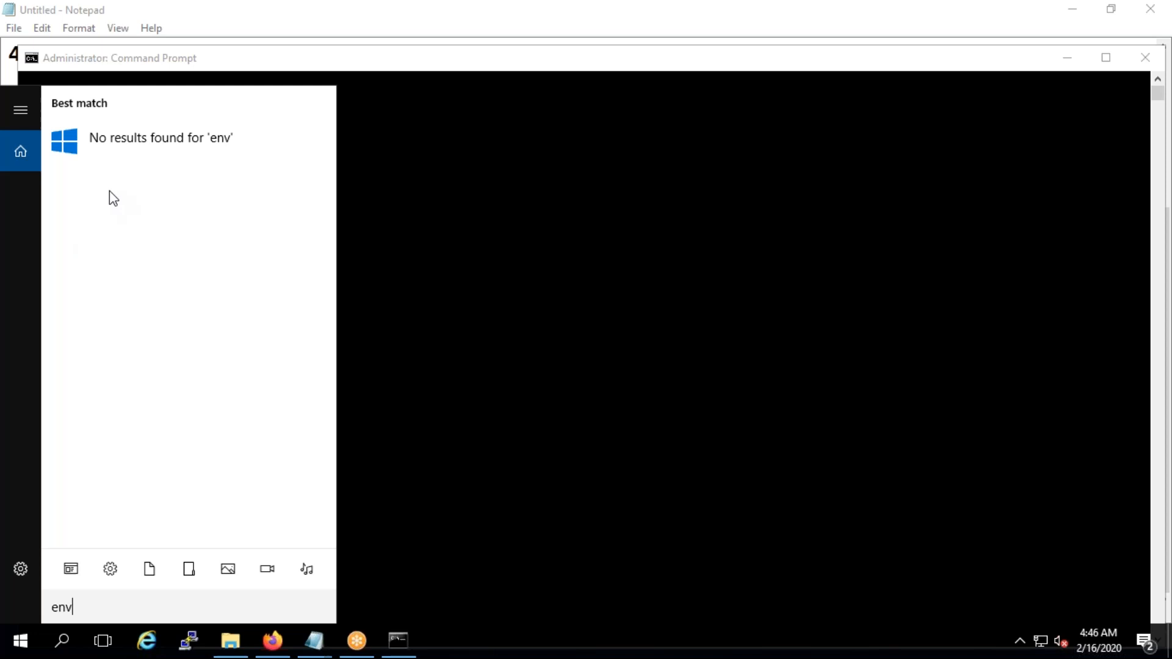
pyautogui.write('i')
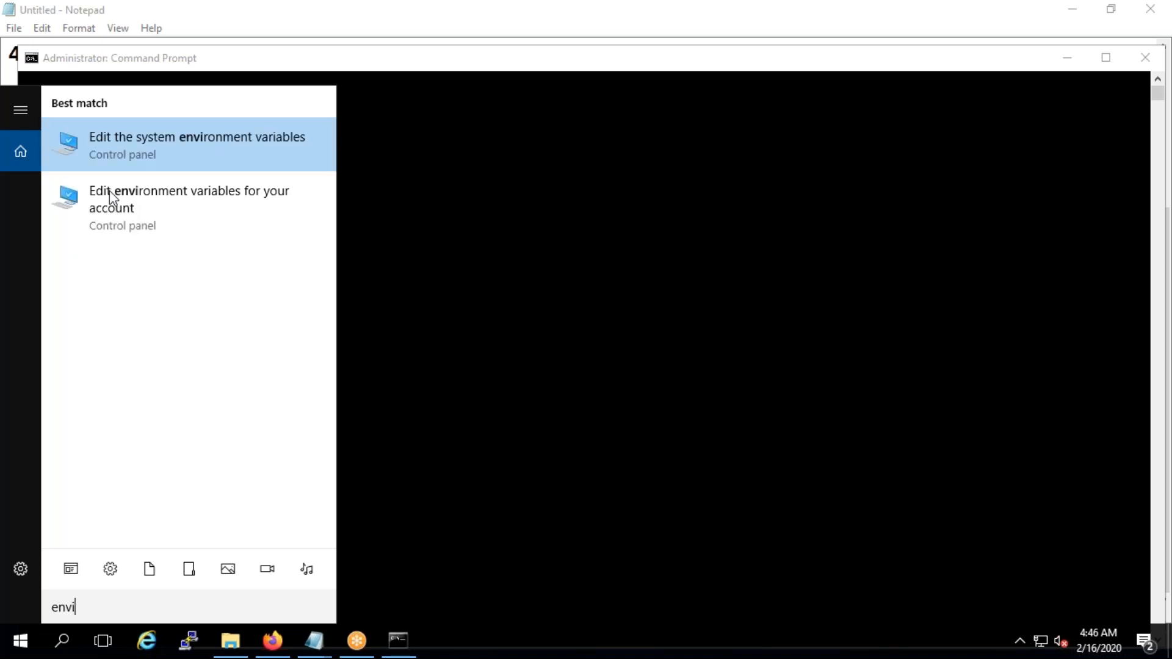
pyautogui.moveTo(183, 217)
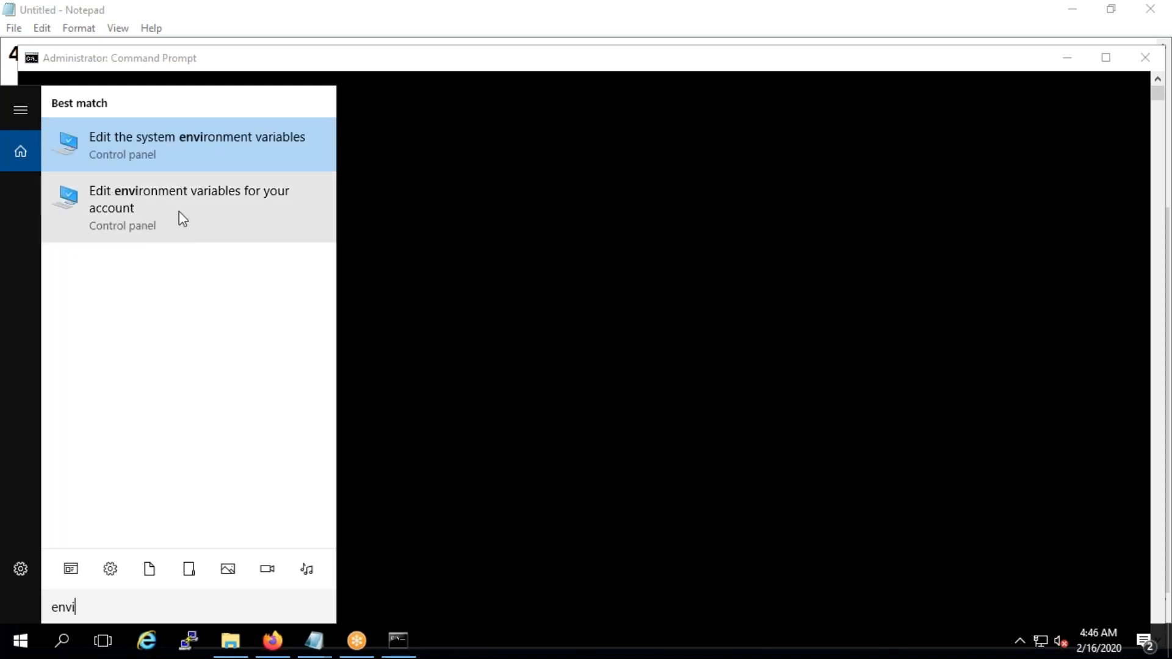
pyautogui.moveTo(151, 154)
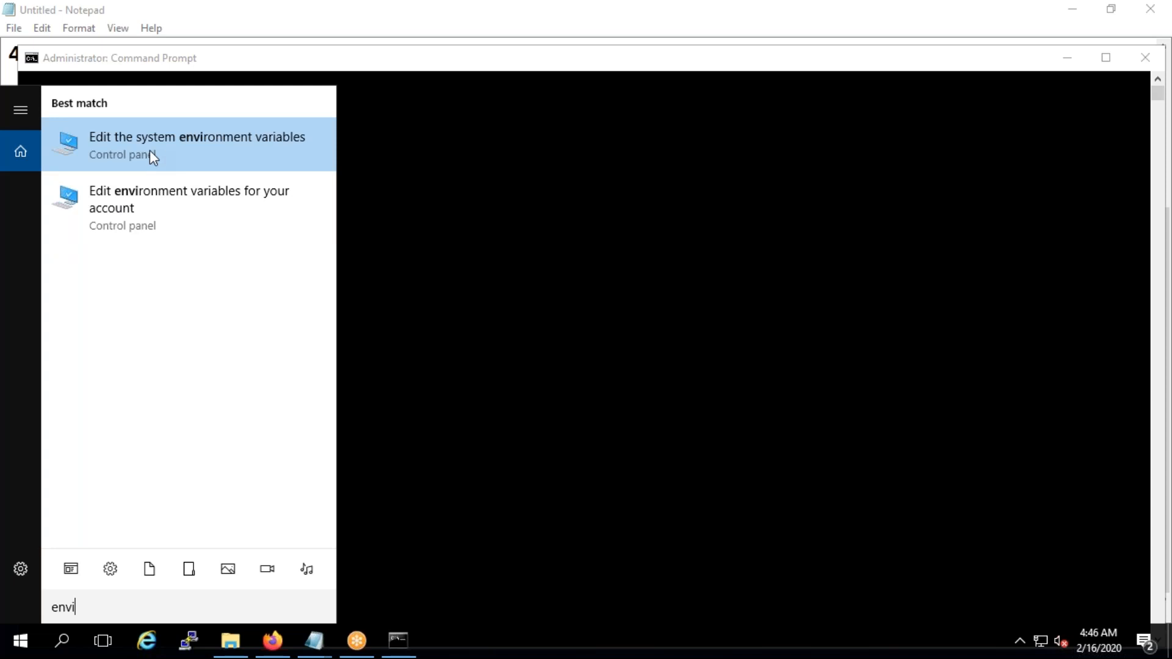
pyautogui.moveTo(277, 153)
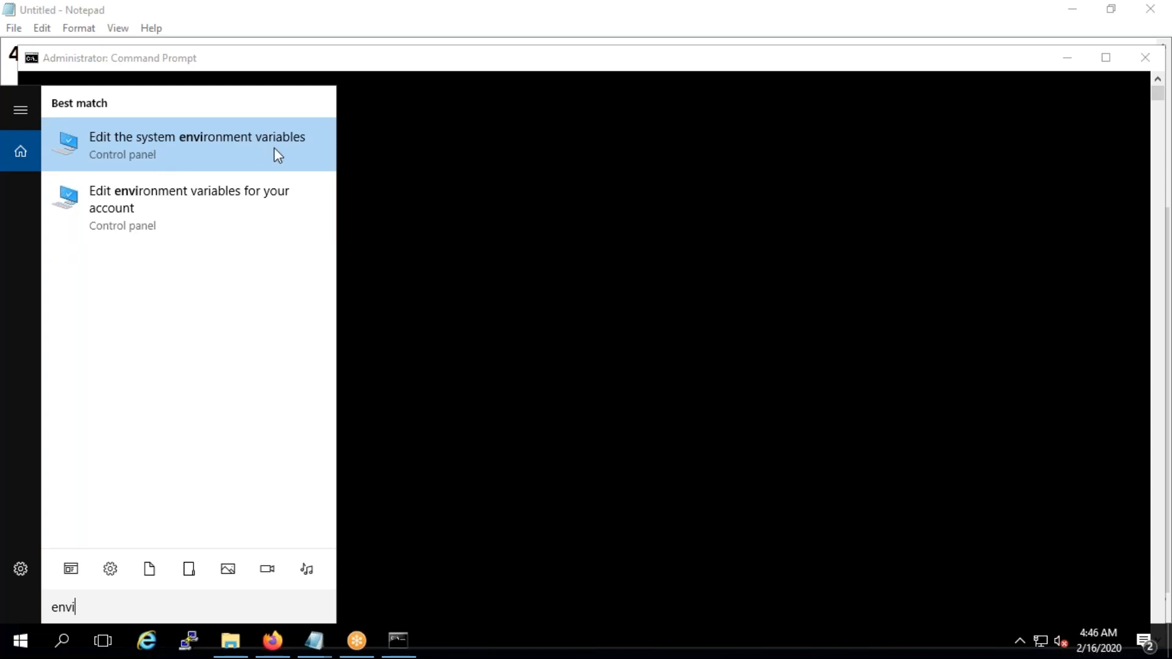
pyautogui.moveTo(214, 207)
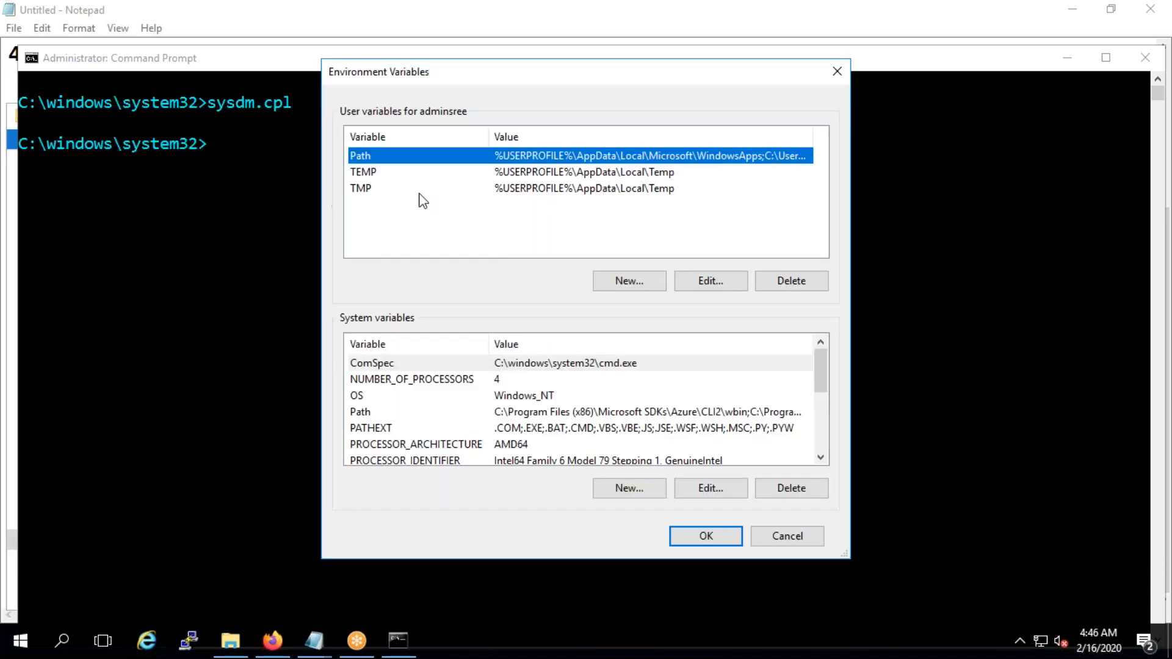
# Inspect the user Path entries including C:\Terraform, then cancel without saving changes
pyautogui.click(709, 280)
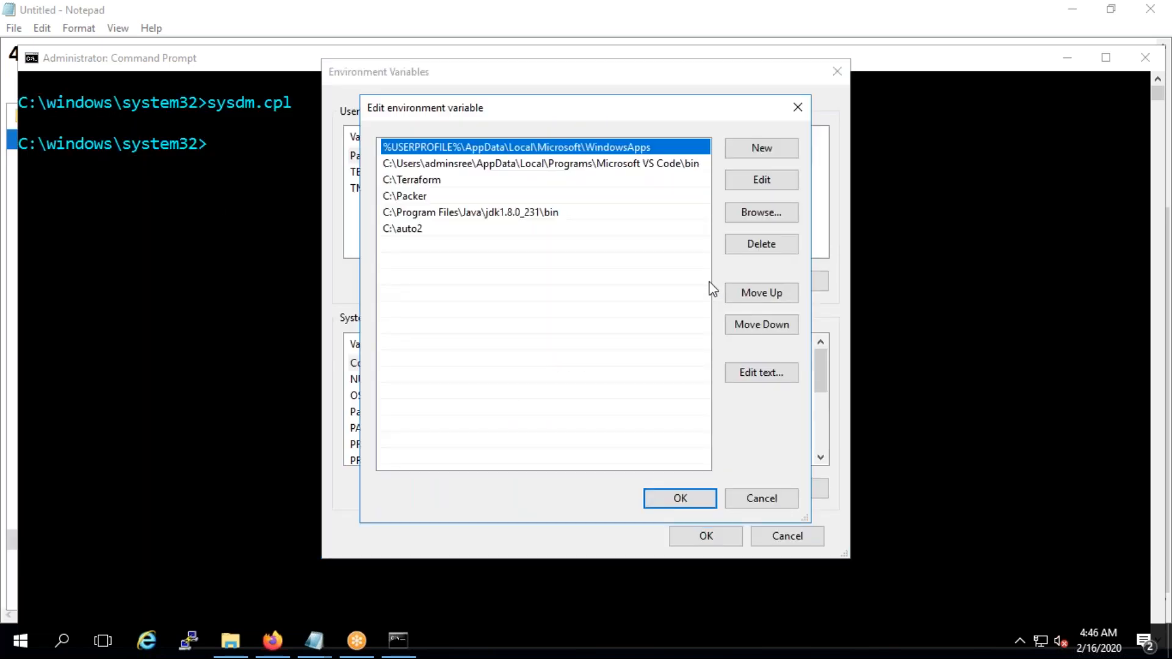
pyautogui.click(456, 329)
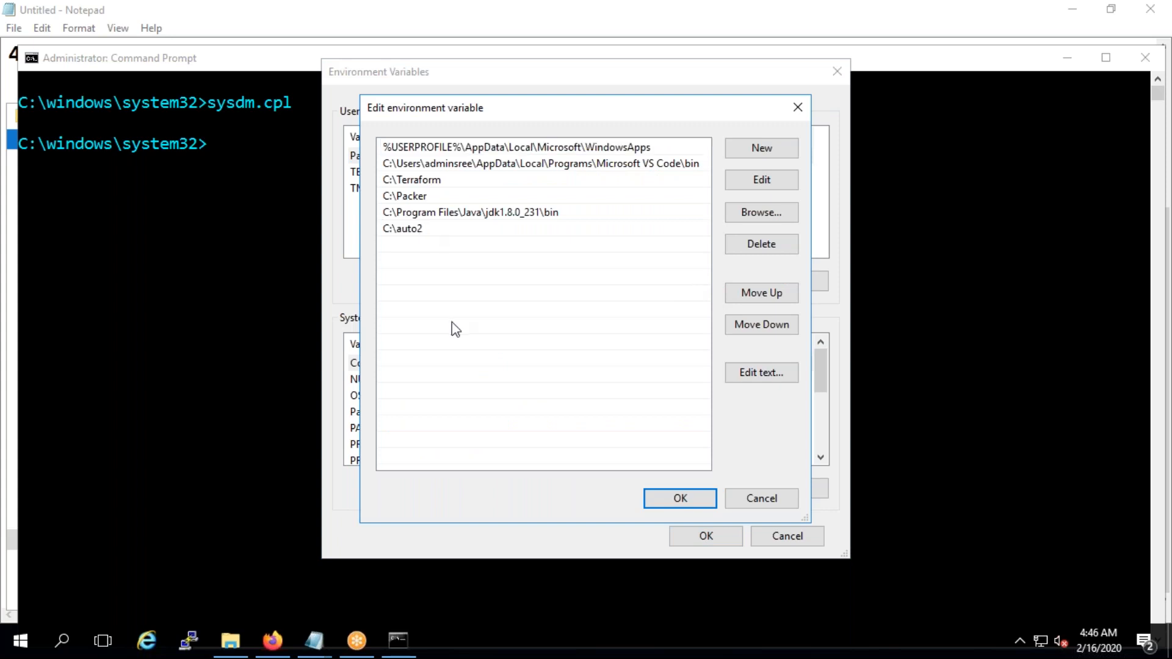
pyautogui.click(760, 147)
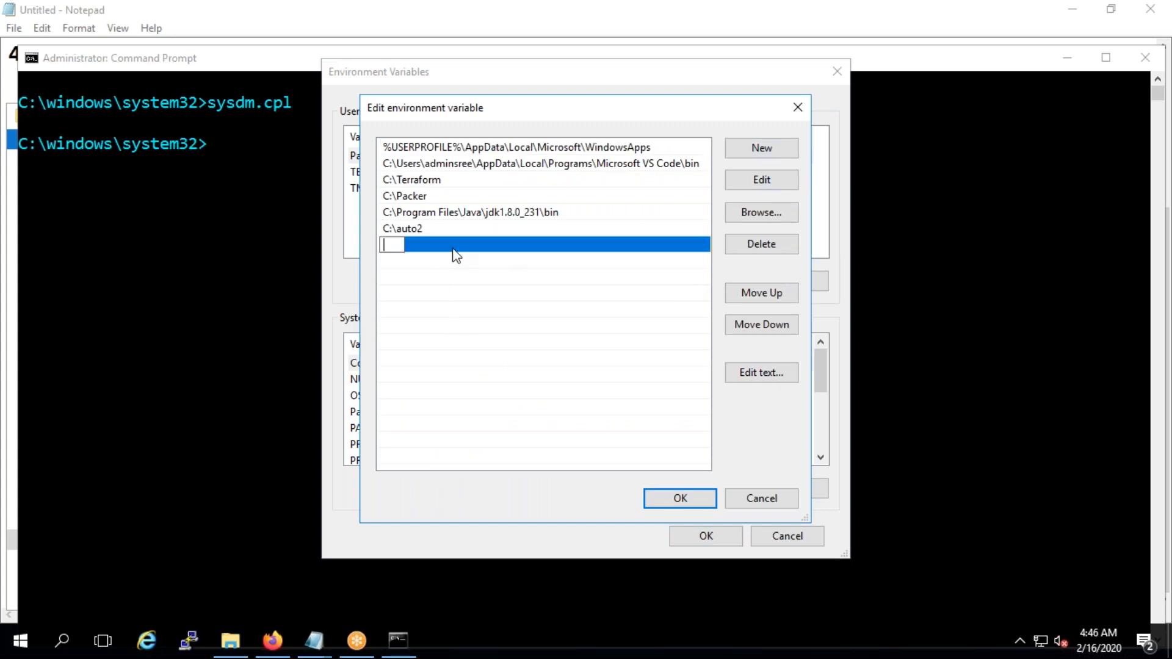
pyautogui.moveTo(472, 191)
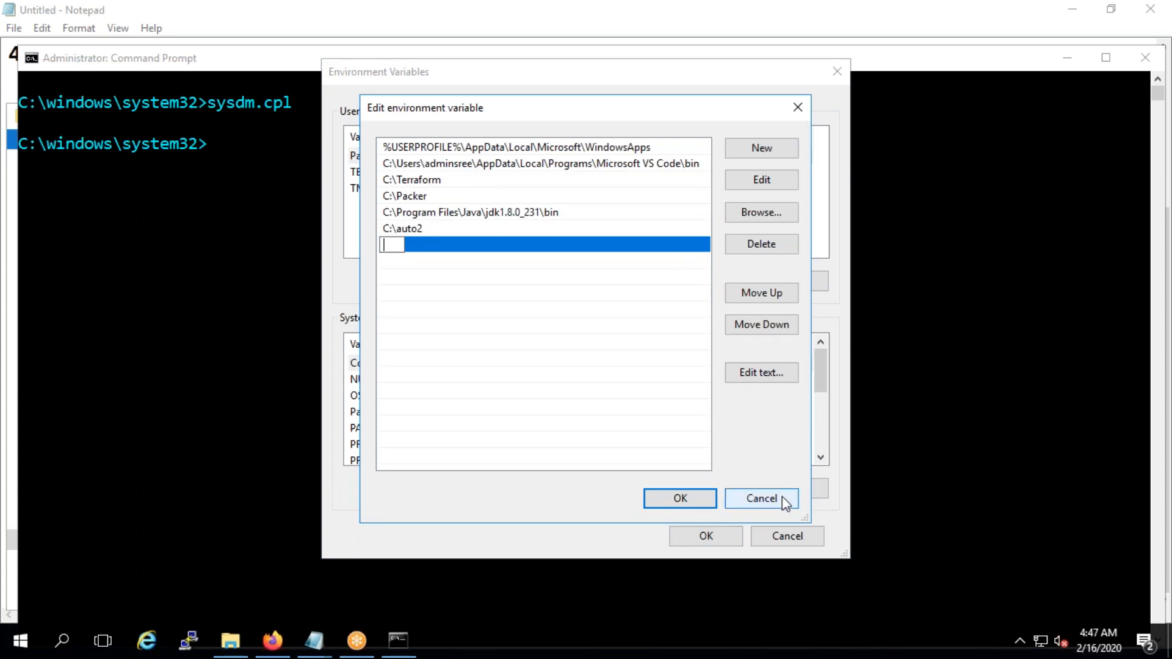
pyautogui.click(760, 499)
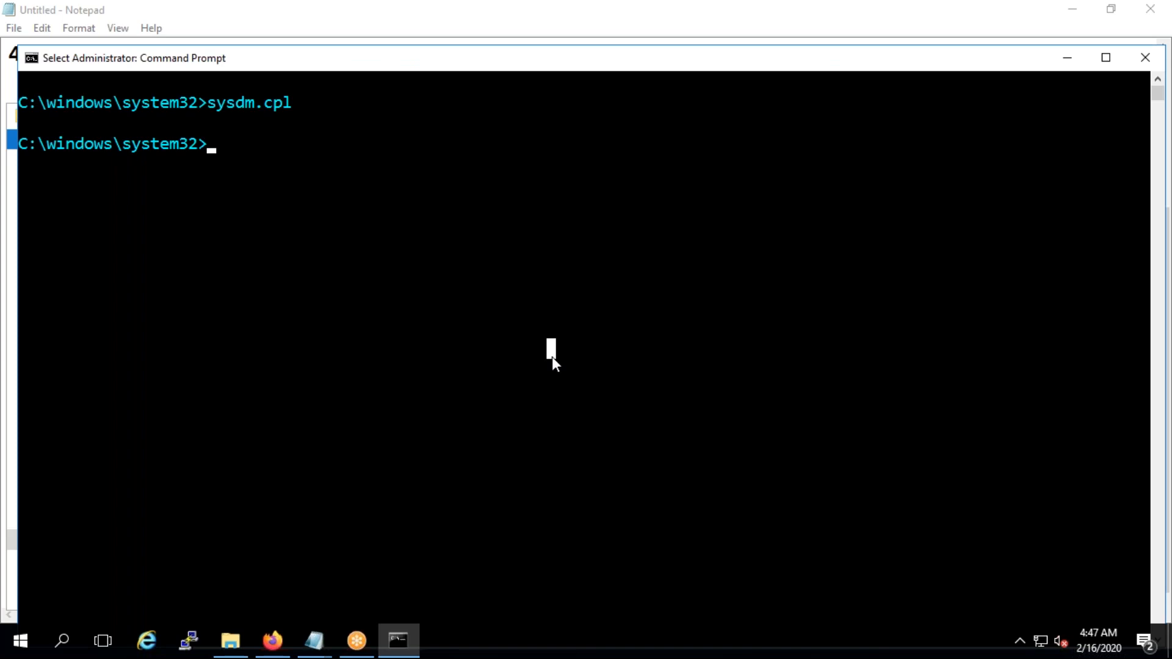
# Run 'terraform' to list its subcommands after a misspelled attempt
pyautogui.write('terrafom version')
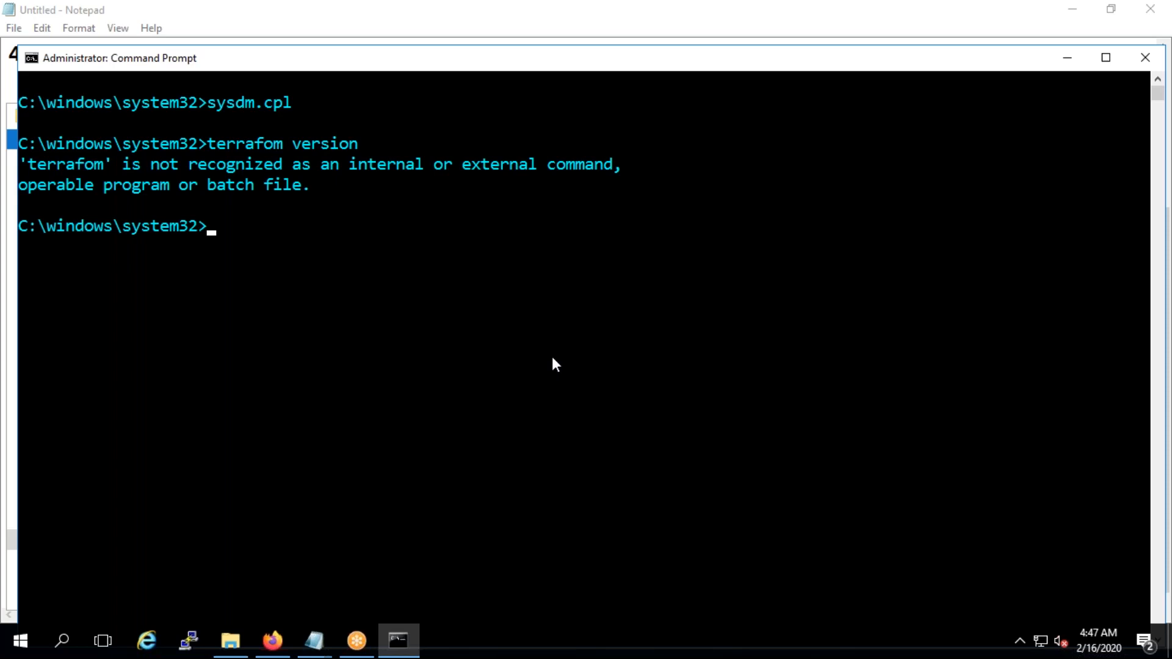
pyautogui.write('terra')
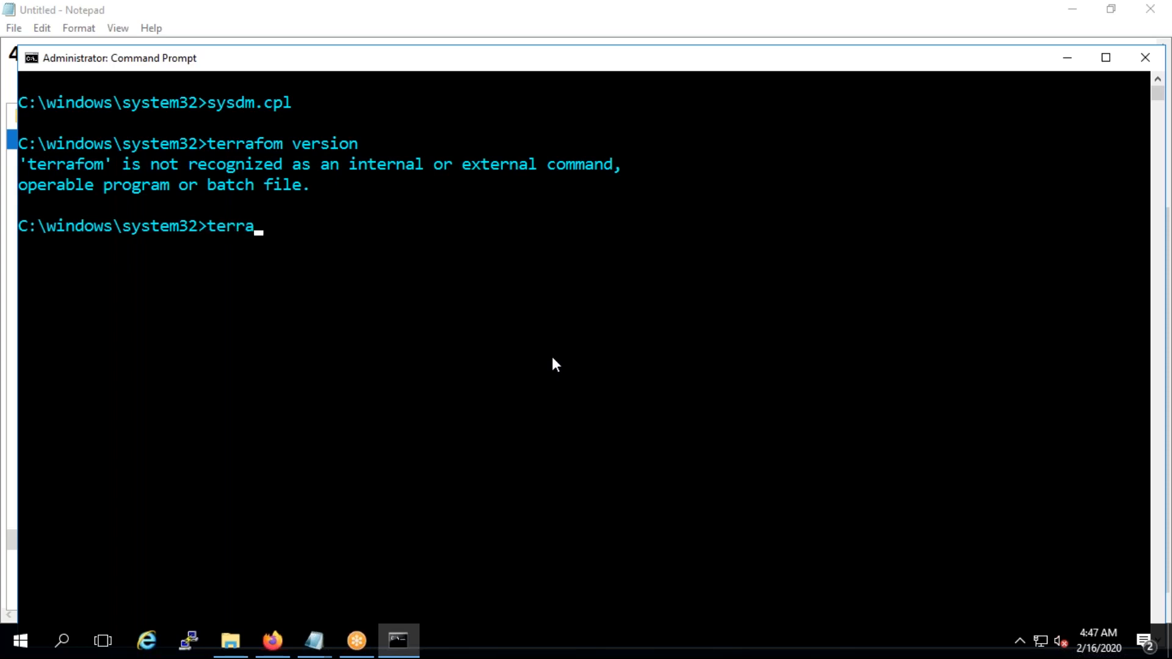
pyautogui.press('Return')
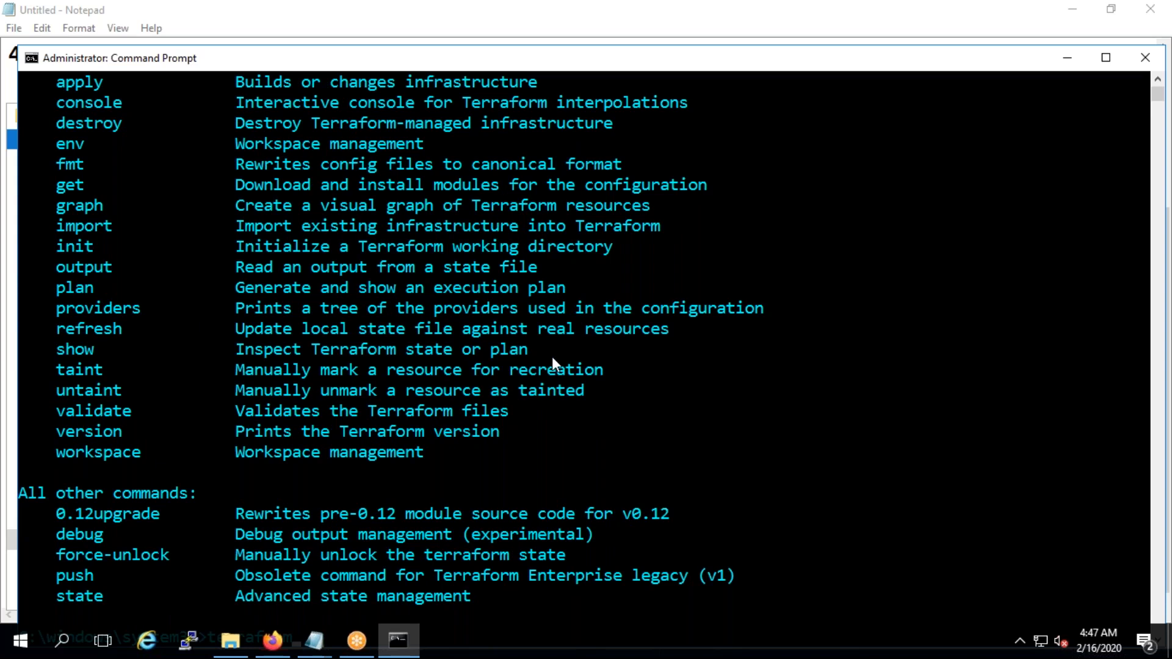
# Clear the screen with cls and run 'terraform version', showing v0.12.20
pyautogui.write('cls')
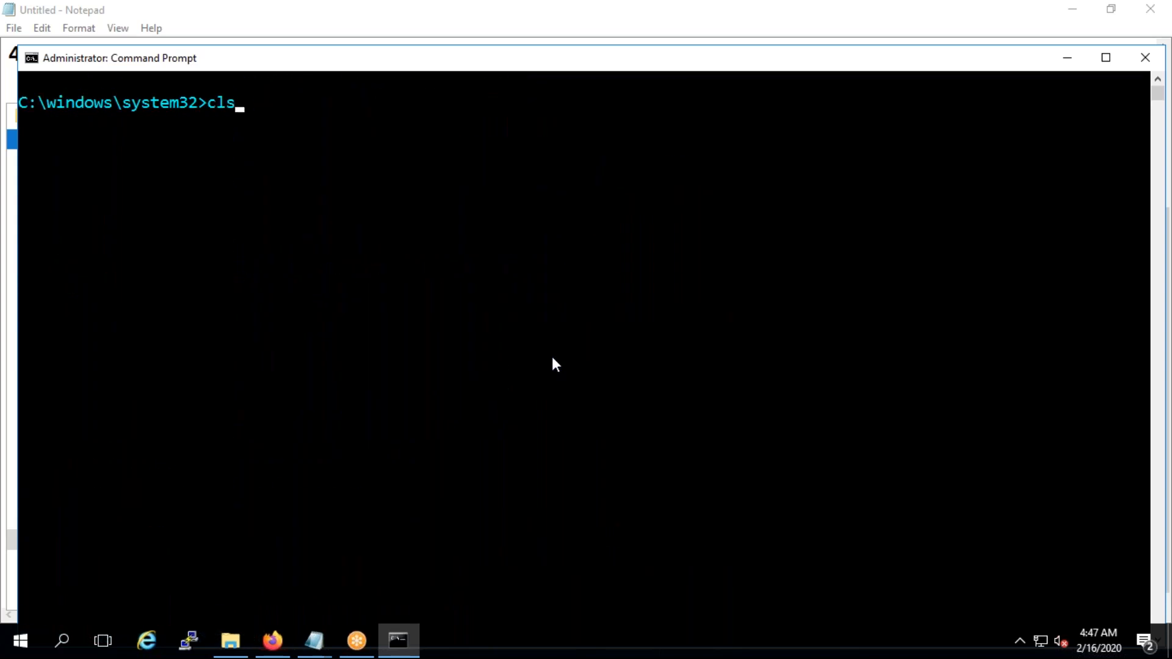
pyautogui.write('terraform ver')
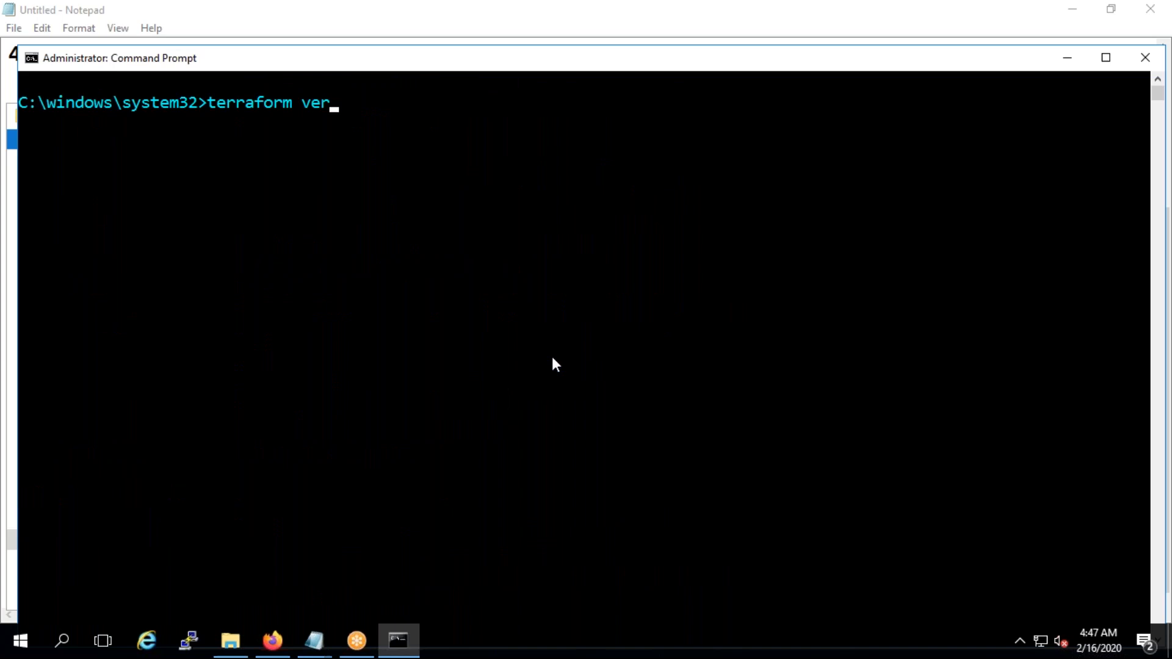
pyautogui.press('Return')
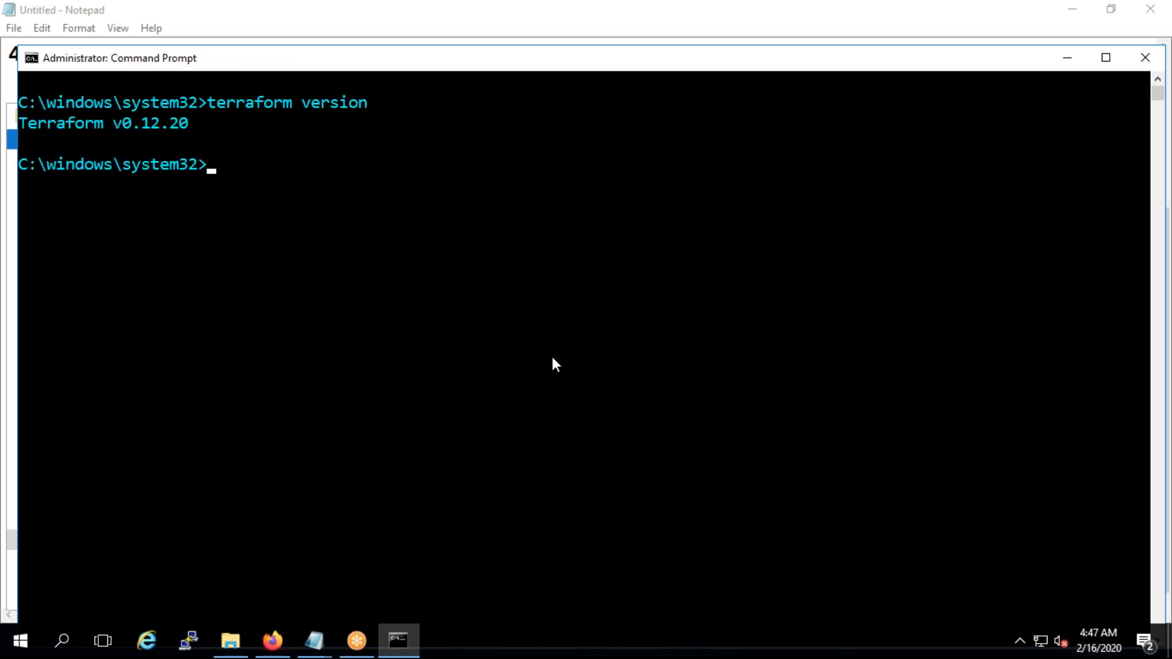
pyautogui.moveTo(231, 640)
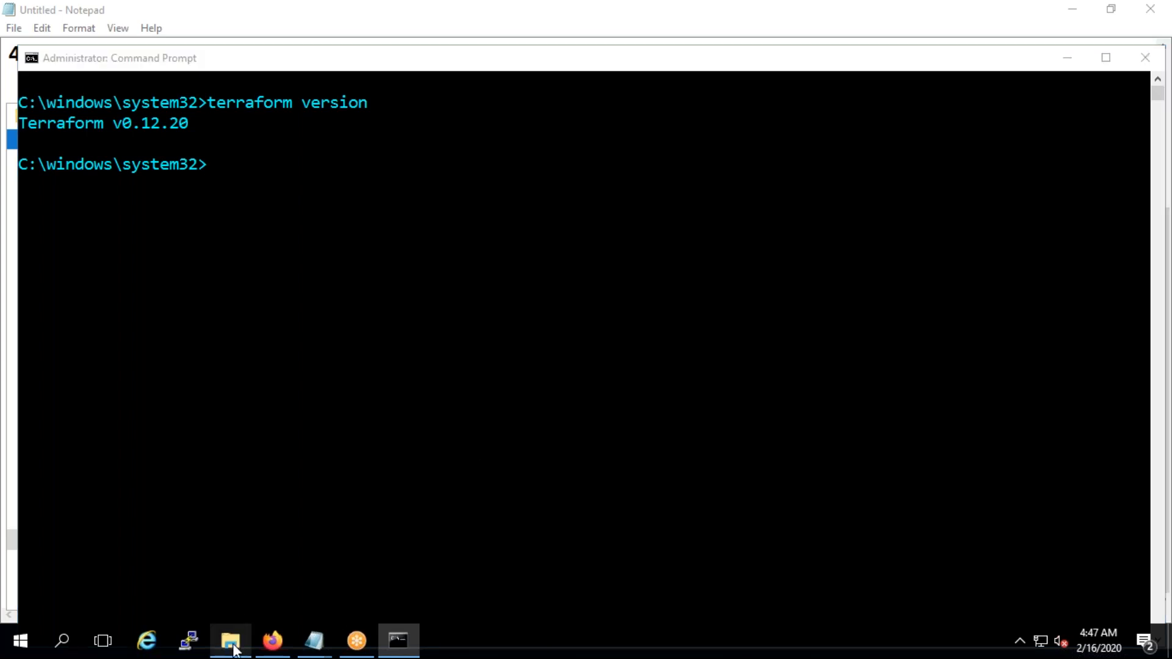
# Open C:\Terraform showing terraform.exe, then search Start for 'envi'
pyautogui.click(230, 642)
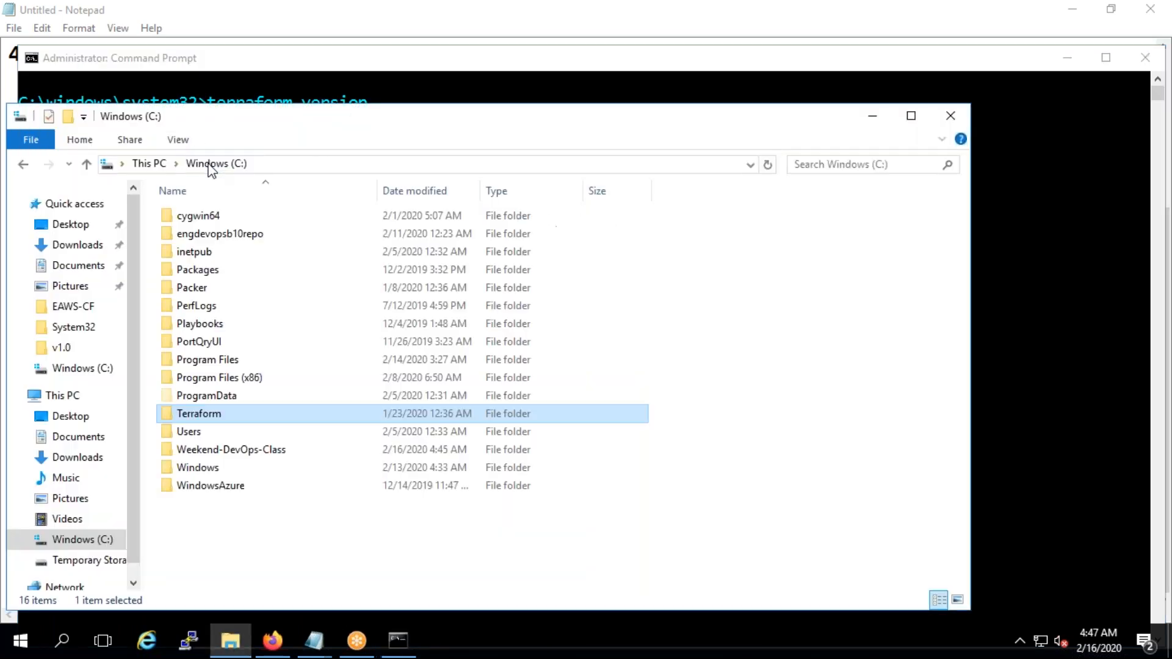
pyautogui.moveTo(198, 413)
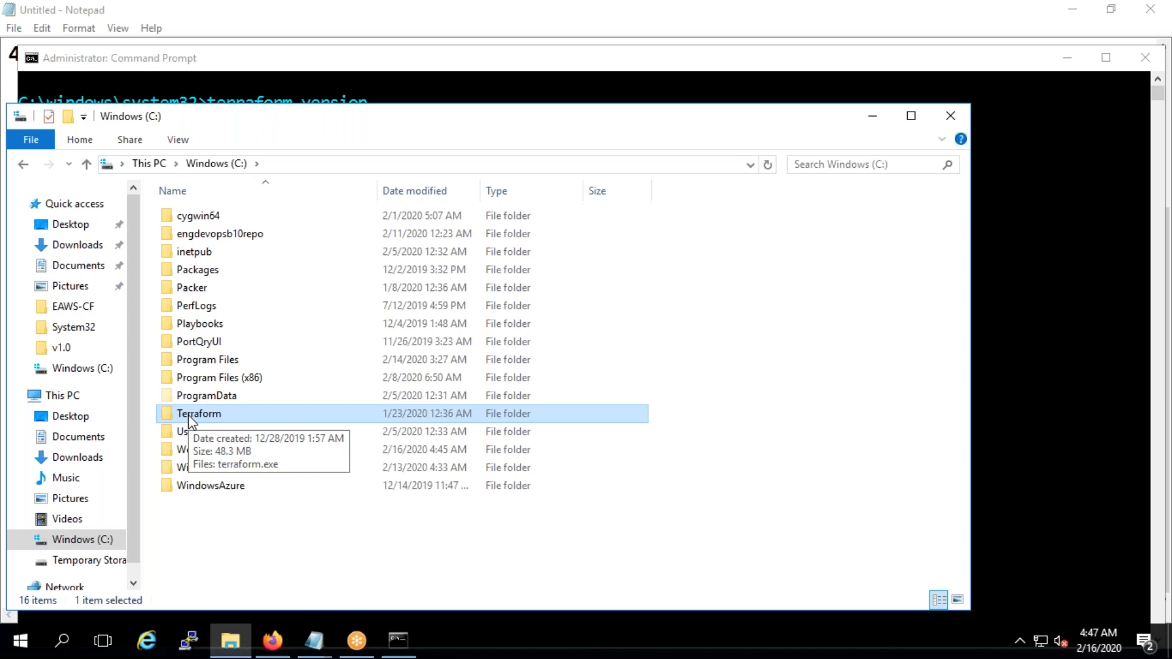
pyautogui.doubleClick(197, 414)
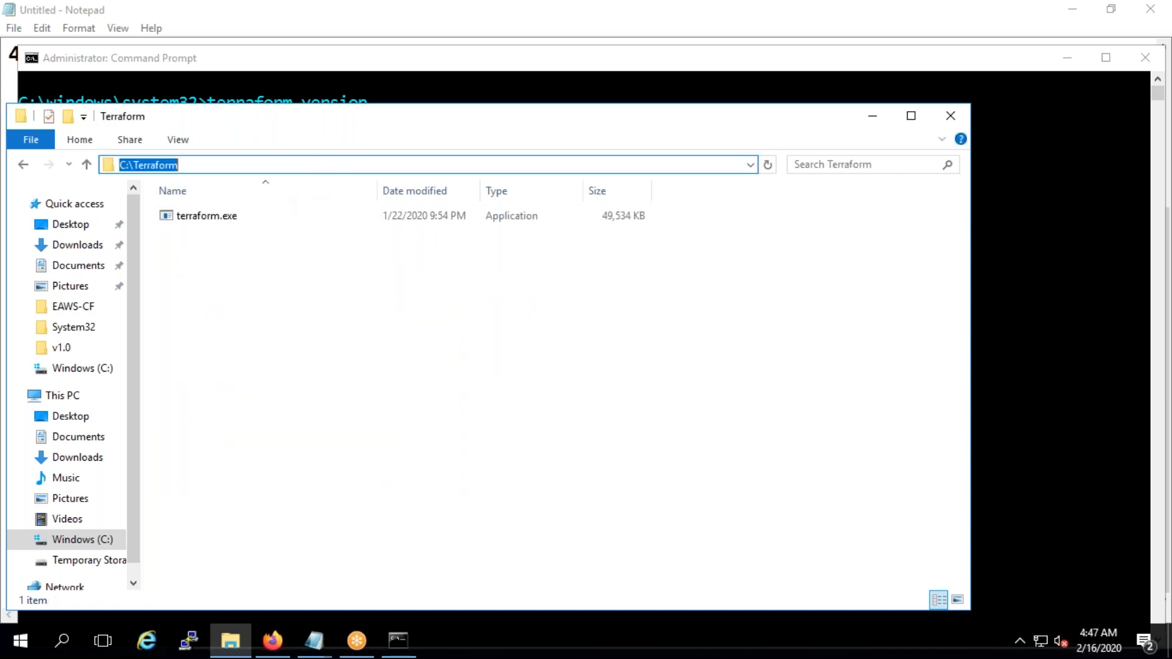
pyautogui.moveTo(388, 359)
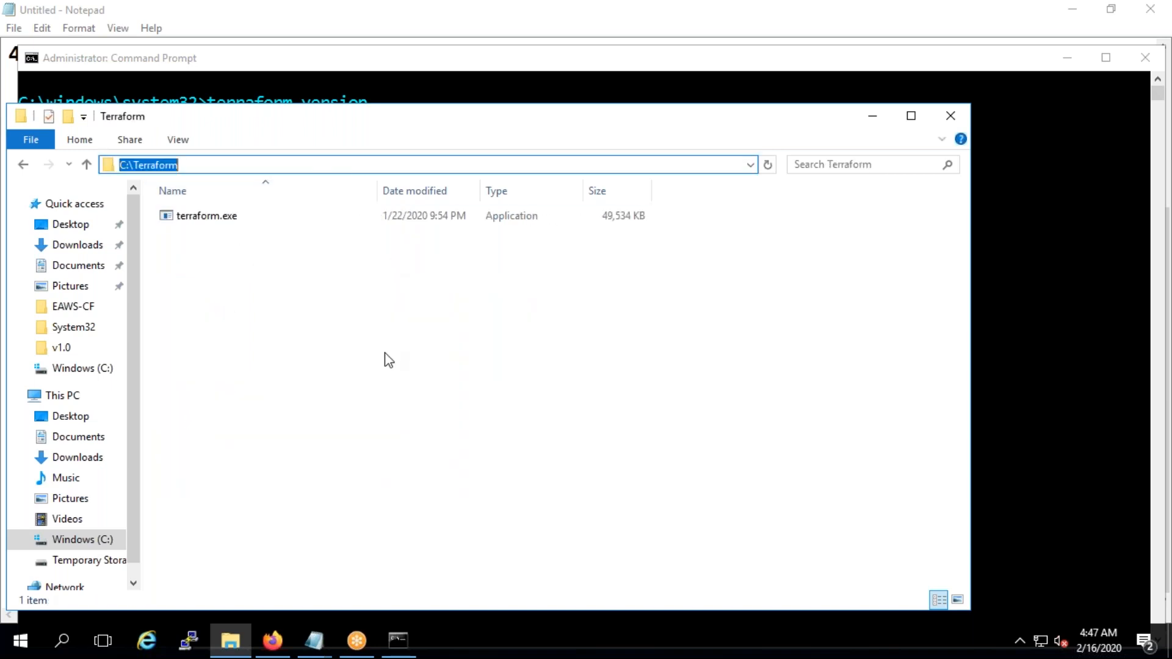
pyautogui.click(60, 640)
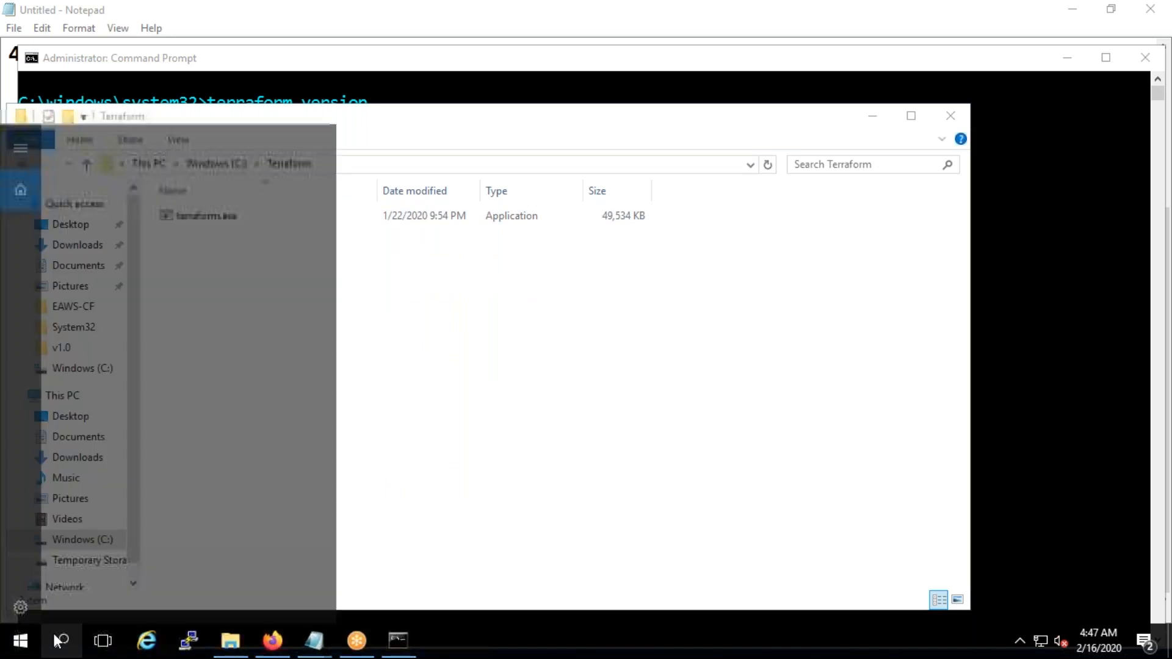
pyautogui.write('envi')
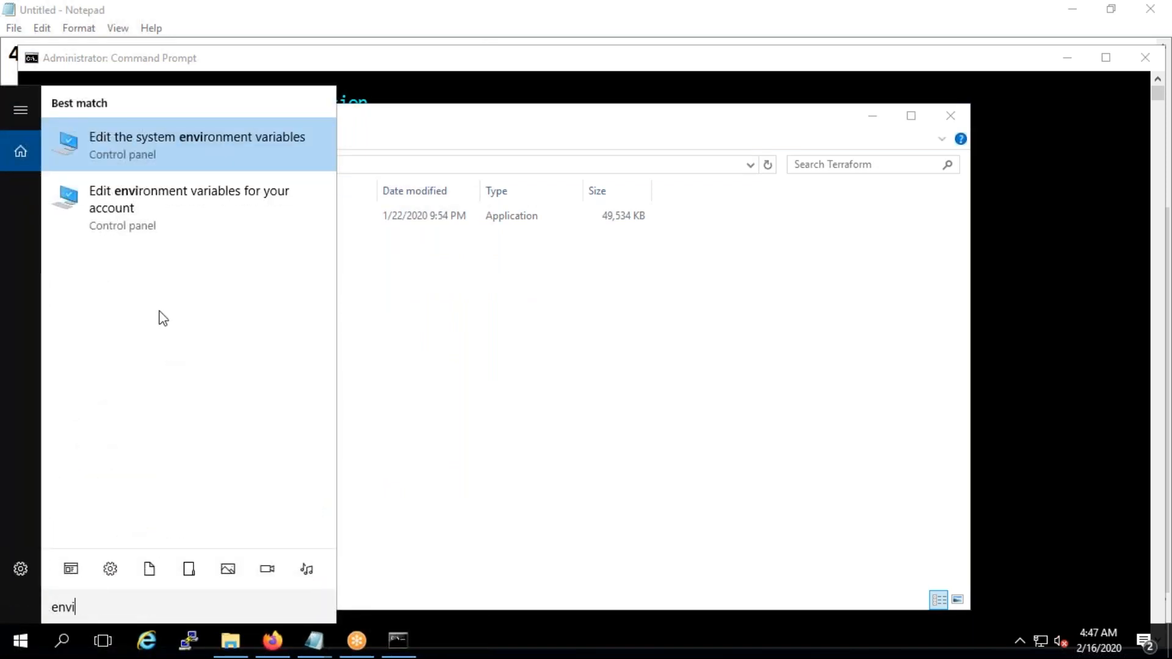
pyautogui.moveTo(202, 216)
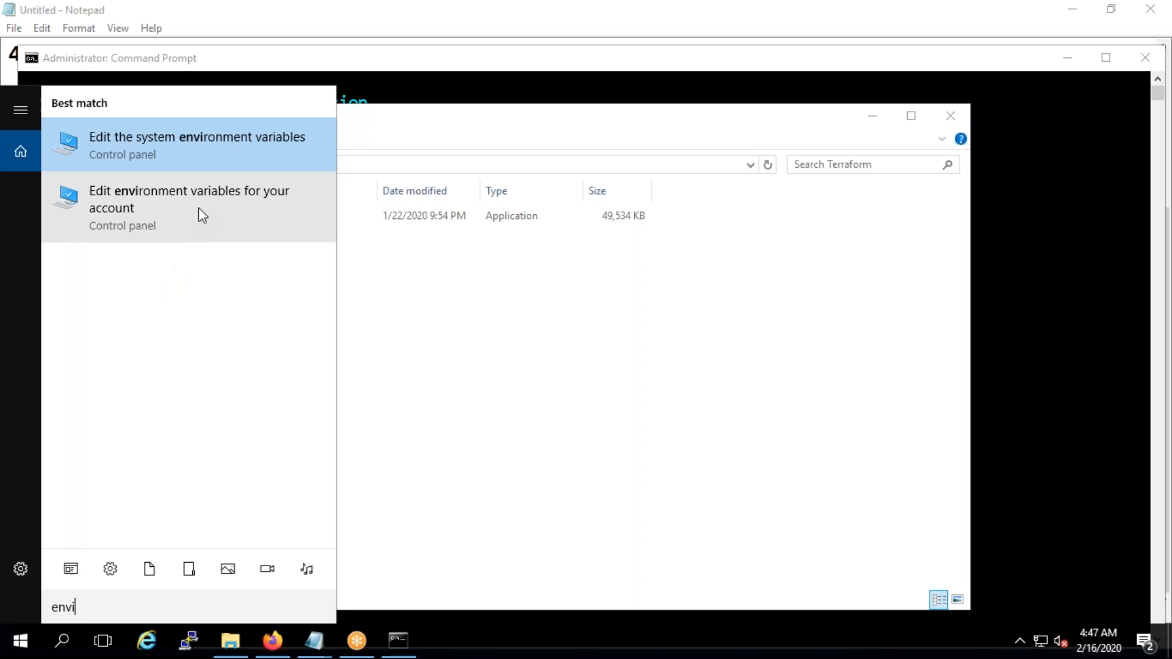
pyautogui.click(197, 136)
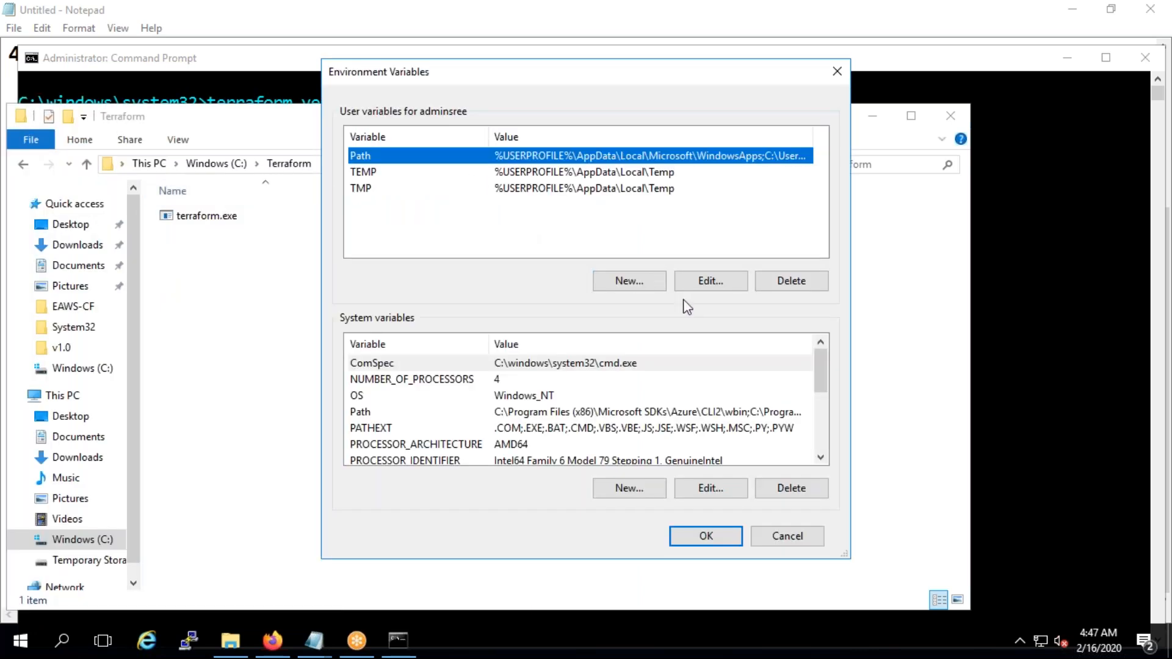
pyautogui.click(708, 280)
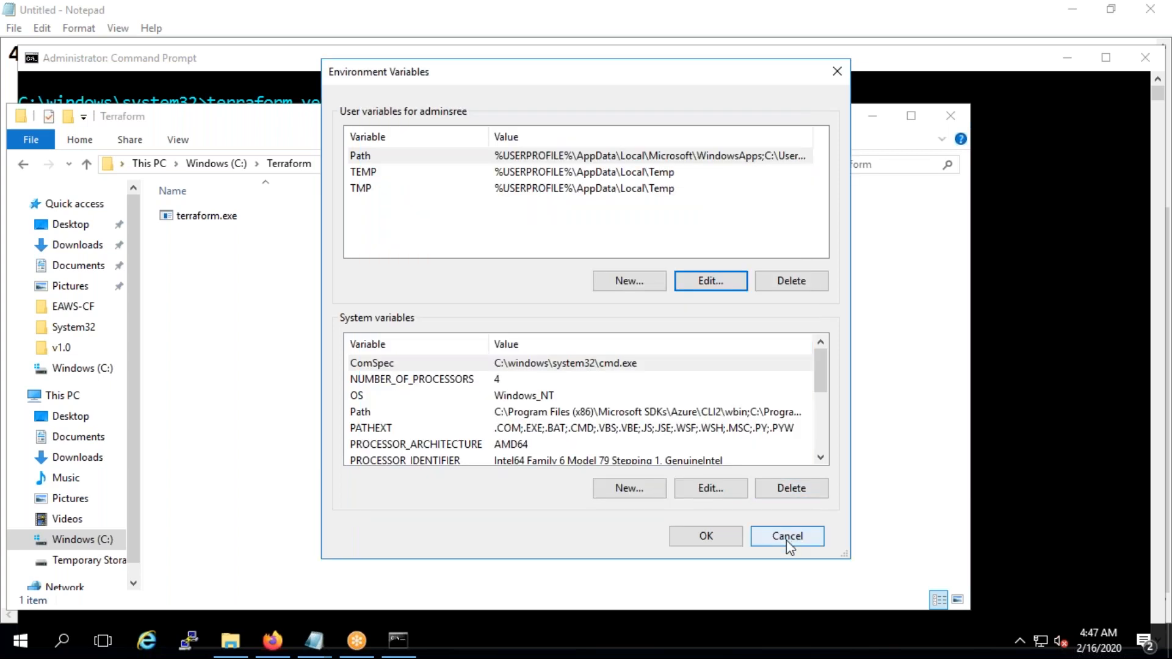
pyautogui.click(786, 536)
pyautogui.write('terrao')
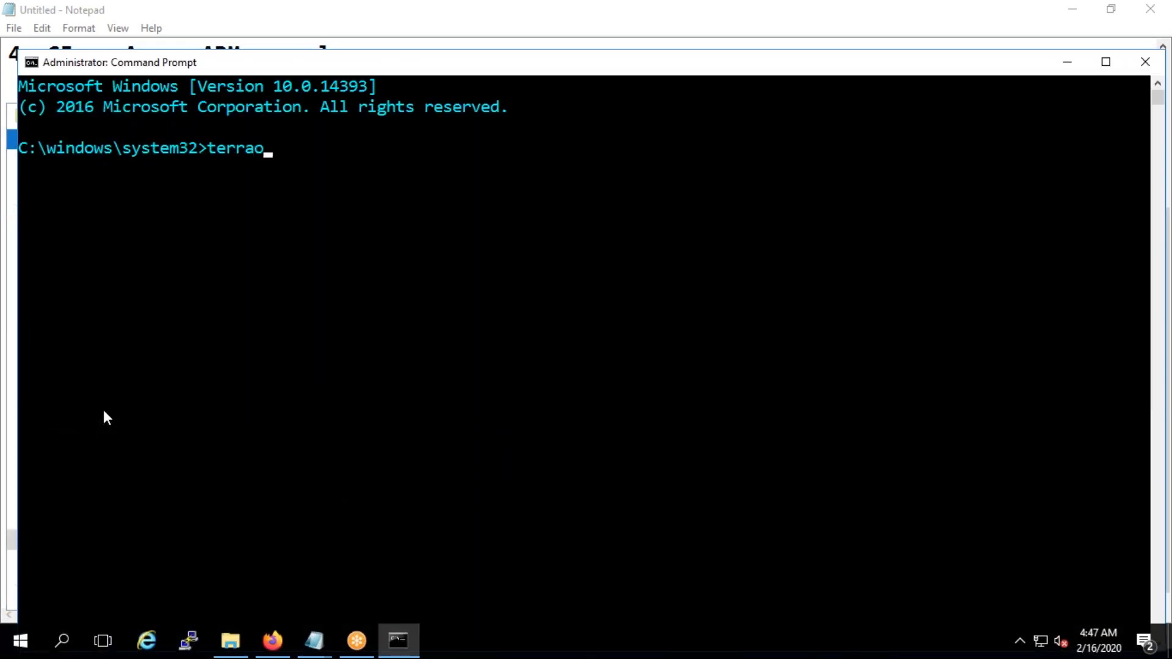
# Run 'terraform version' in a fresh Command Prompt, reporting v0.12.20
pyautogui.write('rm v')
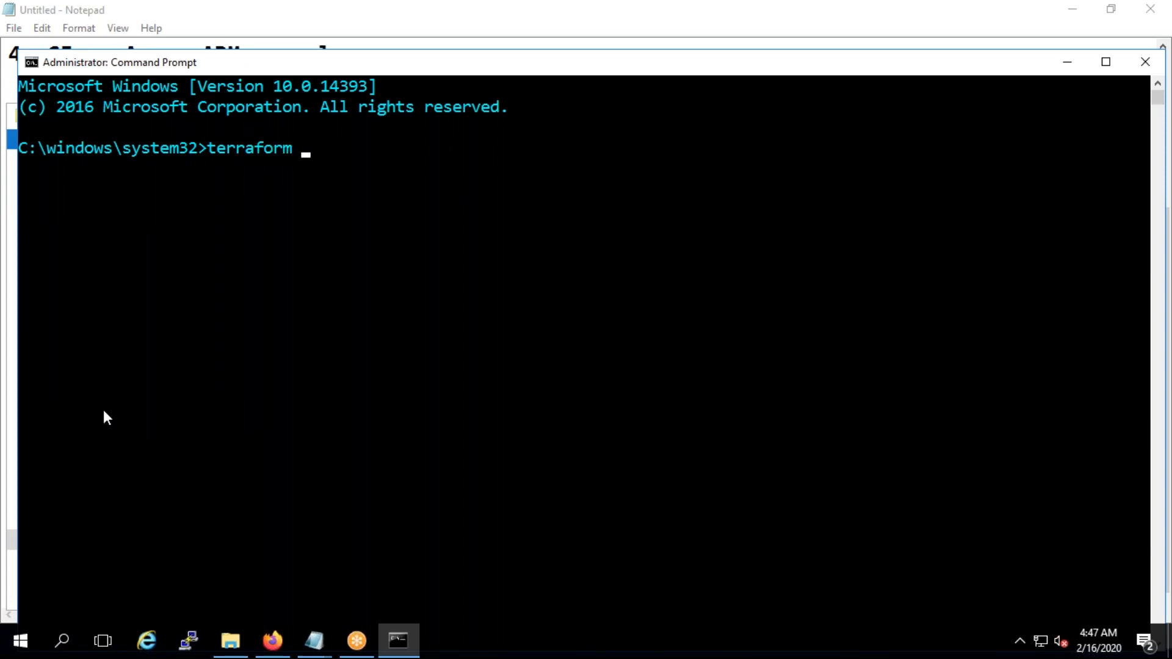
pyautogui.write('version')
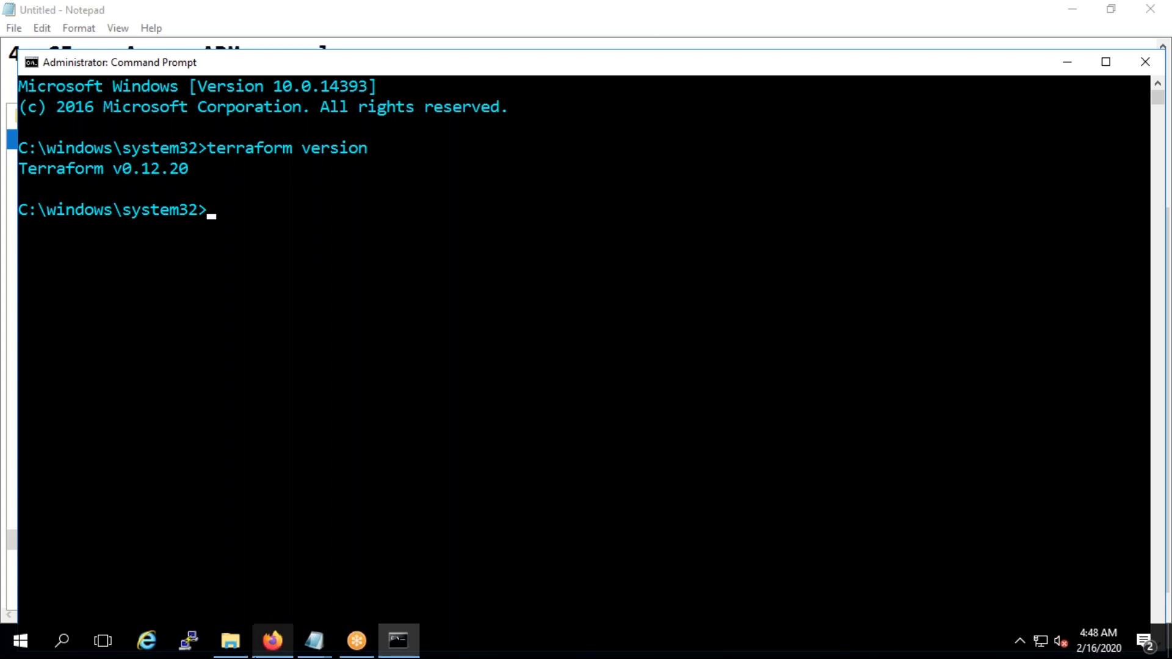
# Reopen the user Path via 'env' search, select C:\Terraform, and confirm both dialogs
pyautogui.write('env')
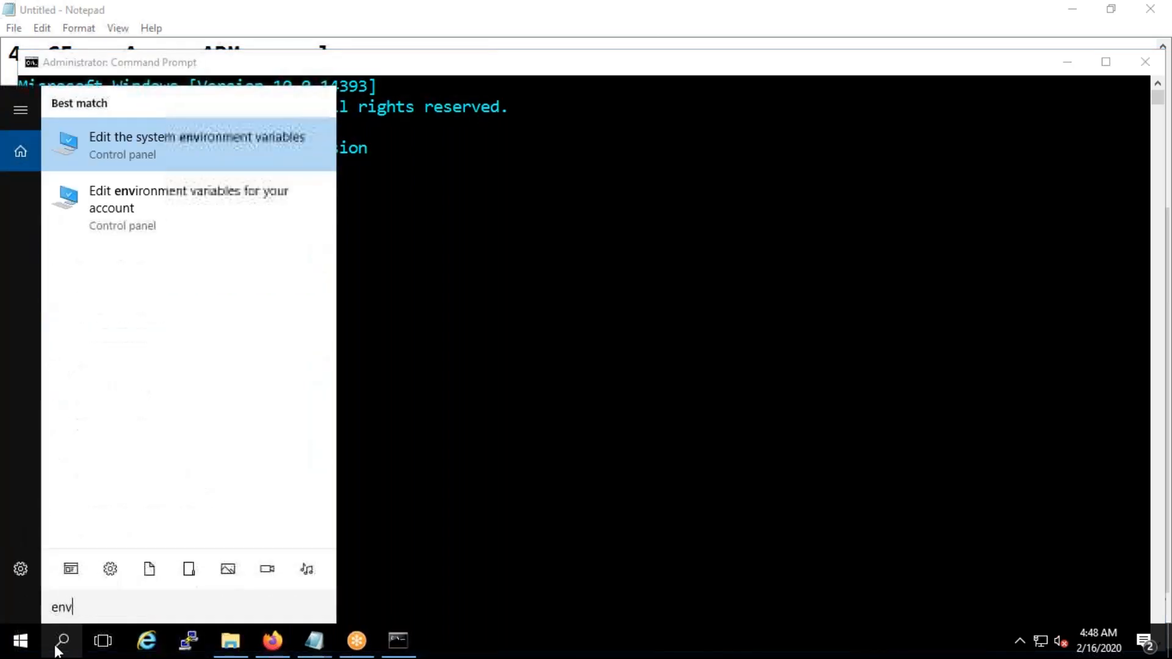
pyautogui.click(196, 145)
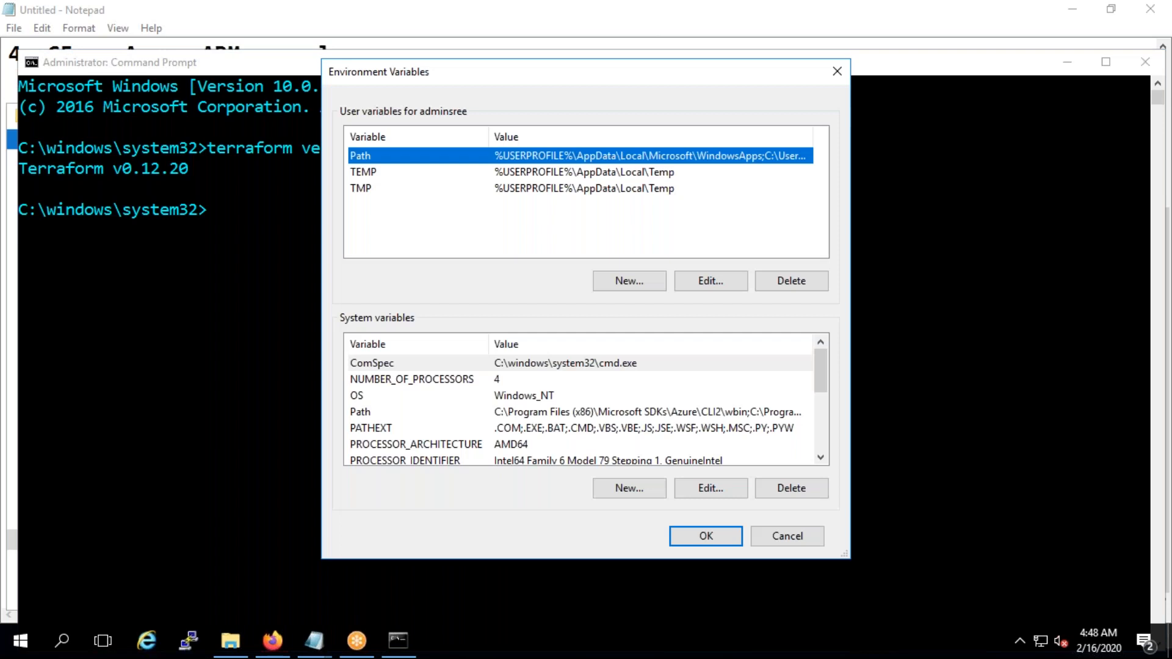
pyautogui.click(708, 280)
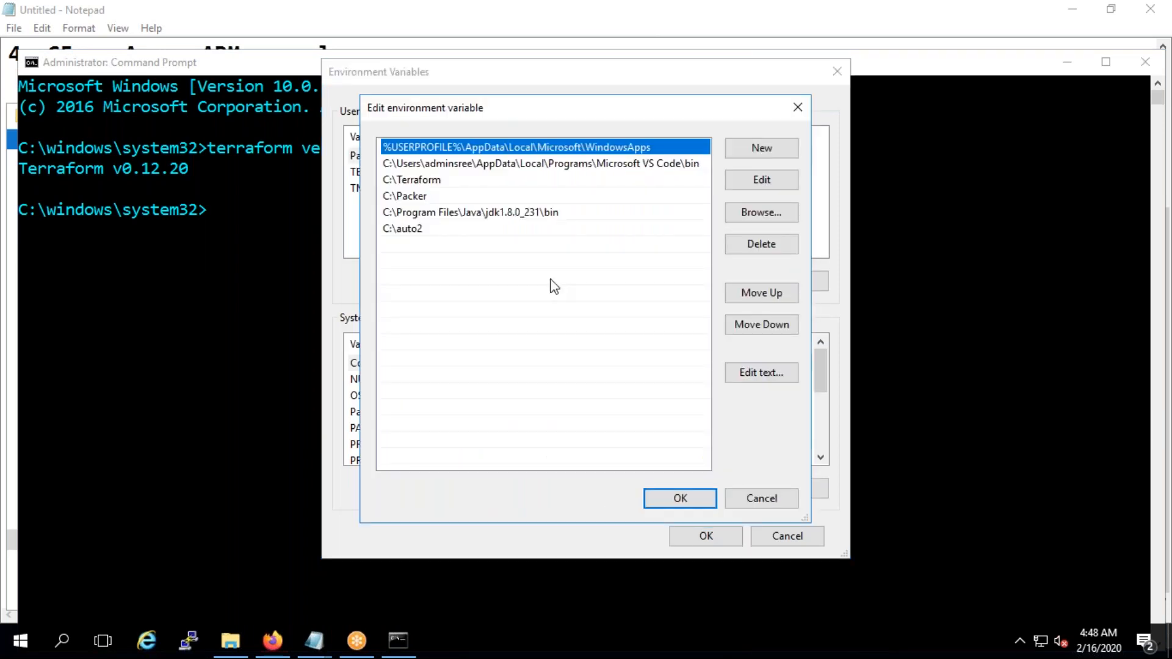
pyautogui.click(411, 179)
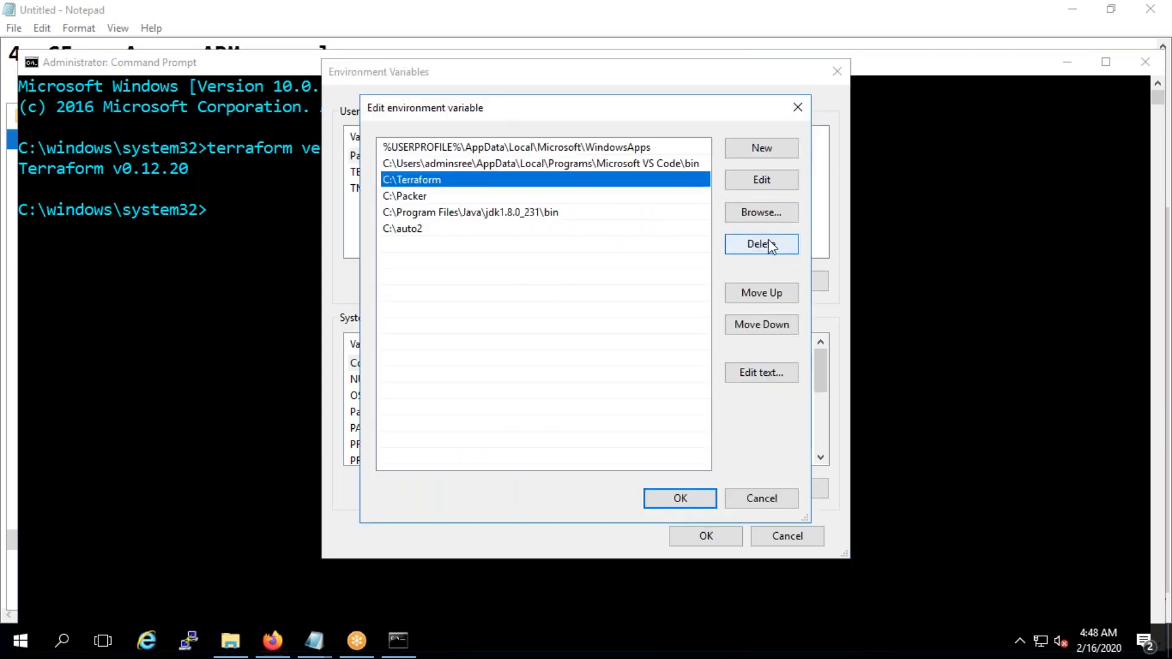
pyautogui.click(679, 498)
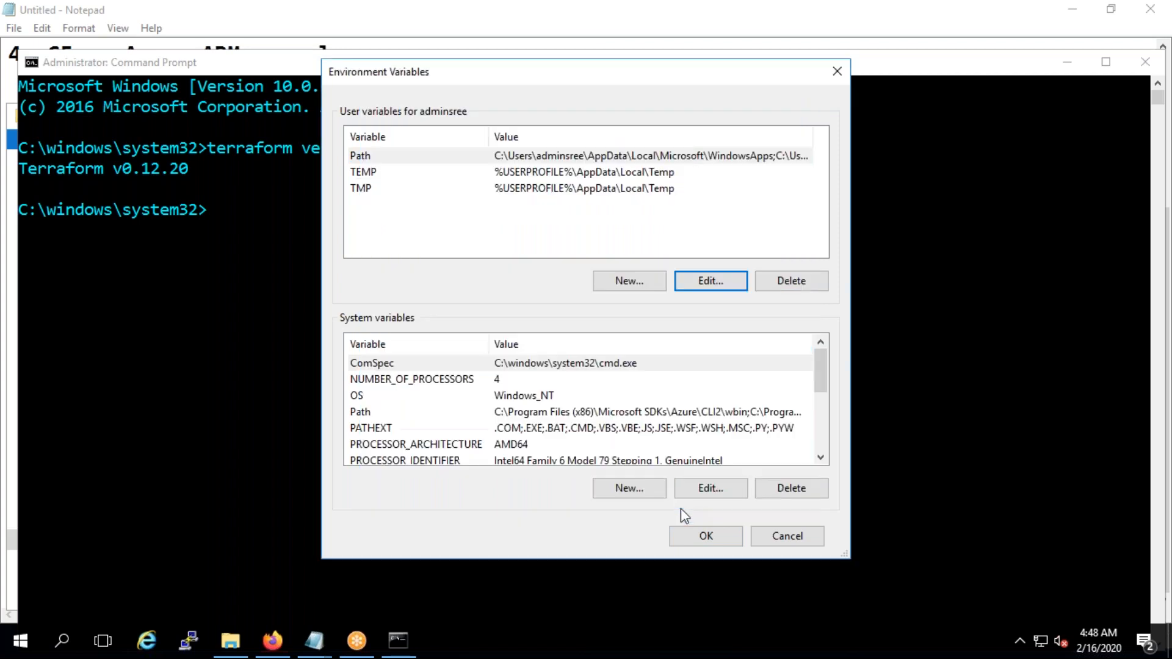
pyautogui.click(786, 536)
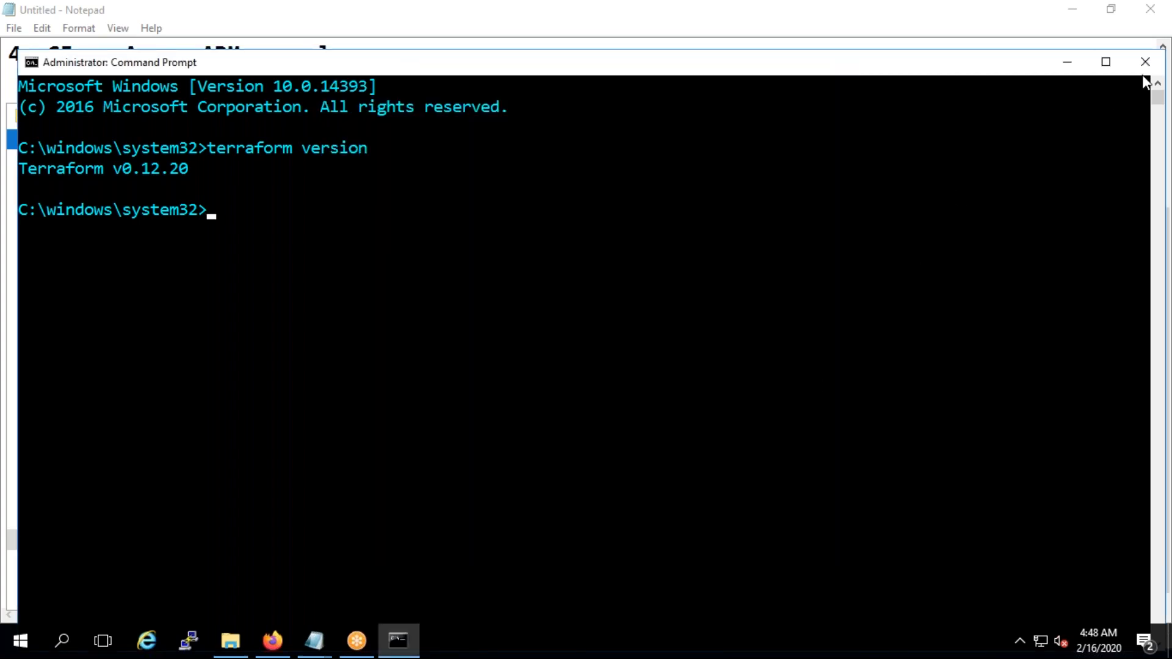
# Run terraform in an administrator Command Prompt; it reports 'not recognized'
pyautogui.rightClick(19, 640)
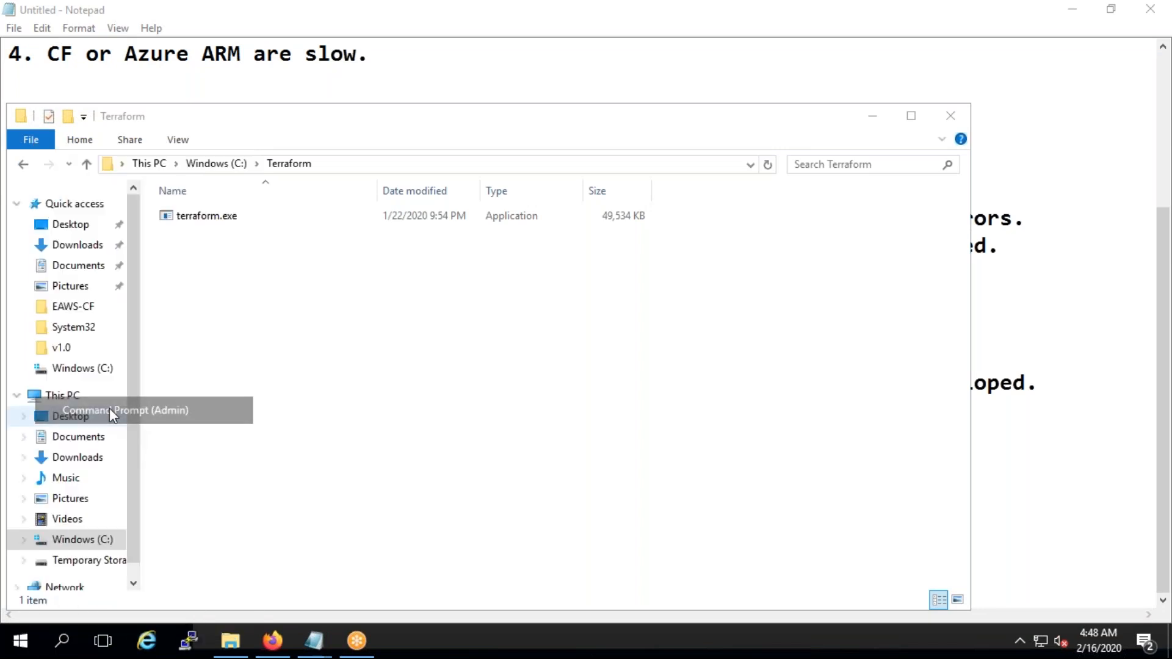
pyautogui.click(124, 410)
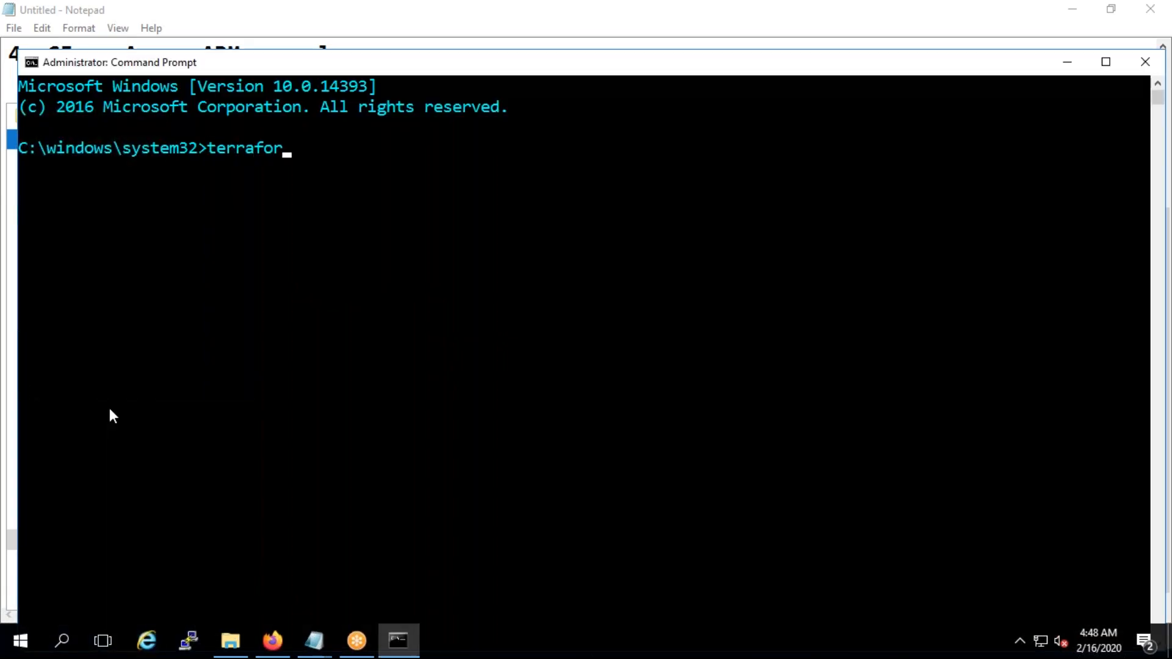
pyautogui.press('Return')
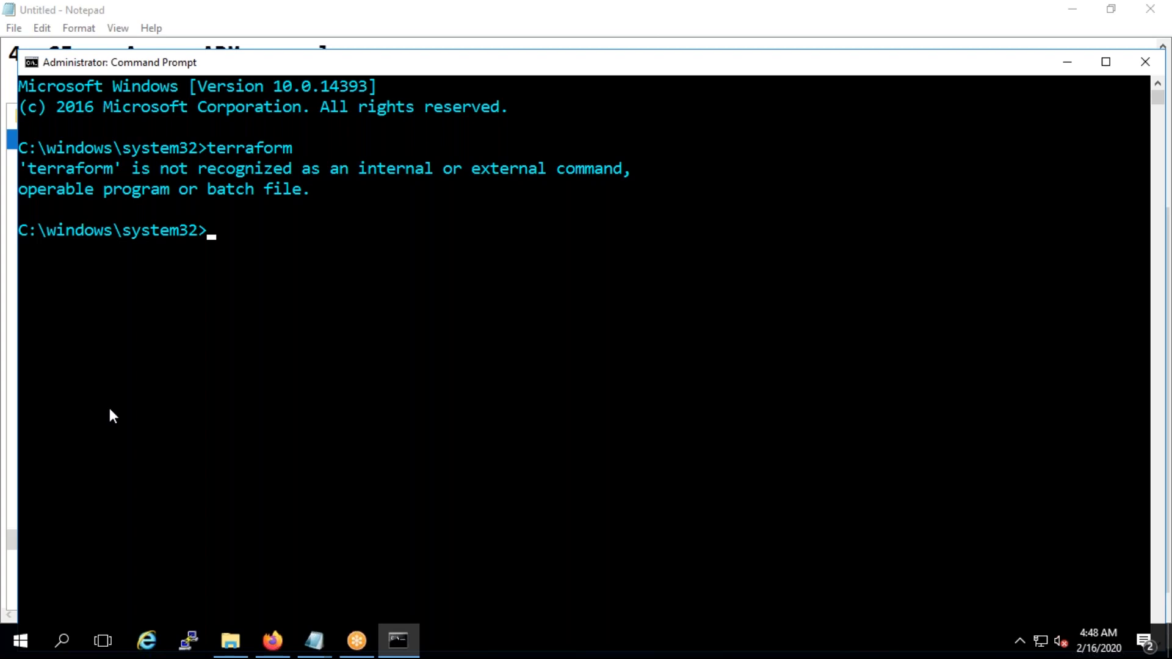
pyautogui.moveTo(187, 640)
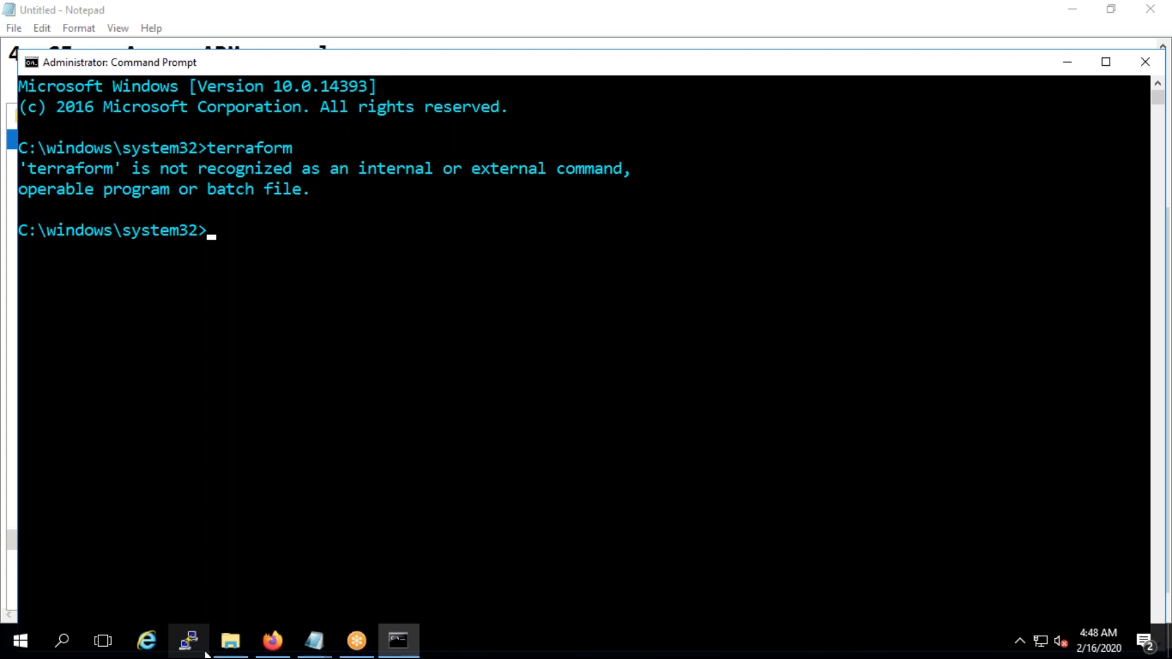
# Create a new folder on C: named AnotherTerraform and open it
pyautogui.click(230, 641)
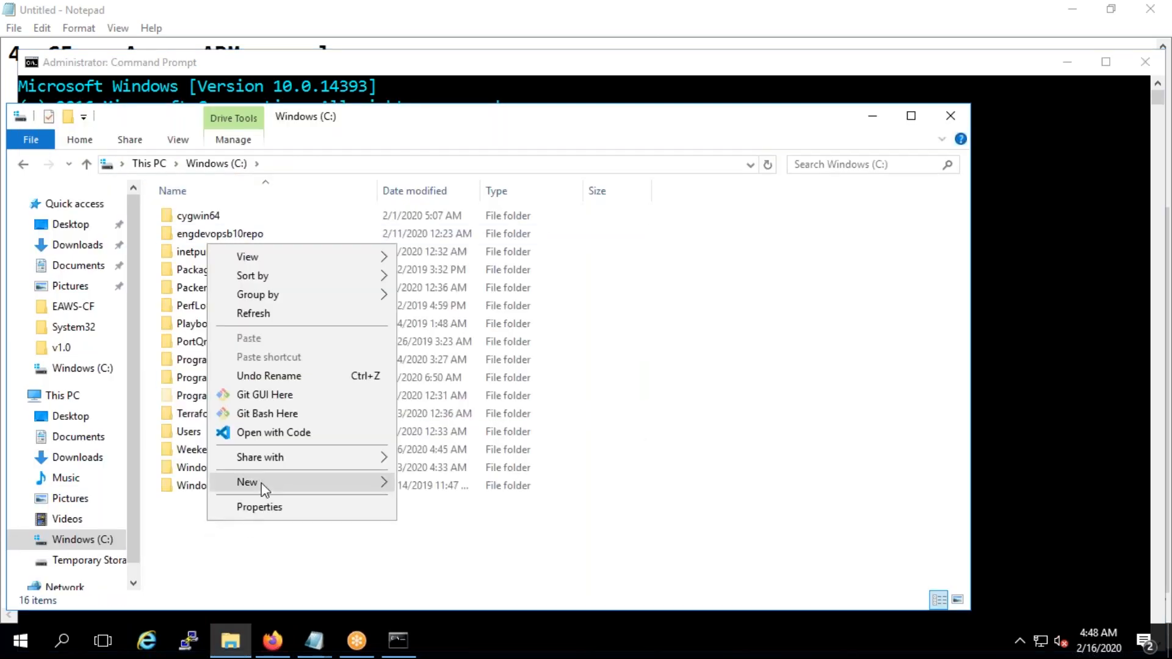
pyautogui.click(248, 482)
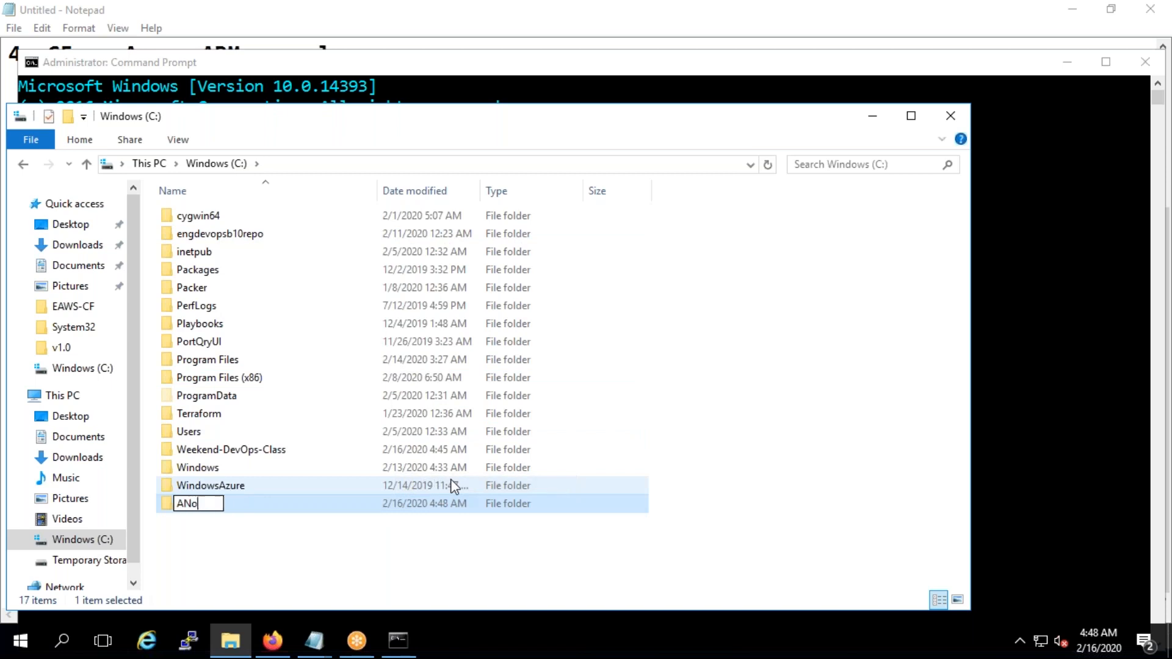
pyautogui.press('BackSpace')
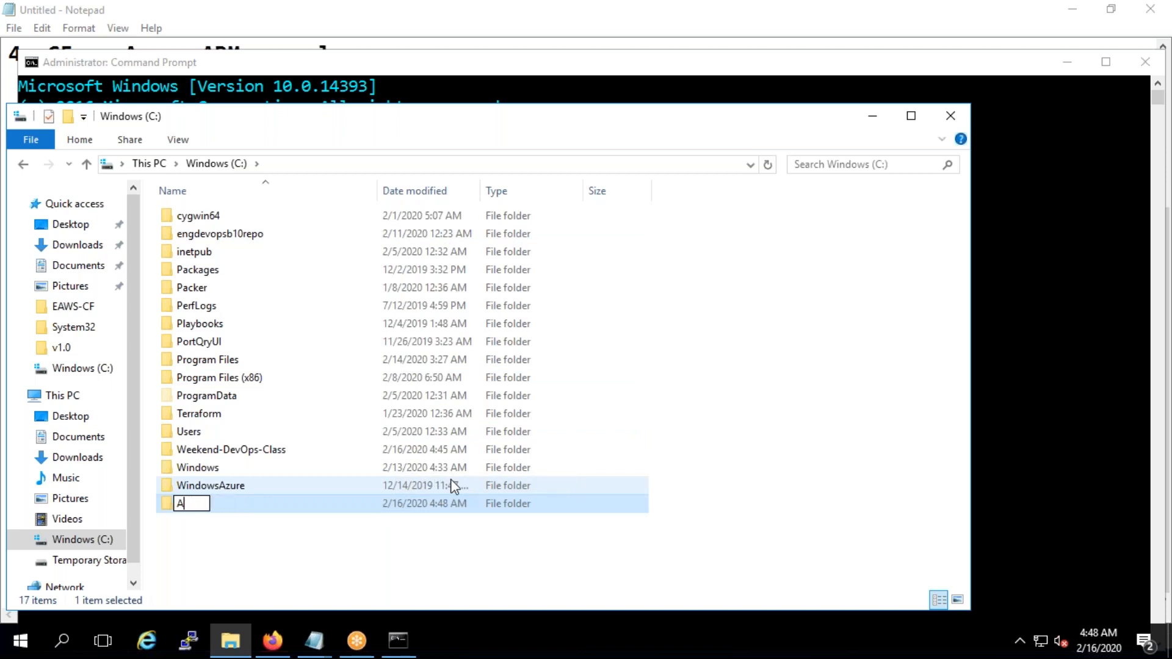
pyautogui.write('notherTerrafor')
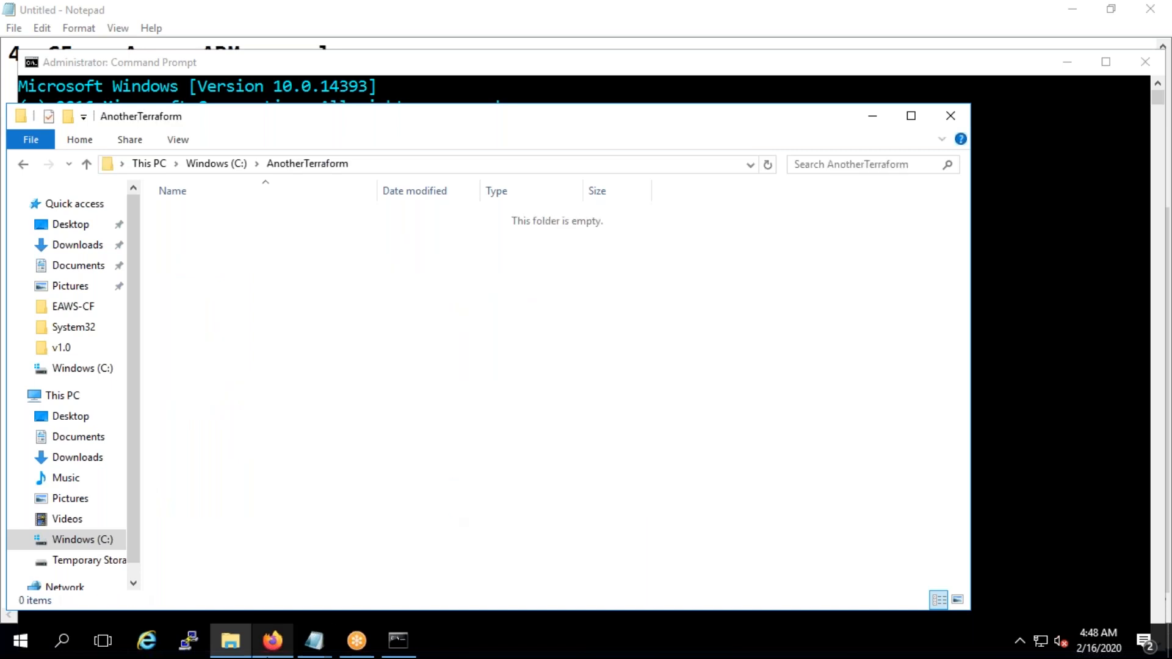
pyautogui.click(272, 640)
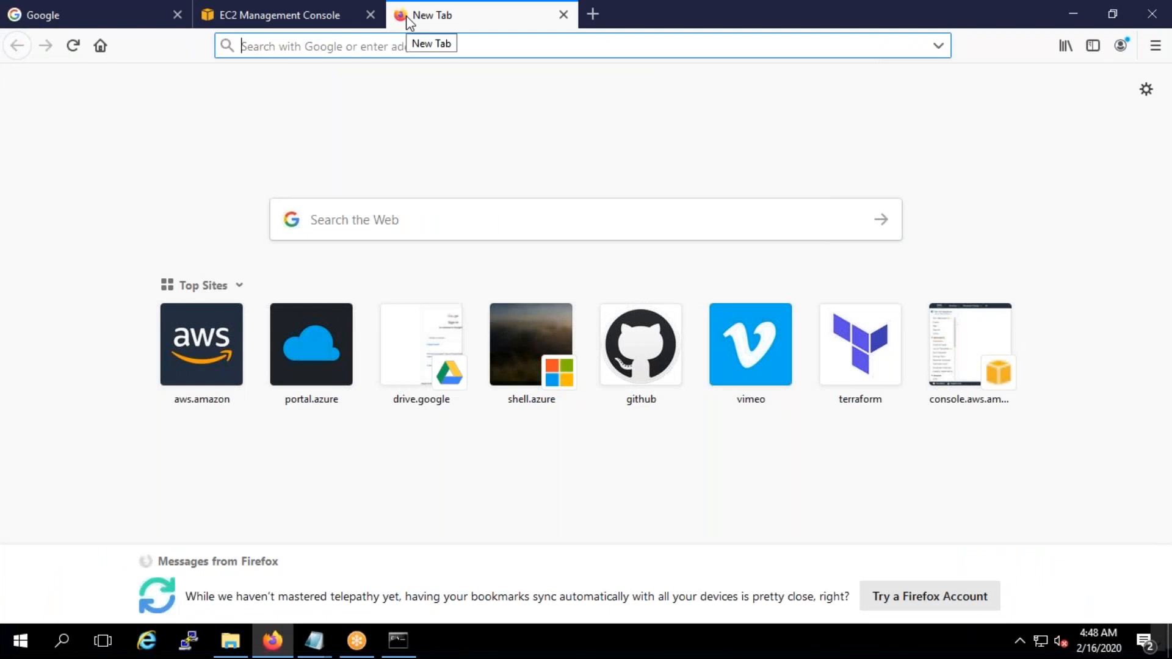
# Go to terraform.io via its Top Site tile and open the Download Terraform page
pyautogui.click(859, 343)
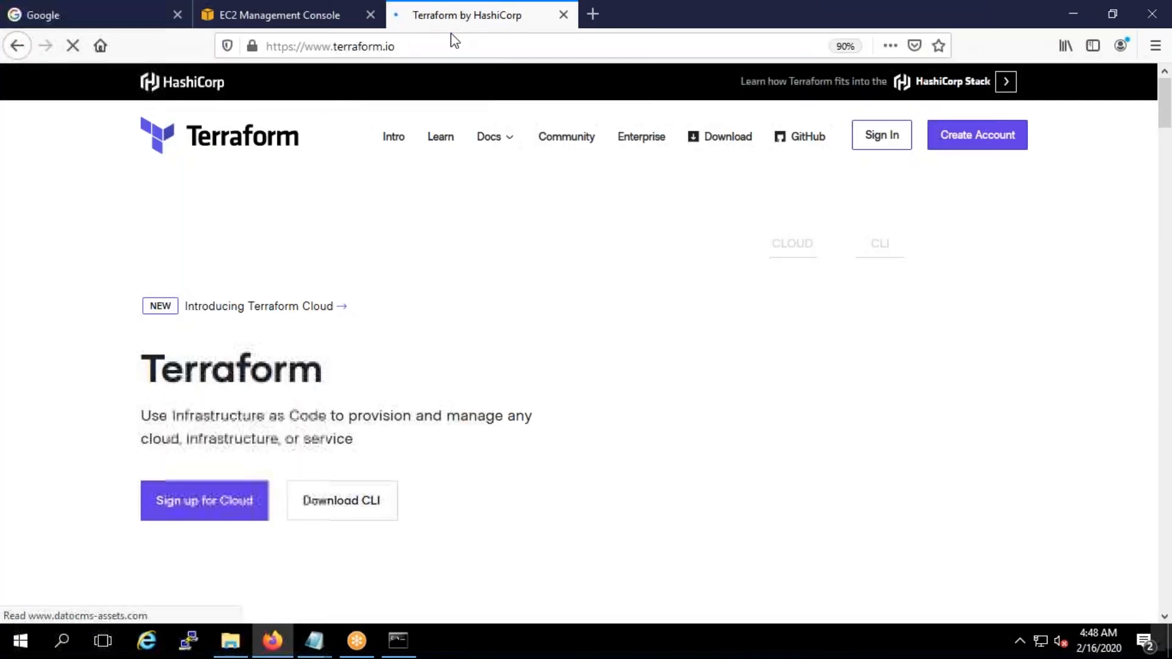
pyautogui.click(726, 136)
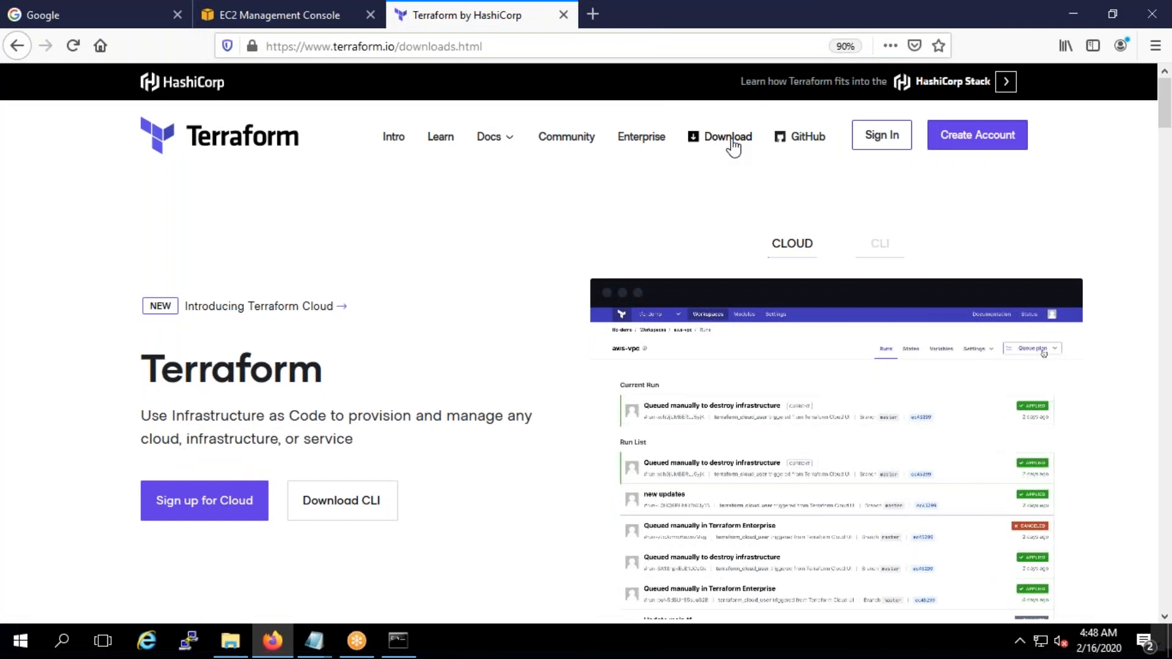
pyautogui.click(725, 137)
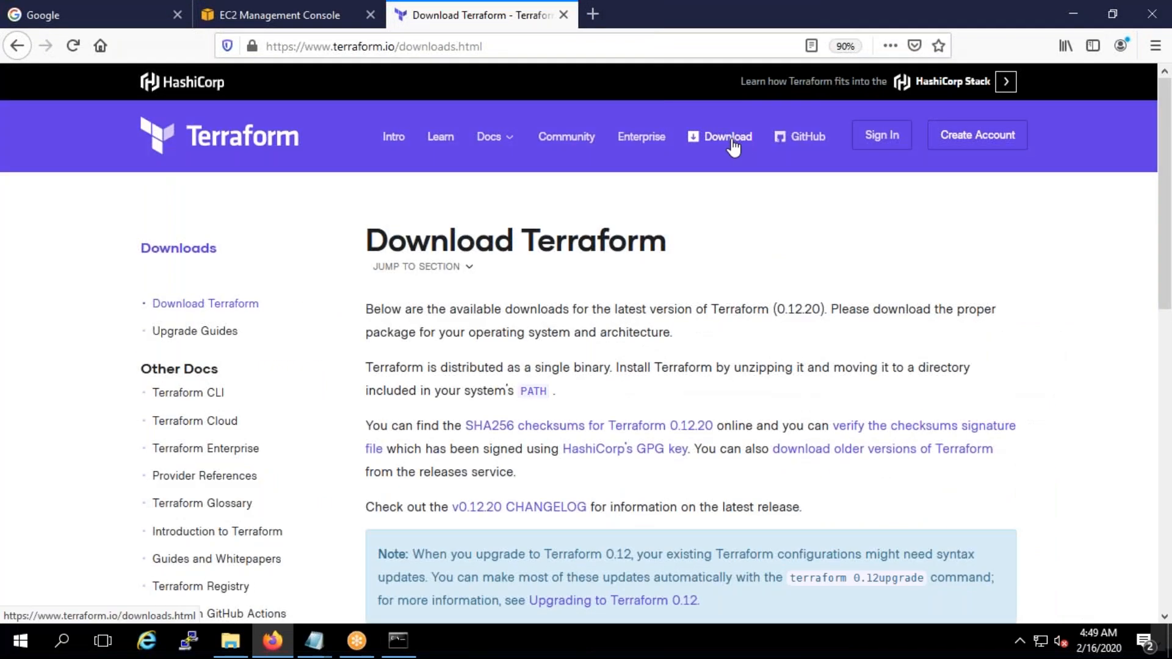
pyautogui.moveTo(626, 178)
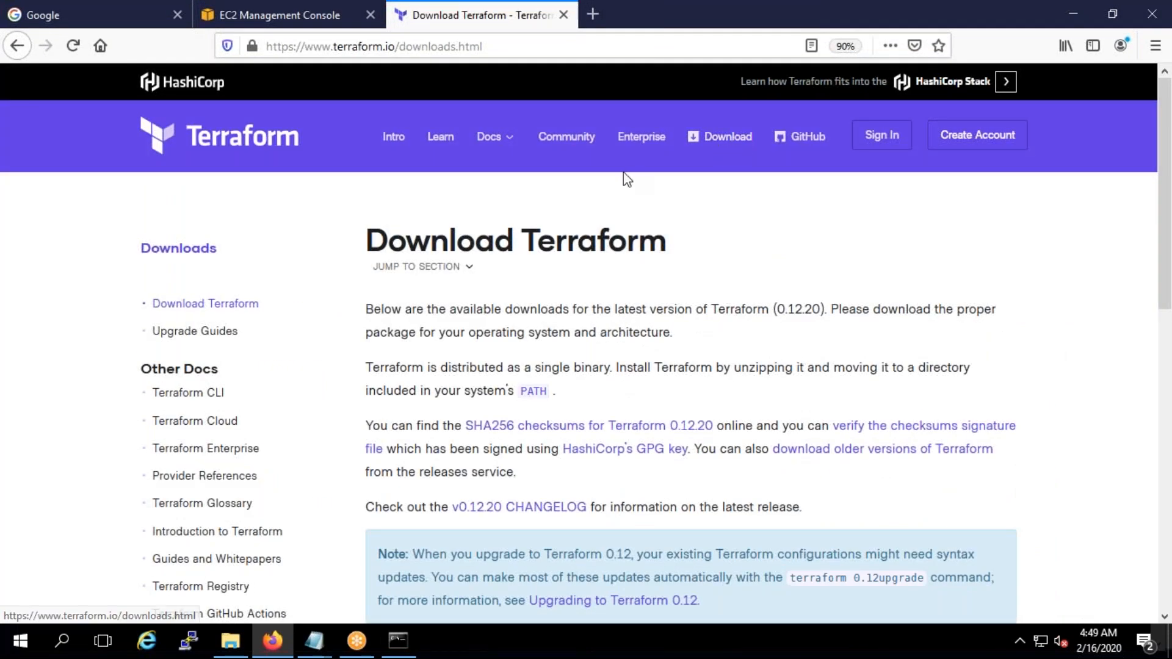
pyautogui.moveTo(624, 194)
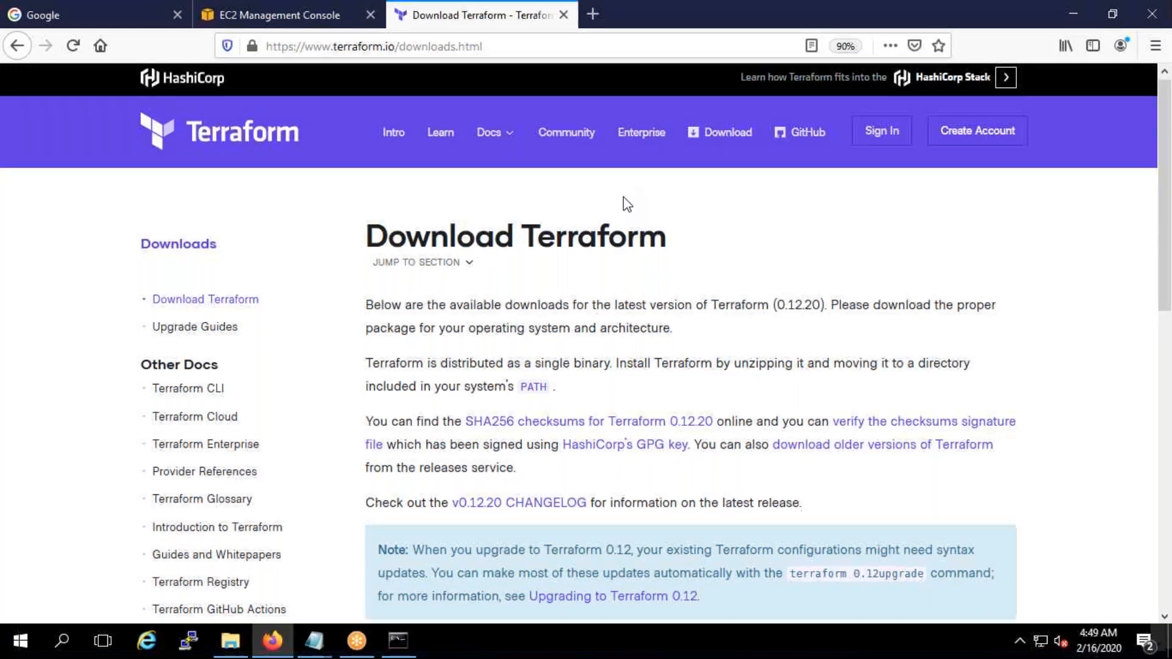
pyautogui.scroll(-3)
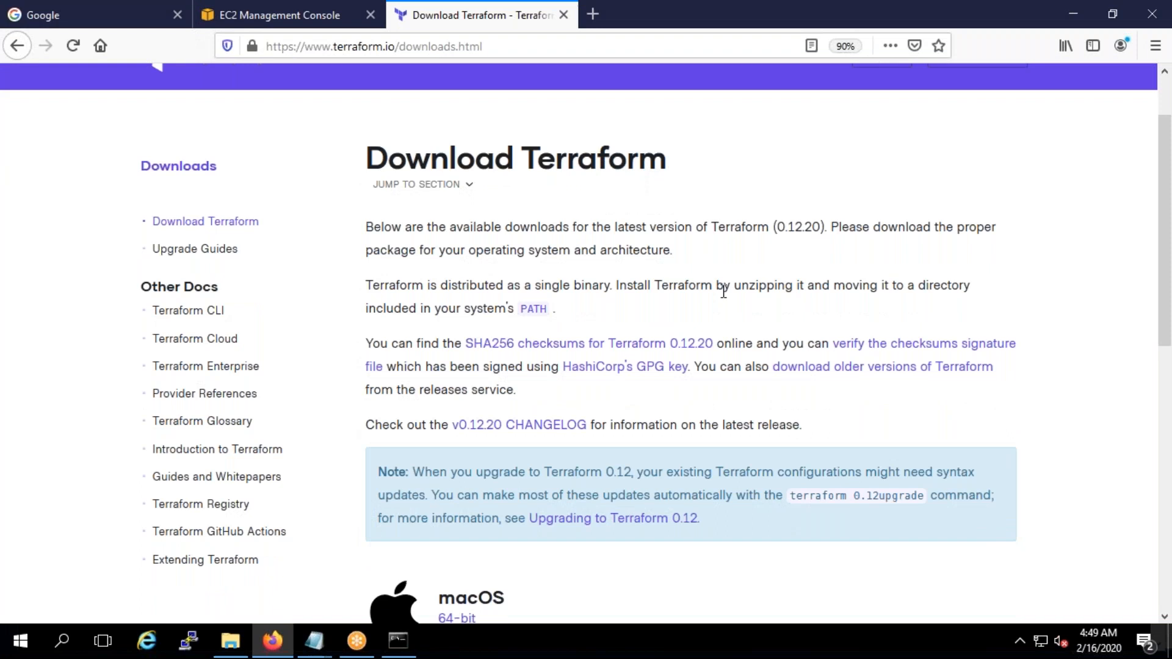
pyautogui.moveTo(678, 320)
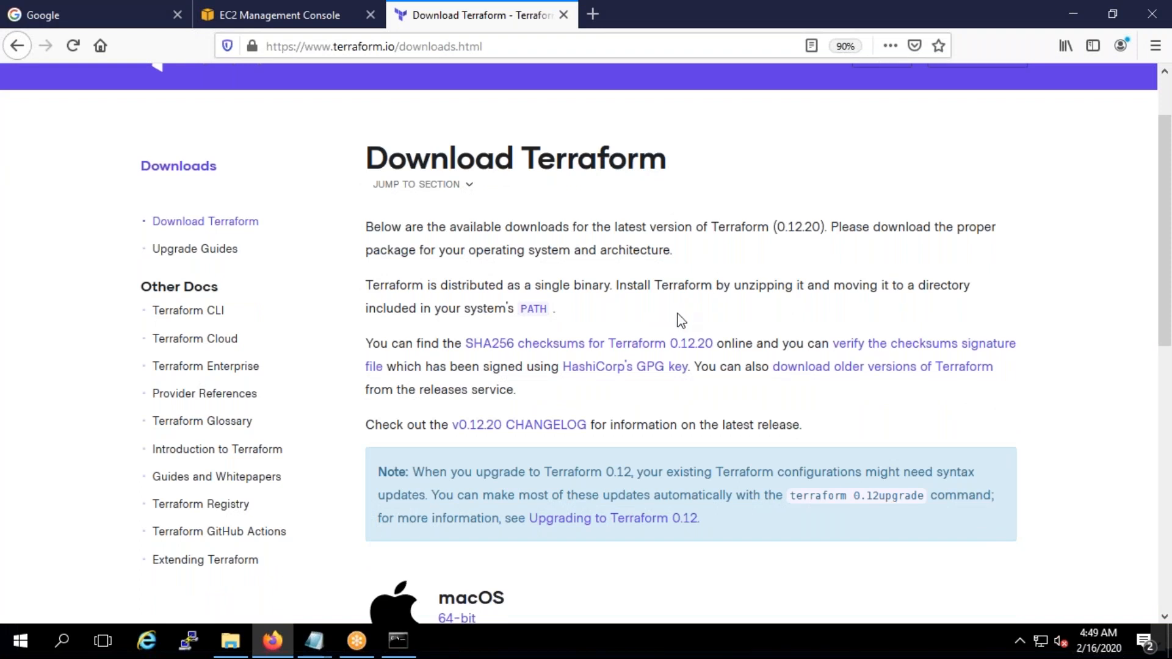
pyautogui.moveTo(693, 357)
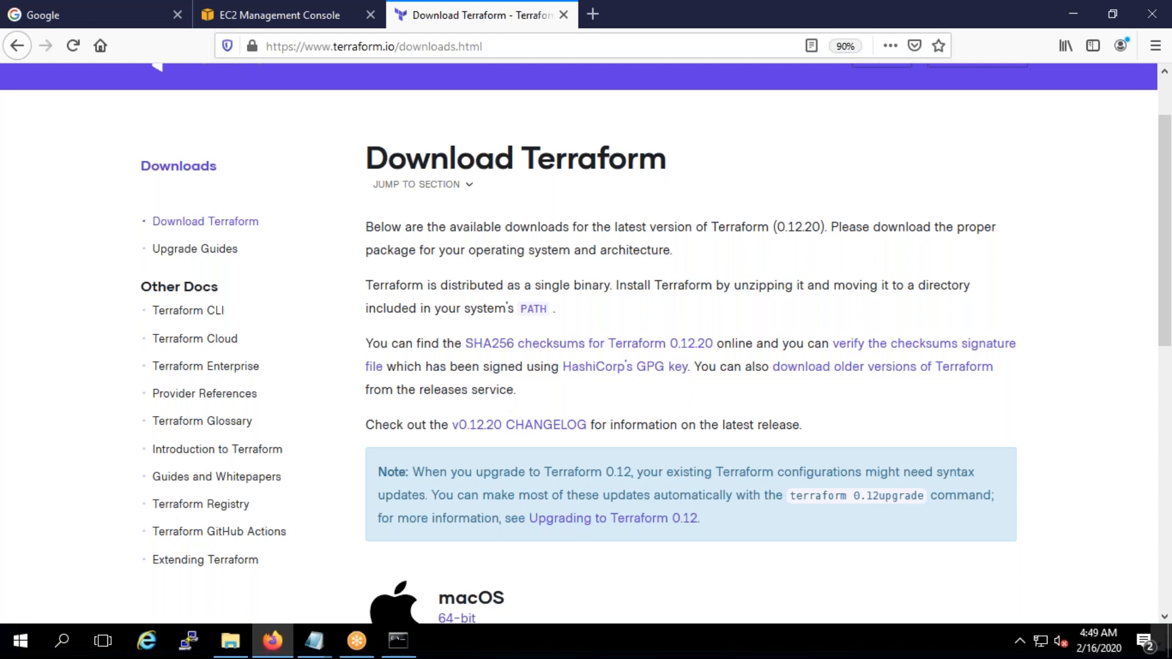
pyautogui.moveTo(519, 425)
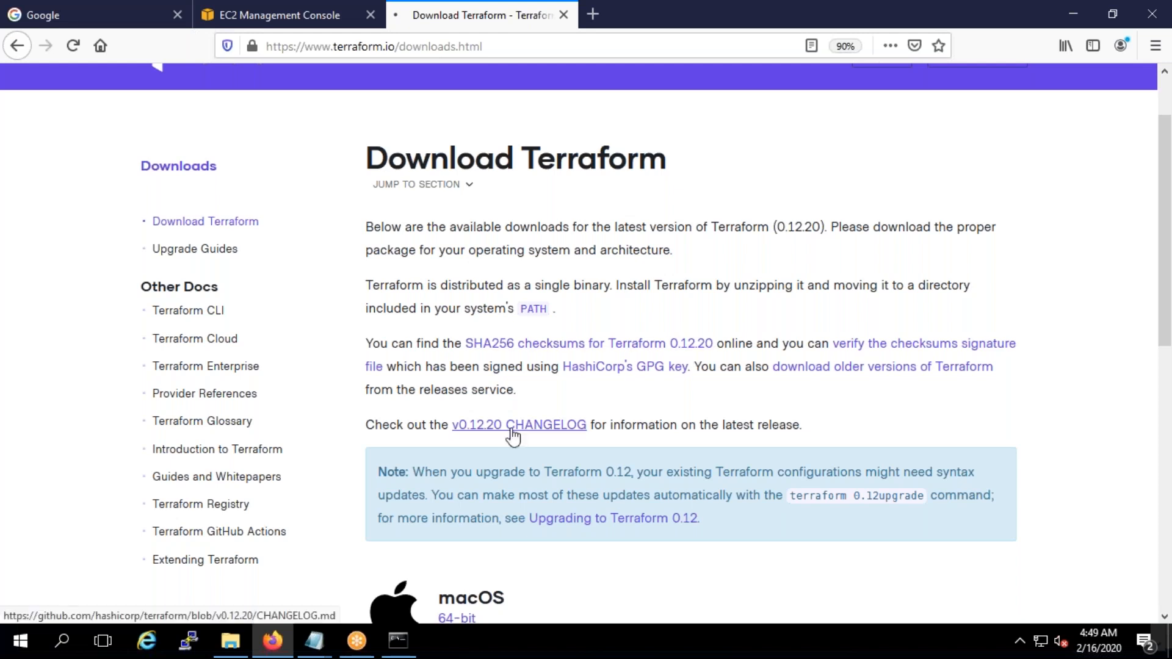
# Read the v0.12.20 changelog's enhancements and bug fixes, then go back to downloads
pyautogui.click(518, 425)
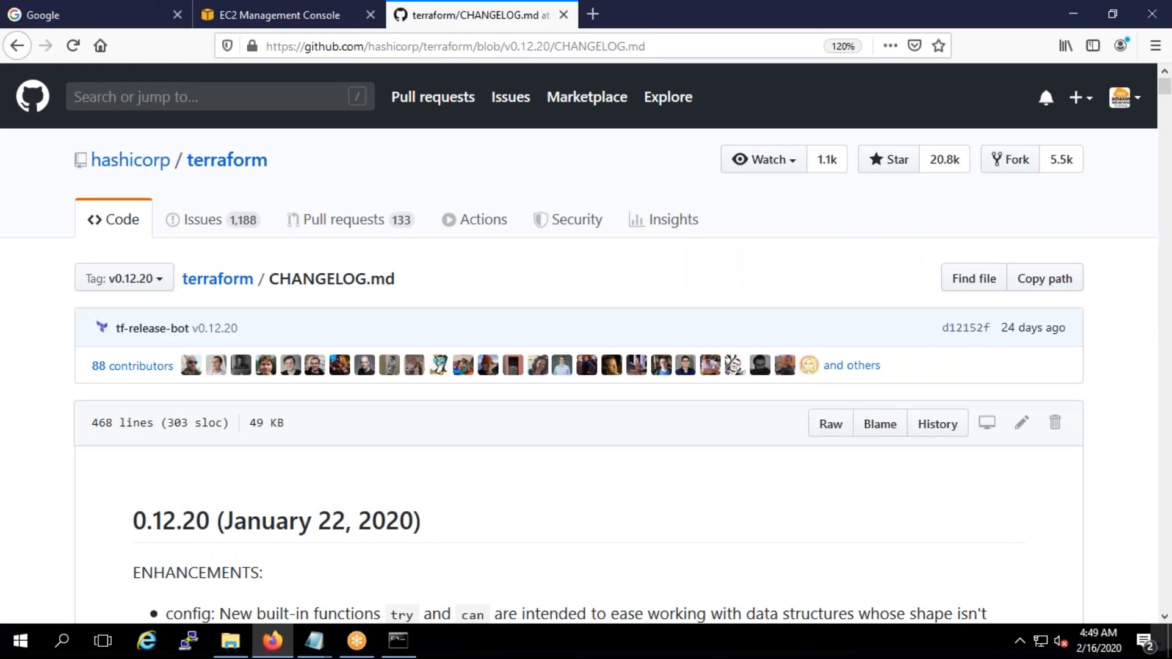
pyautogui.scroll(-3)
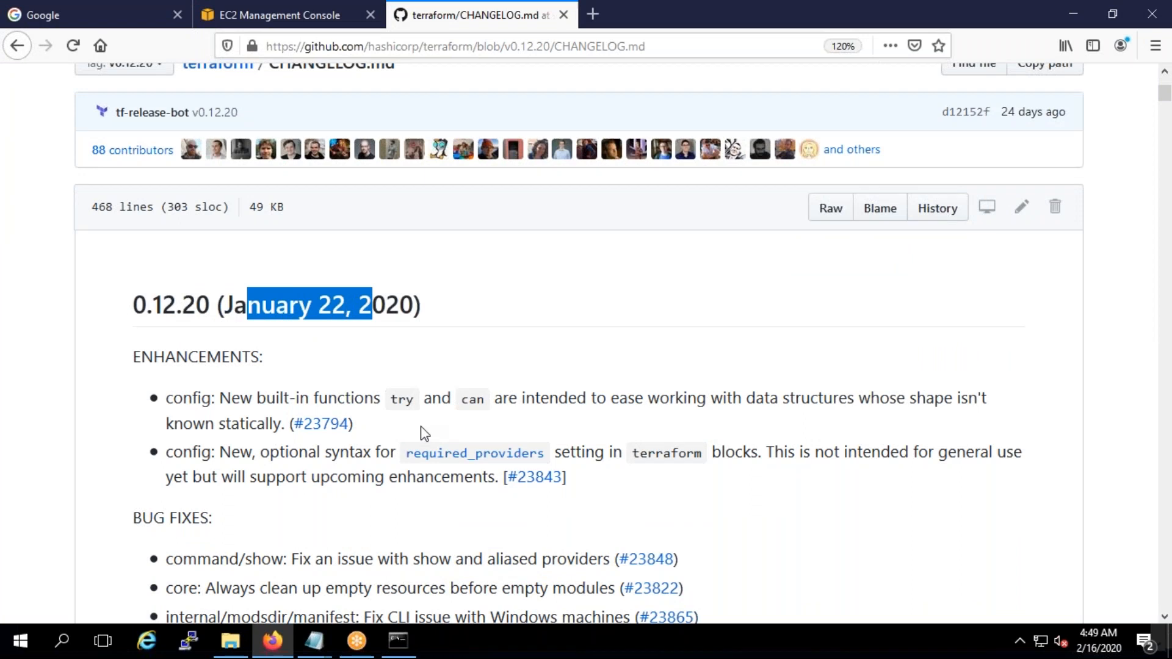
pyautogui.scroll(-3)
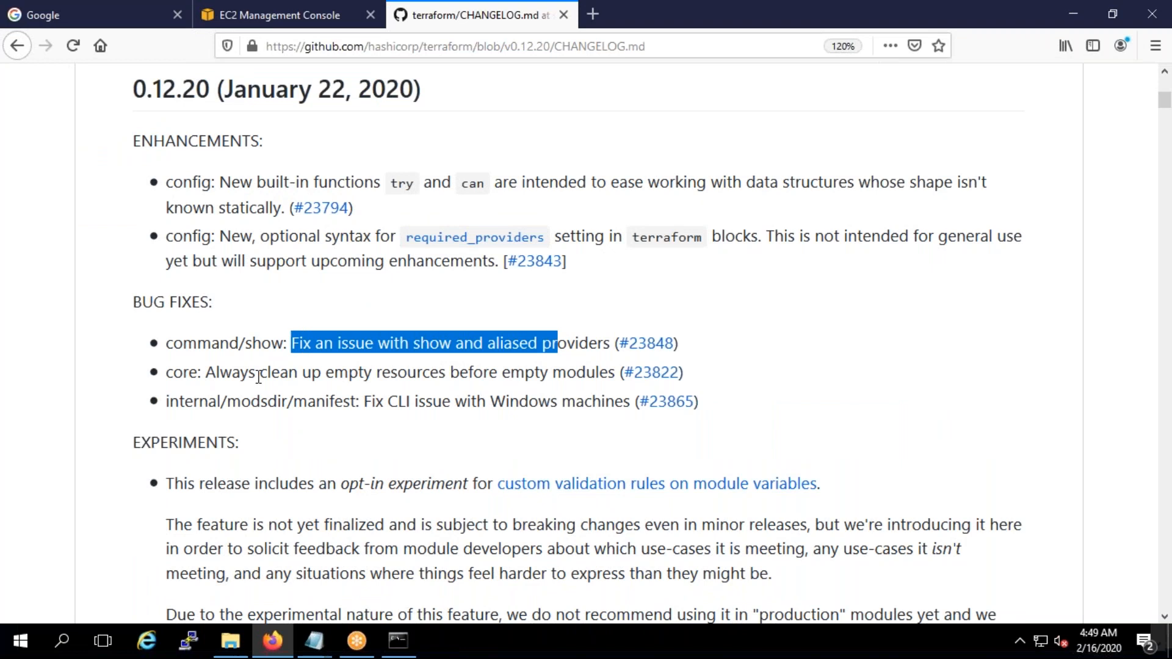
pyautogui.click(134, 302)
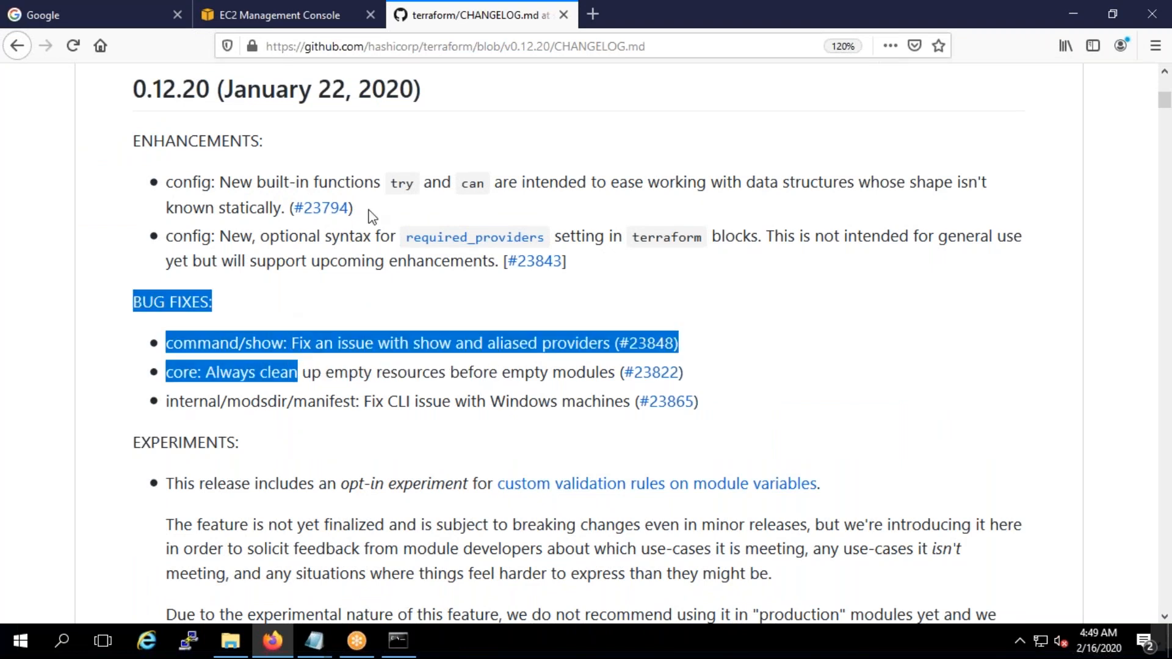
pyautogui.moveTo(417, 292)
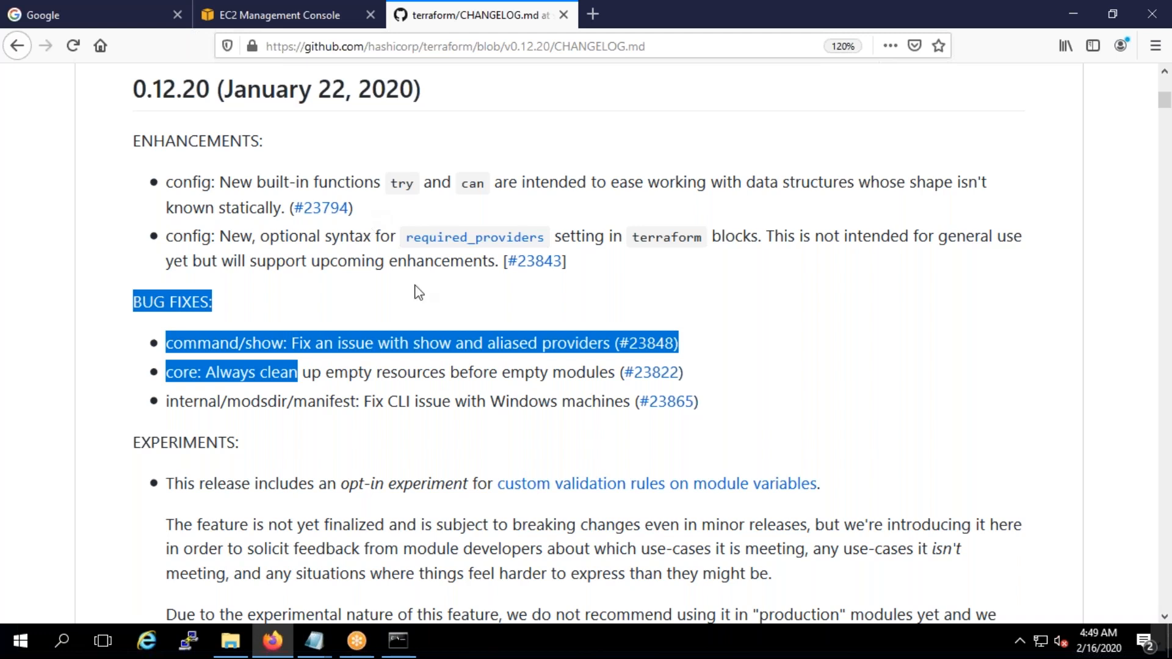
pyautogui.click(17, 46)
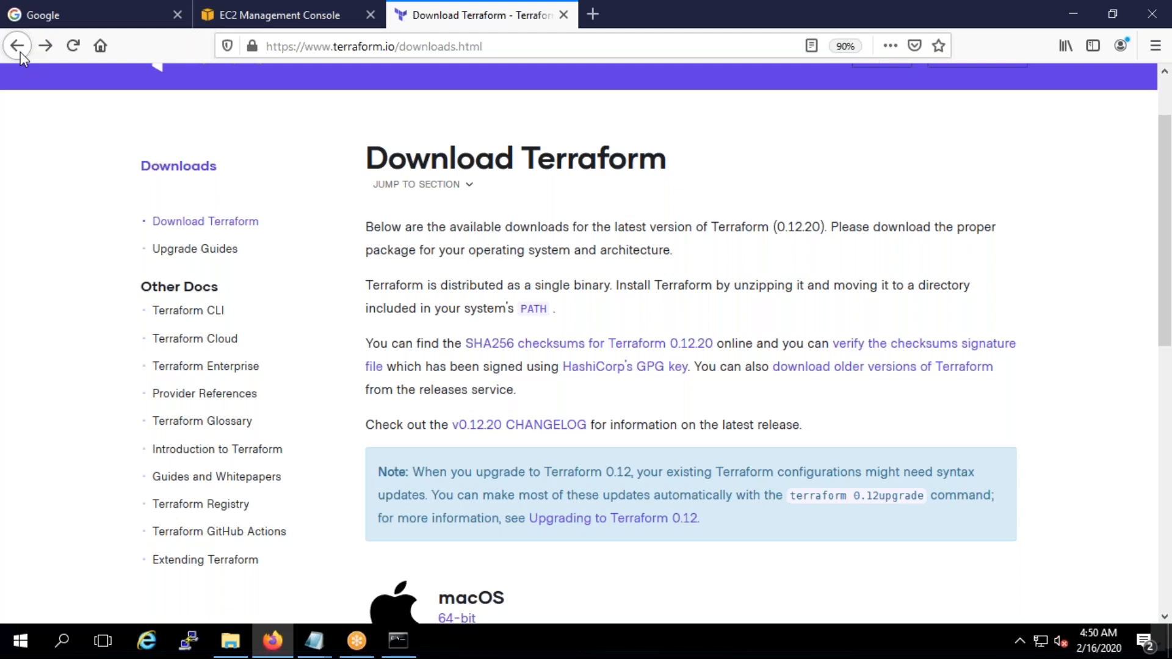
# Scroll the downloads page to the macOS, FreeBSD, Linux, OpenBSD, Solaris and Windows packages
pyautogui.scroll(-3)
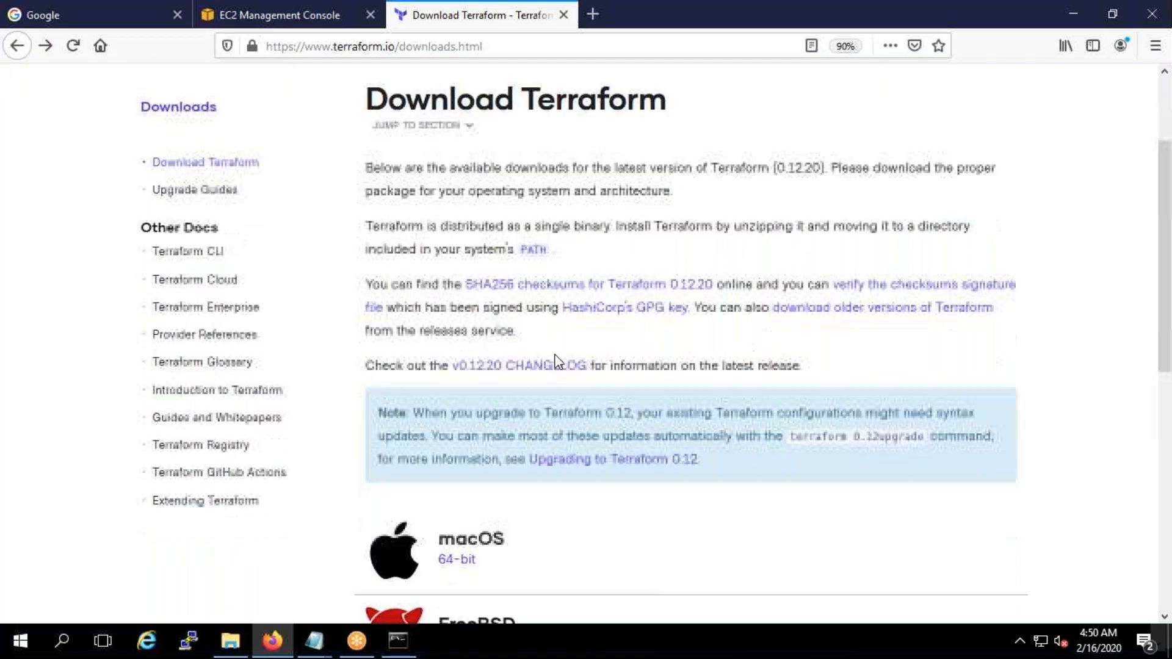
pyautogui.scroll(-3)
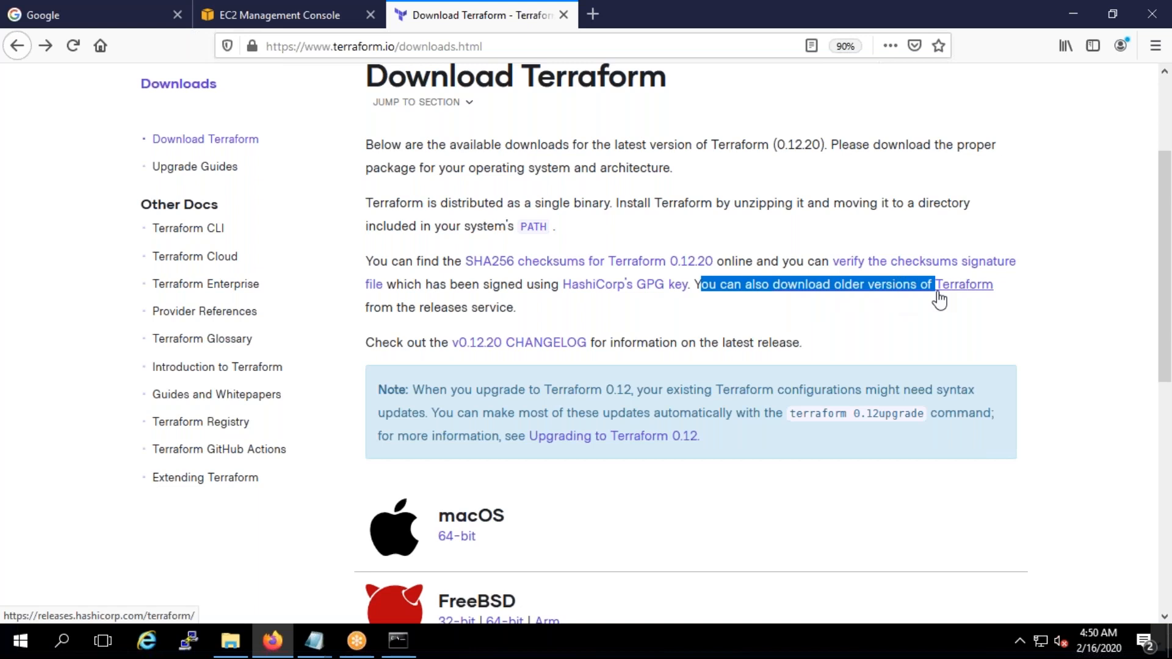
pyautogui.moveTo(598, 338)
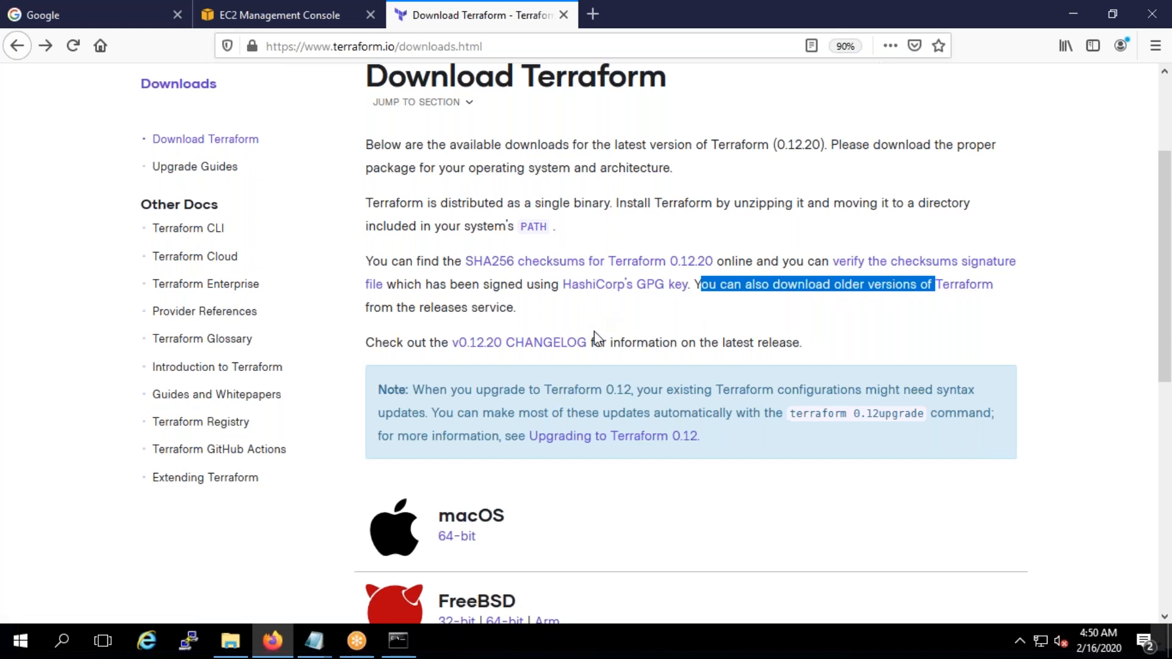
pyautogui.scroll(-3)
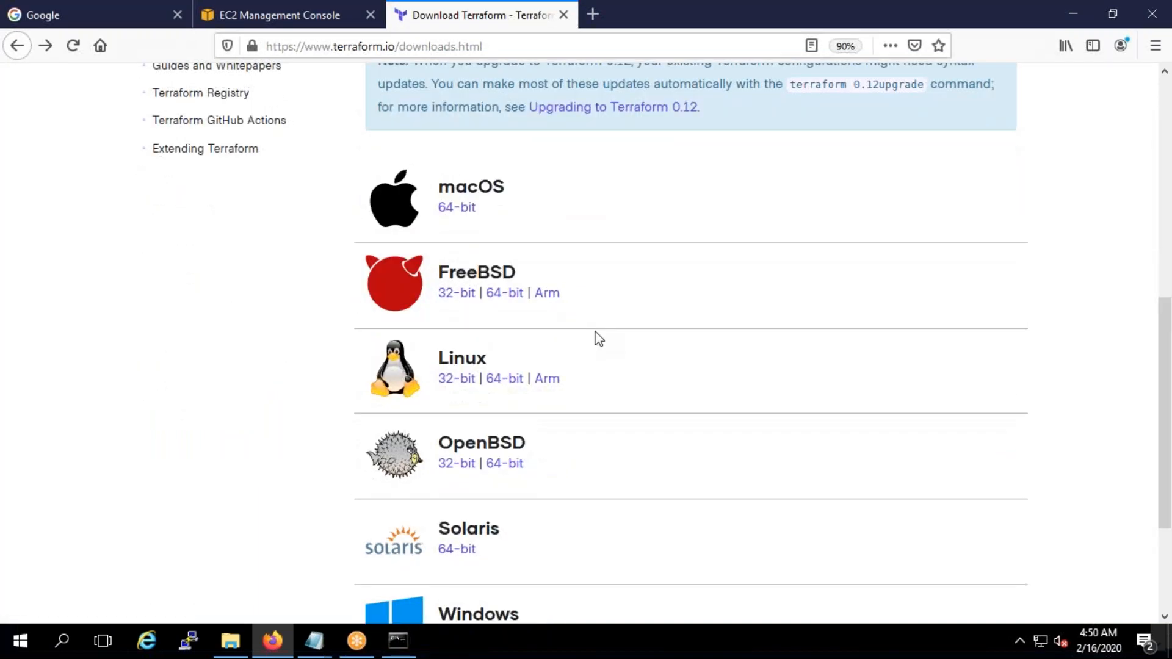